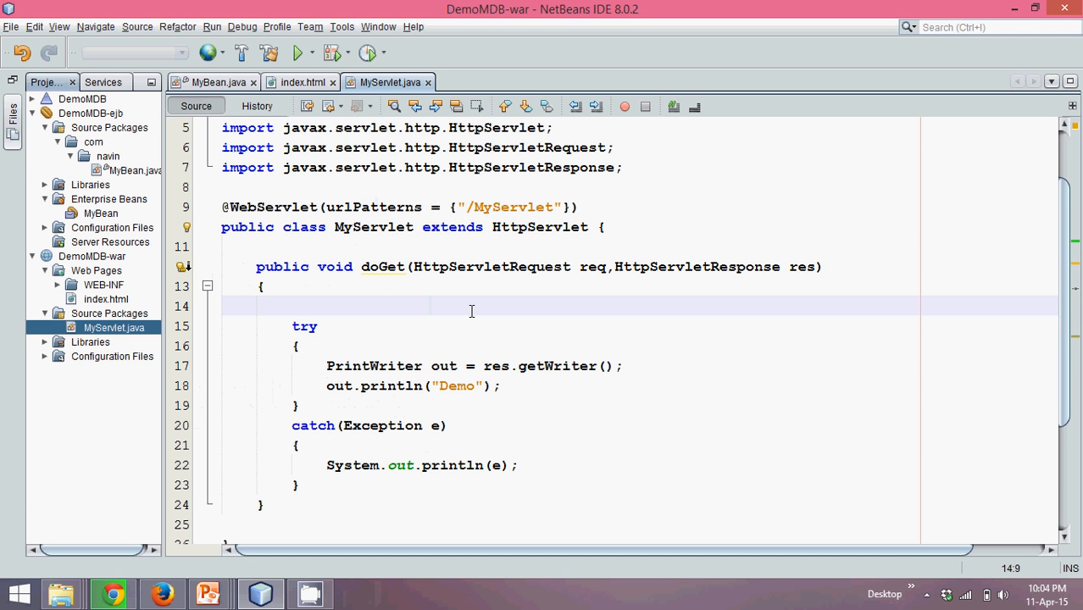
# Insert Send JMS Message code inside doGet, targeting the MyBean message-driven bean.
pyautogui.click(291, 305)
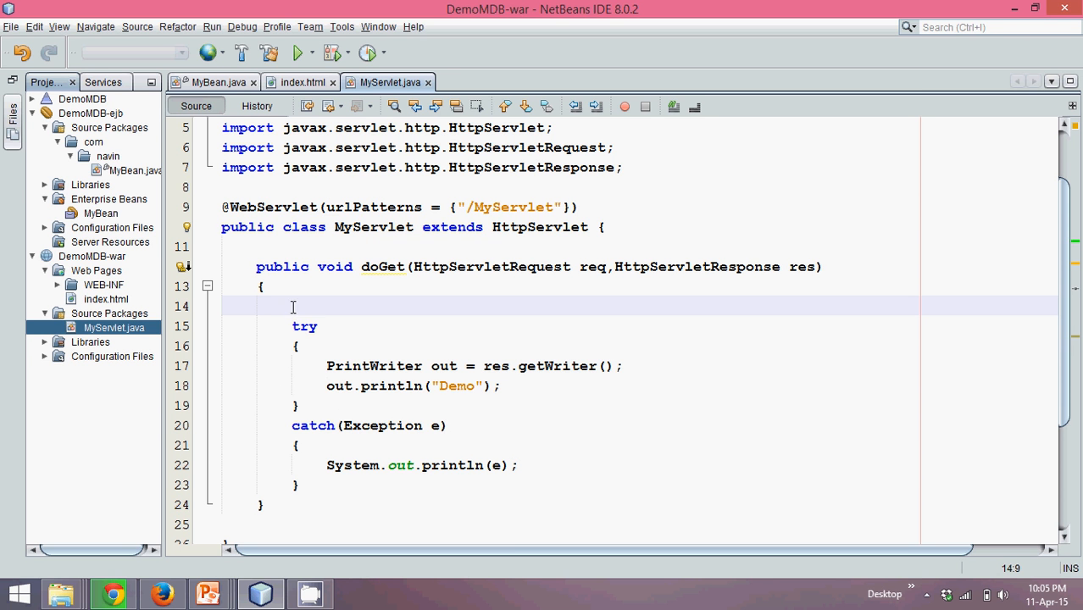
pyautogui.rightClick(292, 307)
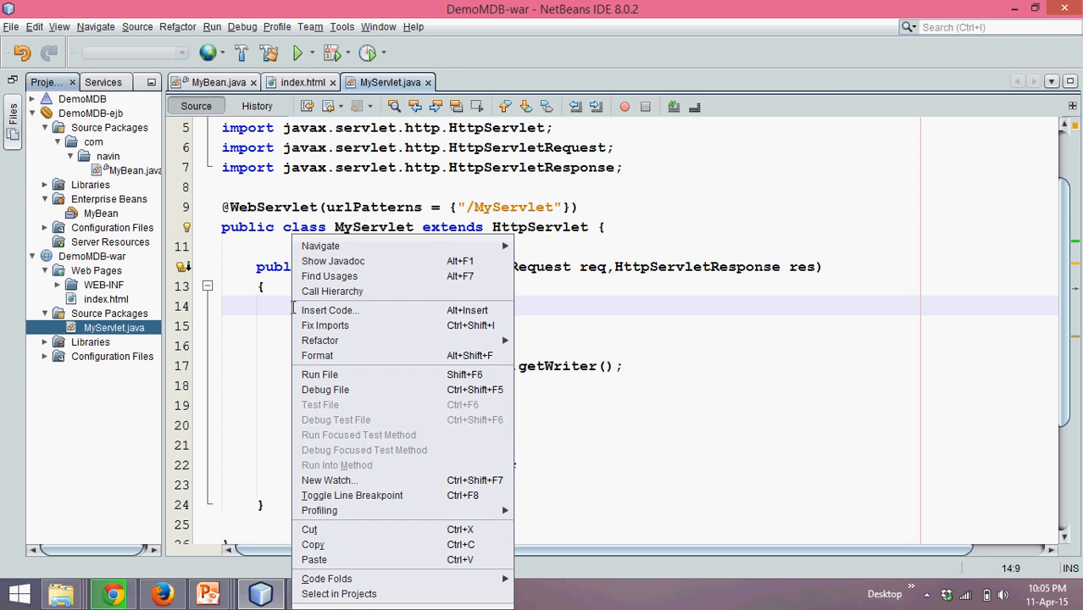
pyautogui.click(329, 309)
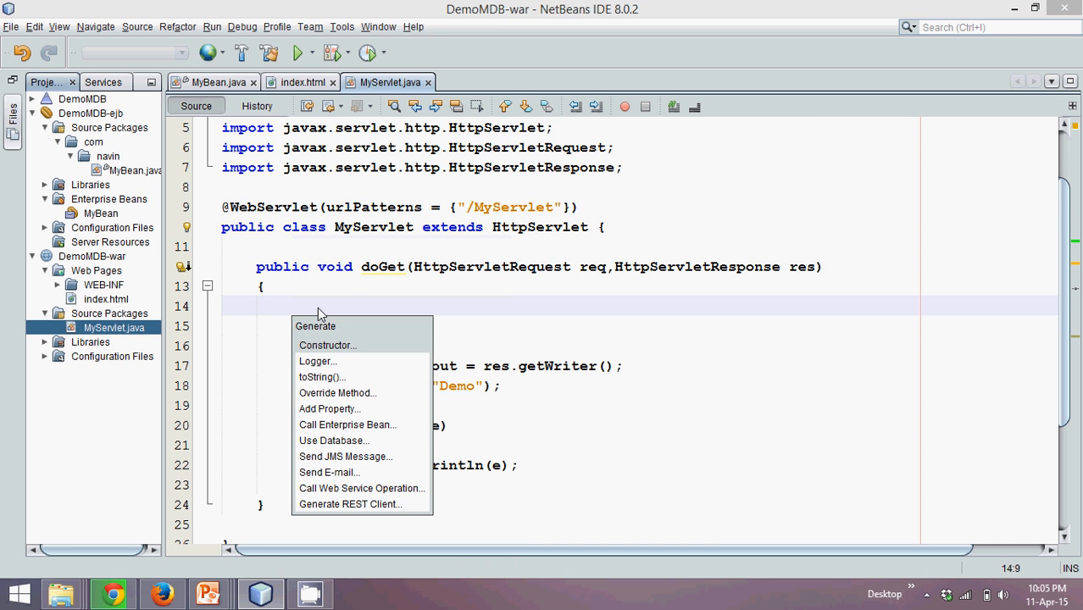
pyautogui.moveTo(319, 456)
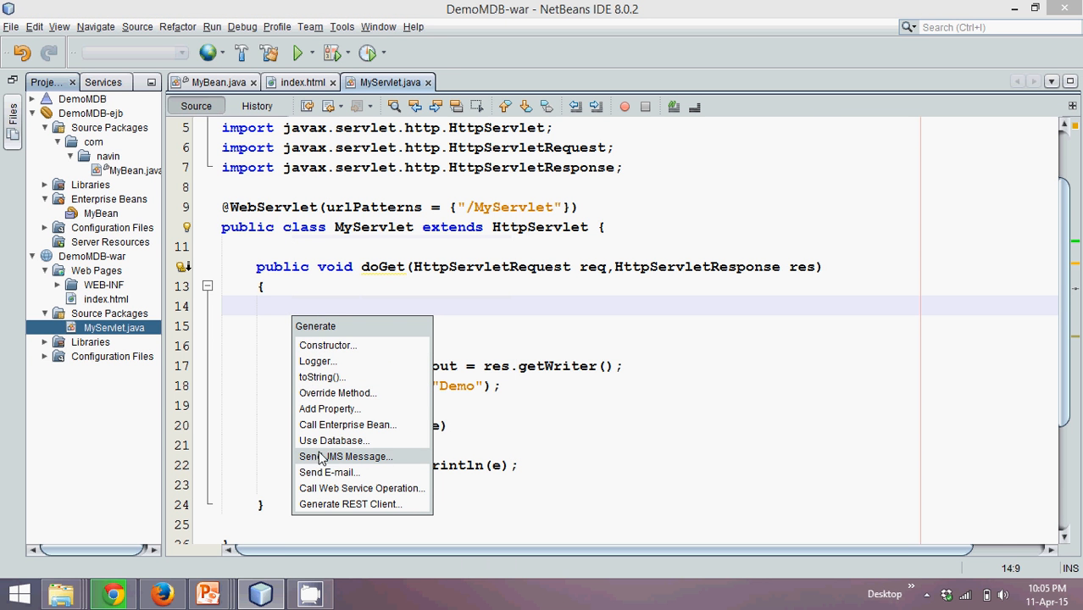
pyautogui.moveTo(339, 464)
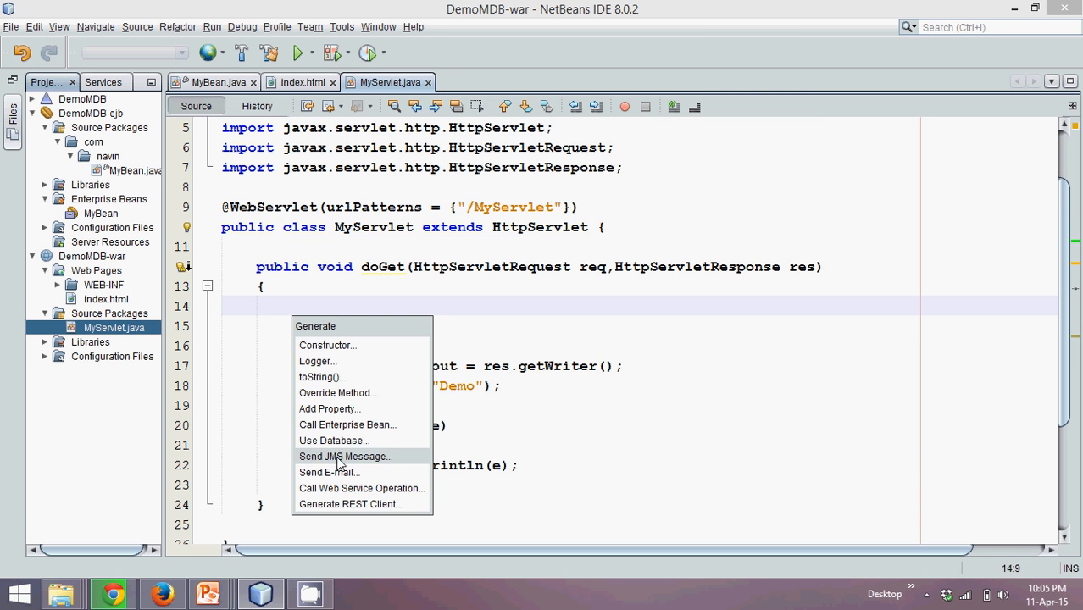
pyautogui.click(346, 456)
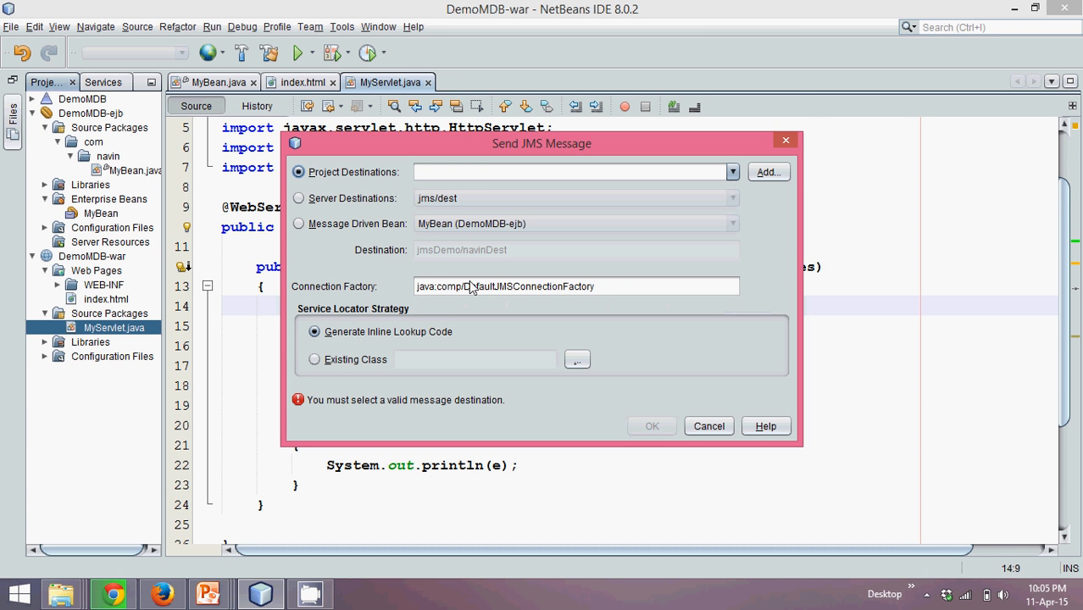
pyautogui.moveTo(273, 194)
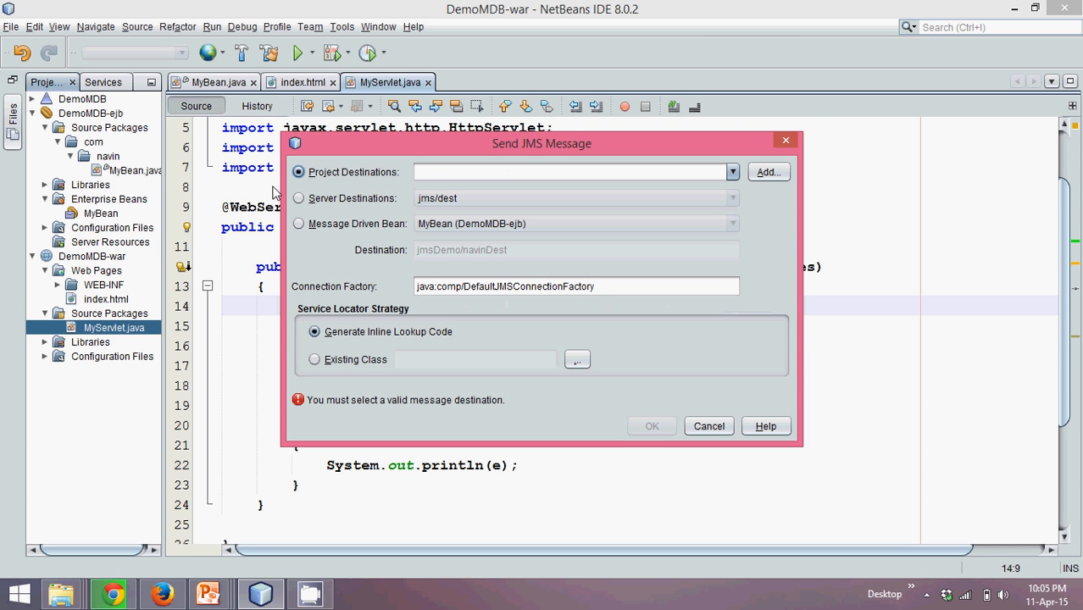
pyautogui.click(299, 197)
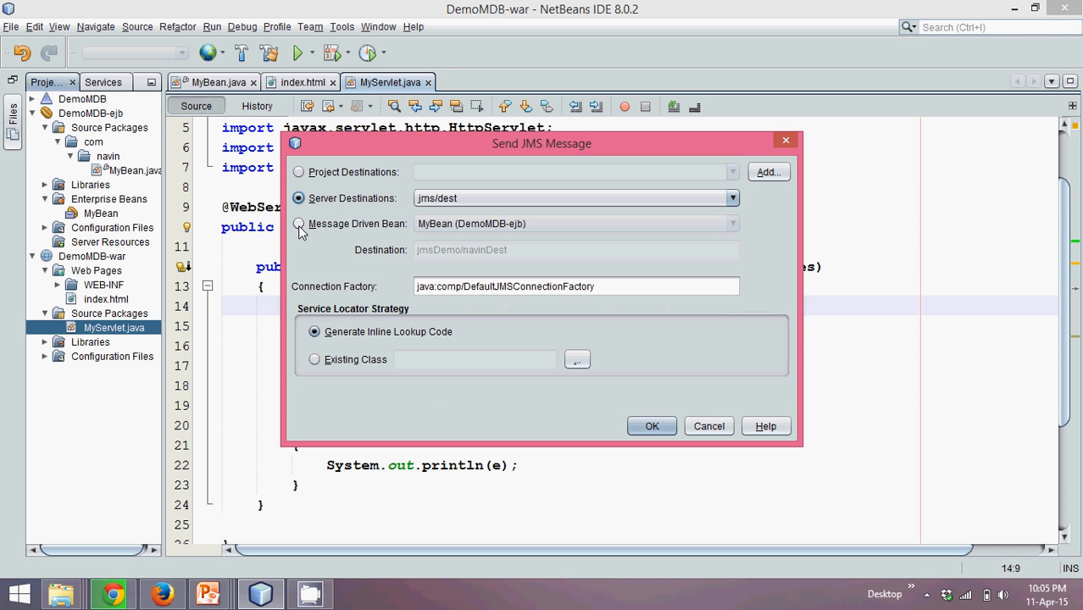
pyautogui.click(298, 223)
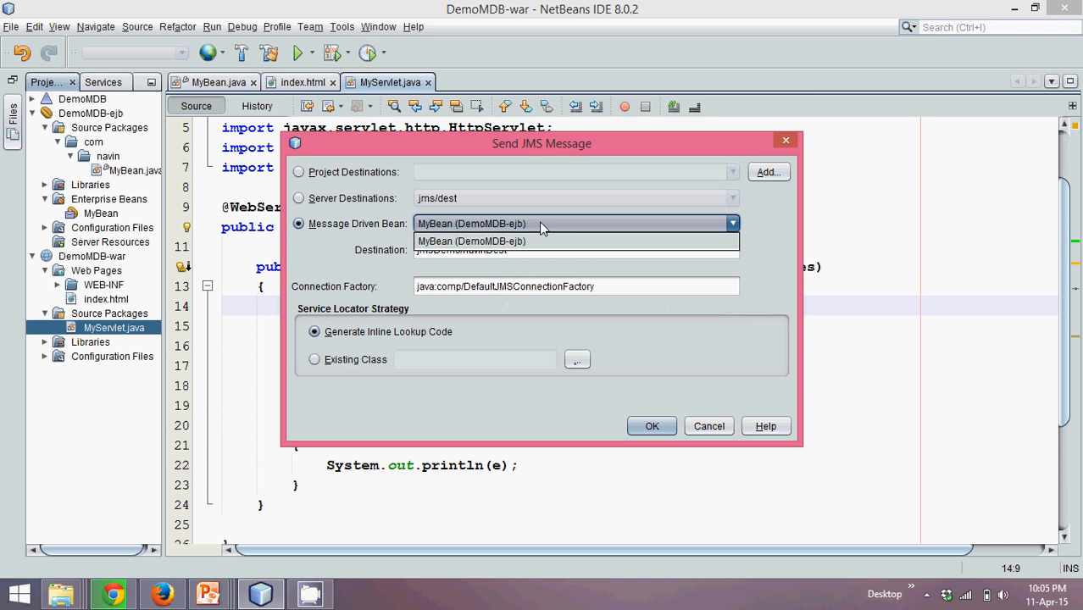
pyautogui.moveTo(464, 249)
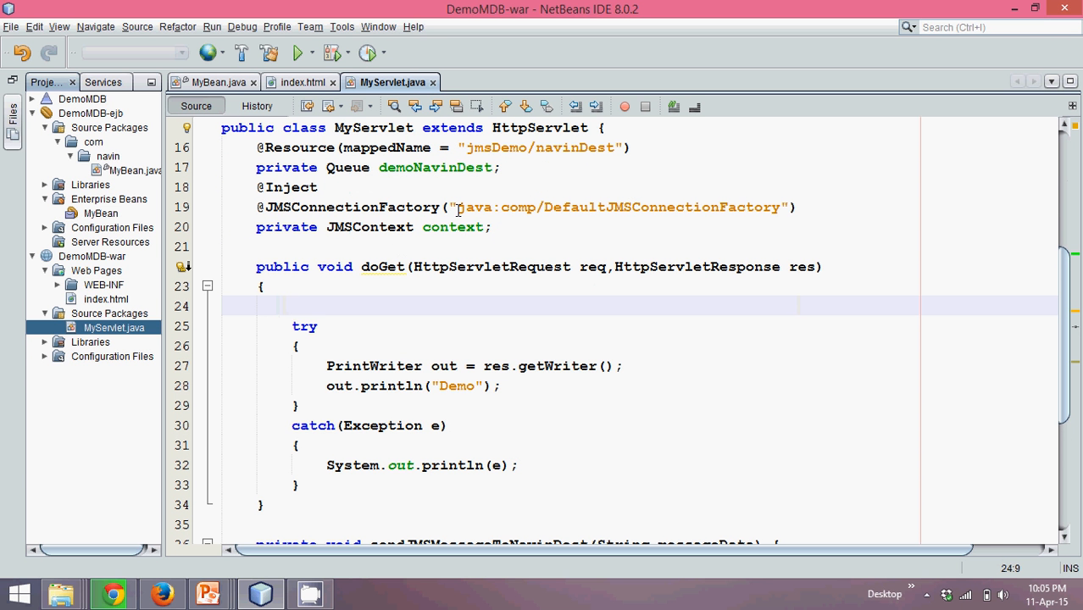
pyautogui.moveTo(289, 206)
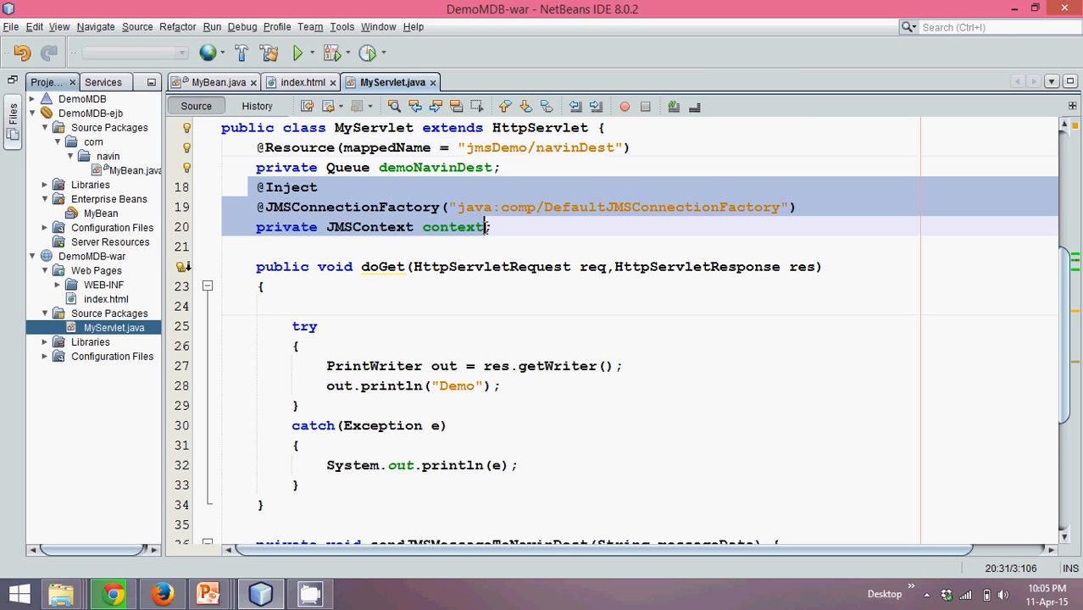
pyautogui.click(495, 227)
pyautogui.write('@Re')
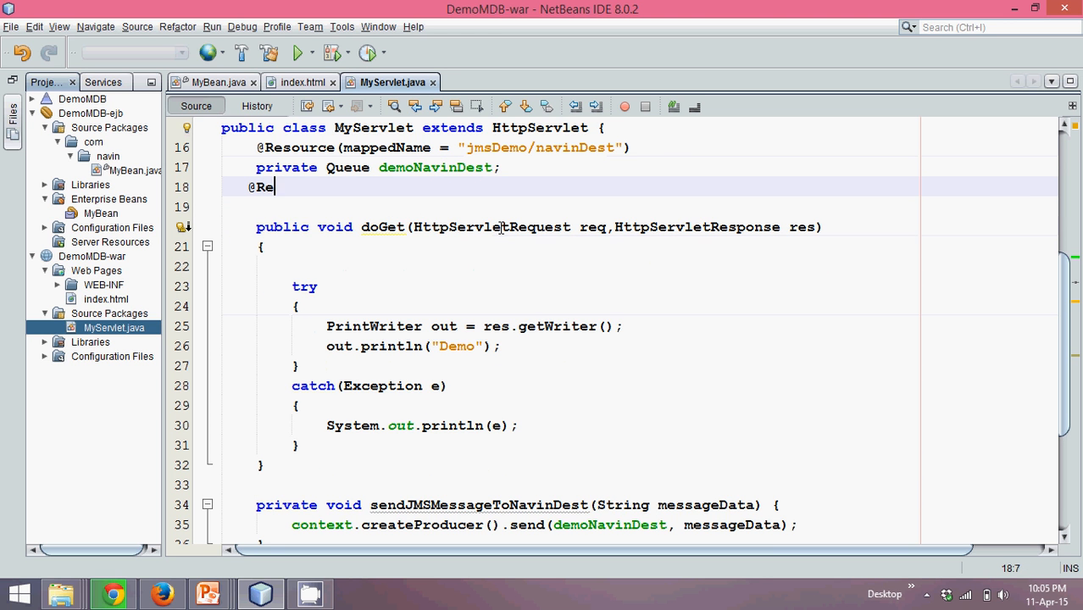
pyautogui.write('sourc')
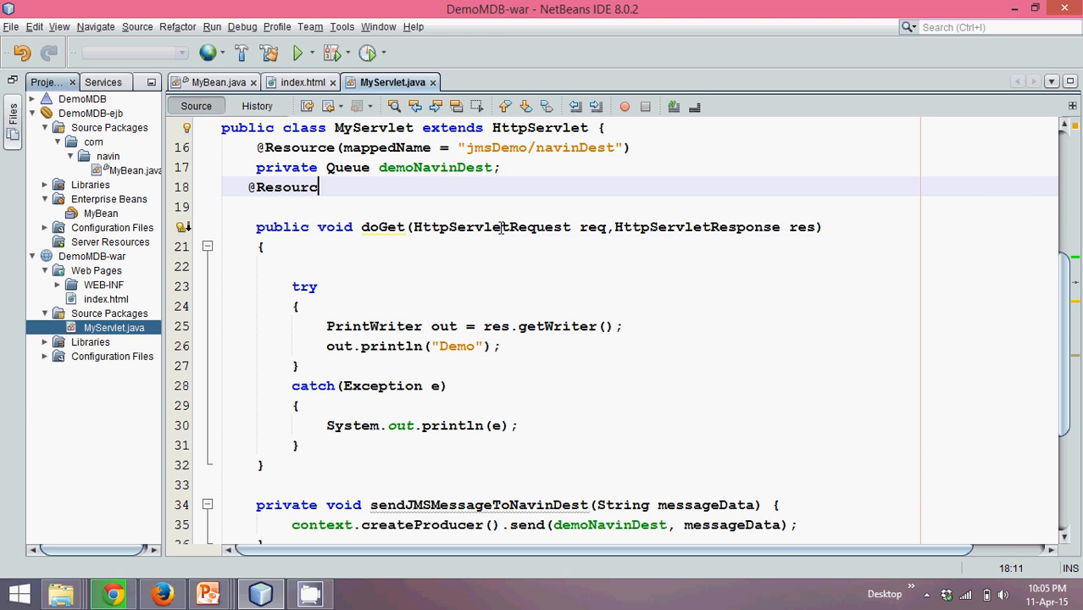
pyautogui.write('()')
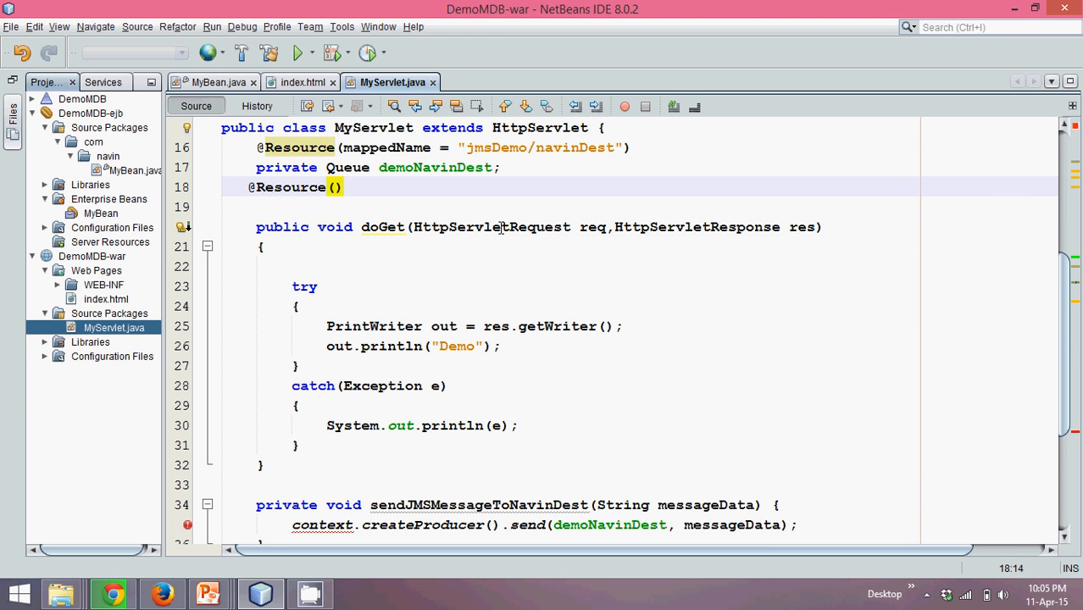
pyautogui.write('mapped')
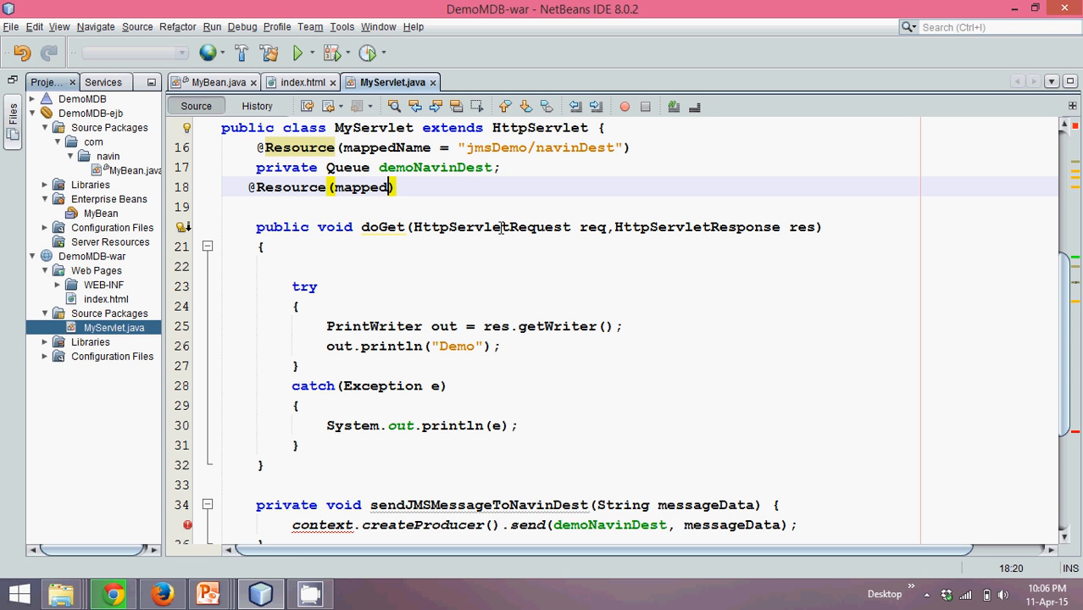
pyautogui.write('Name=')
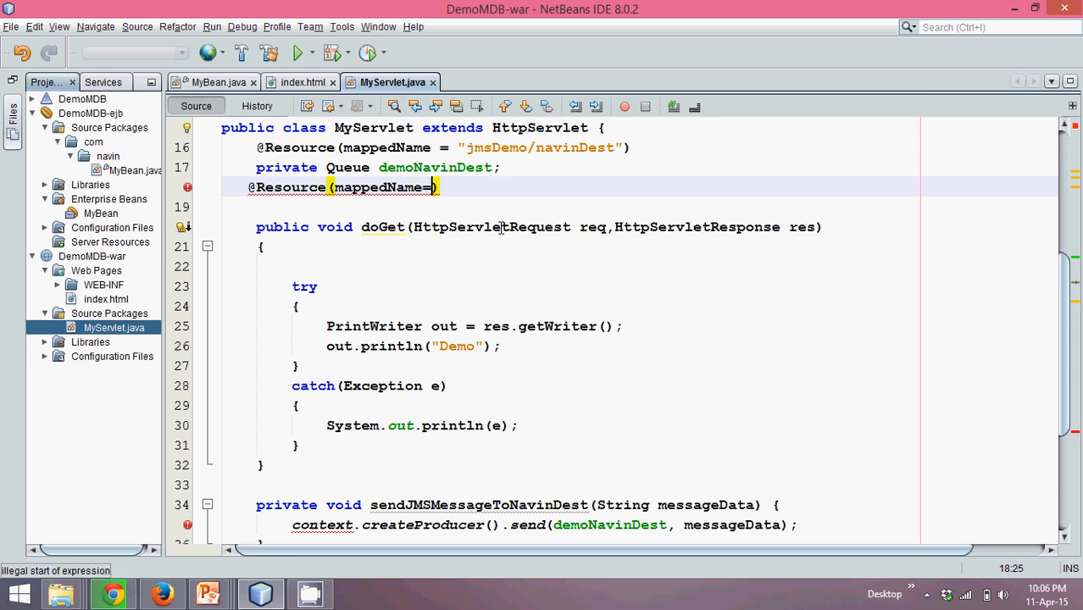
pyautogui.write('""')
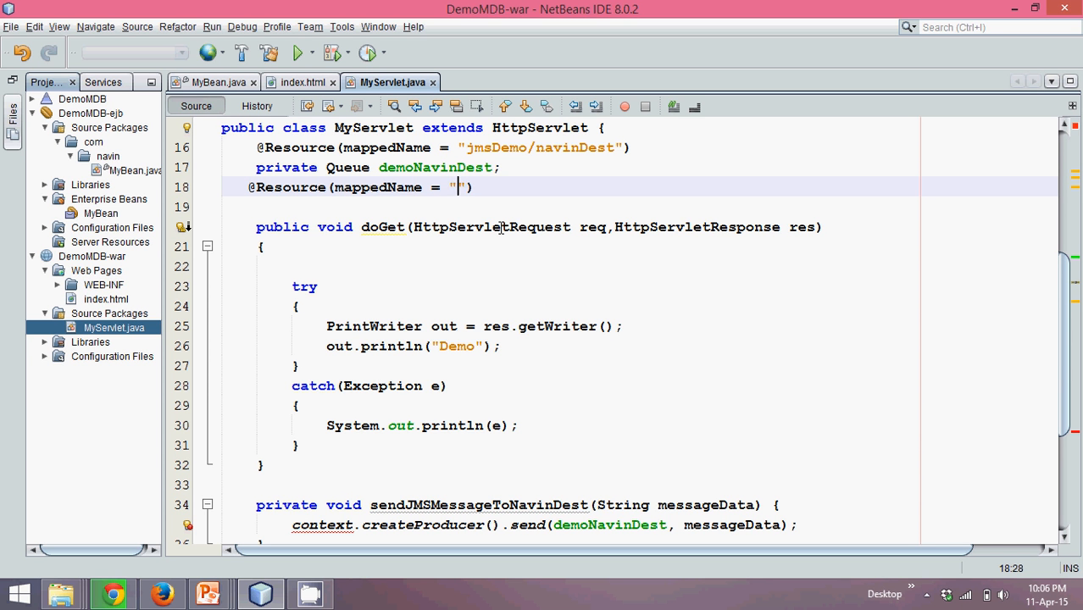
pyautogui.write('jms')
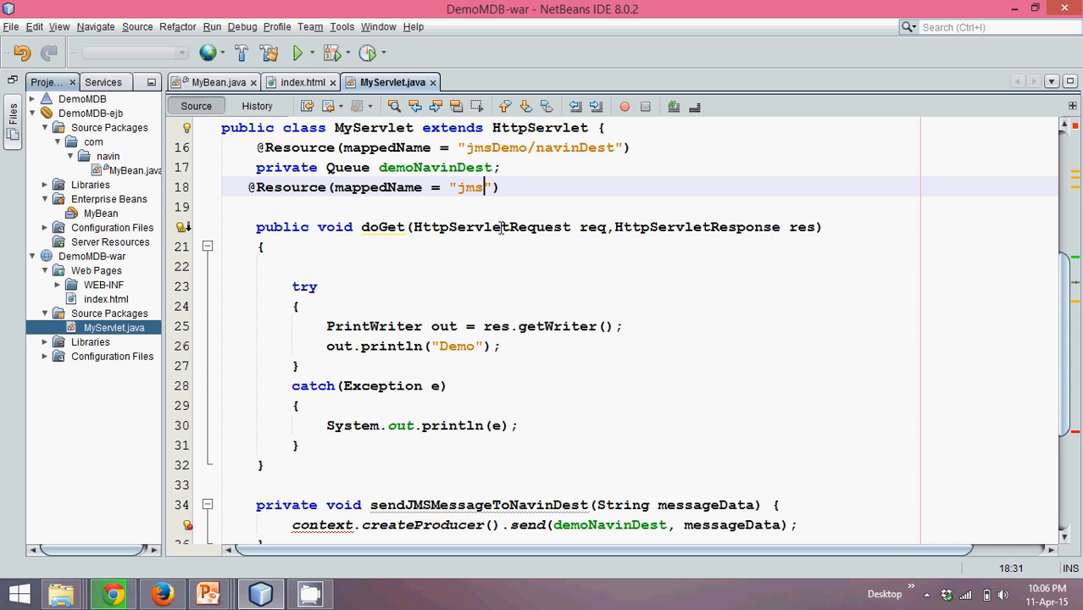
pyautogui.write('/')
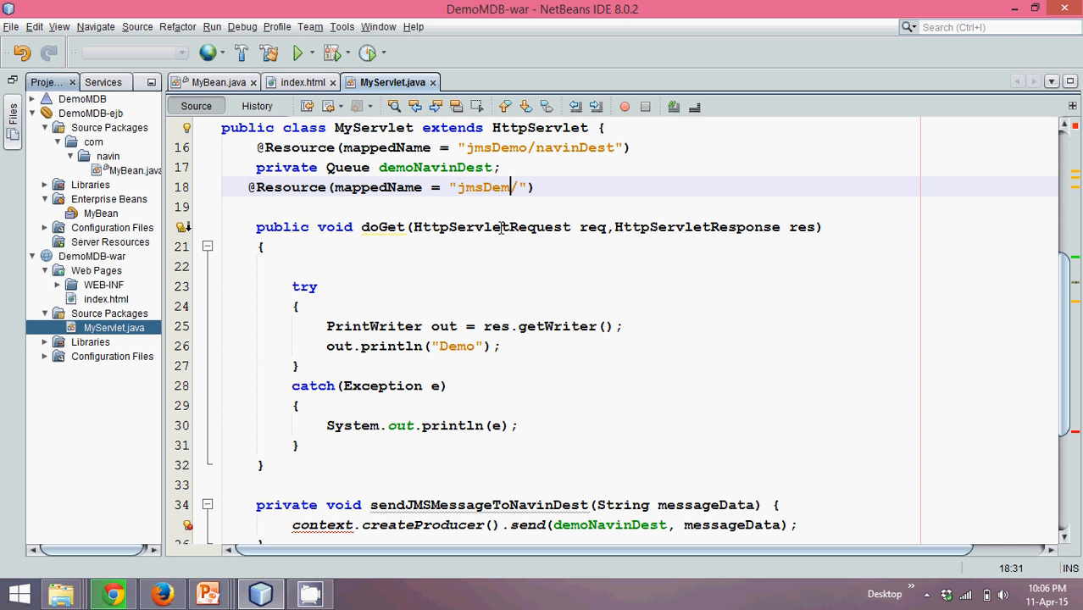
pyautogui.write('o')
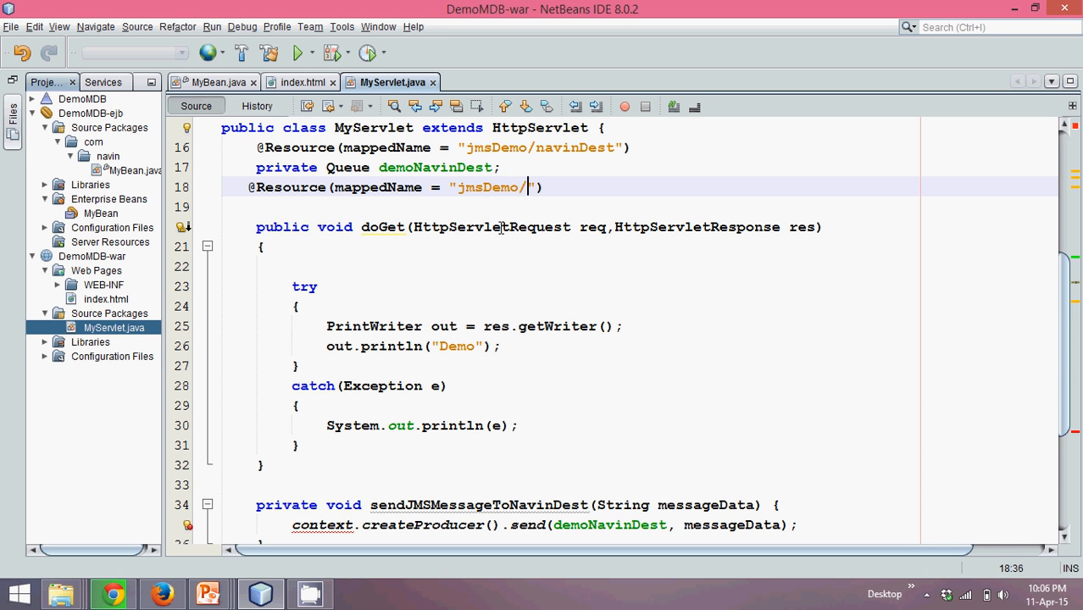
pyautogui.write('navin')
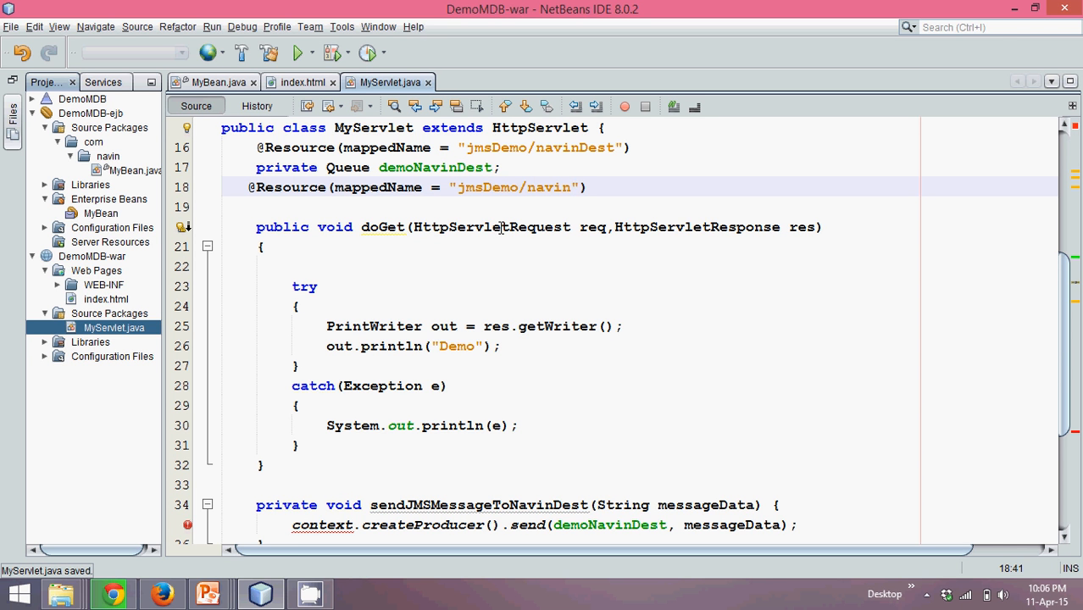
pyautogui.click(590, 186)
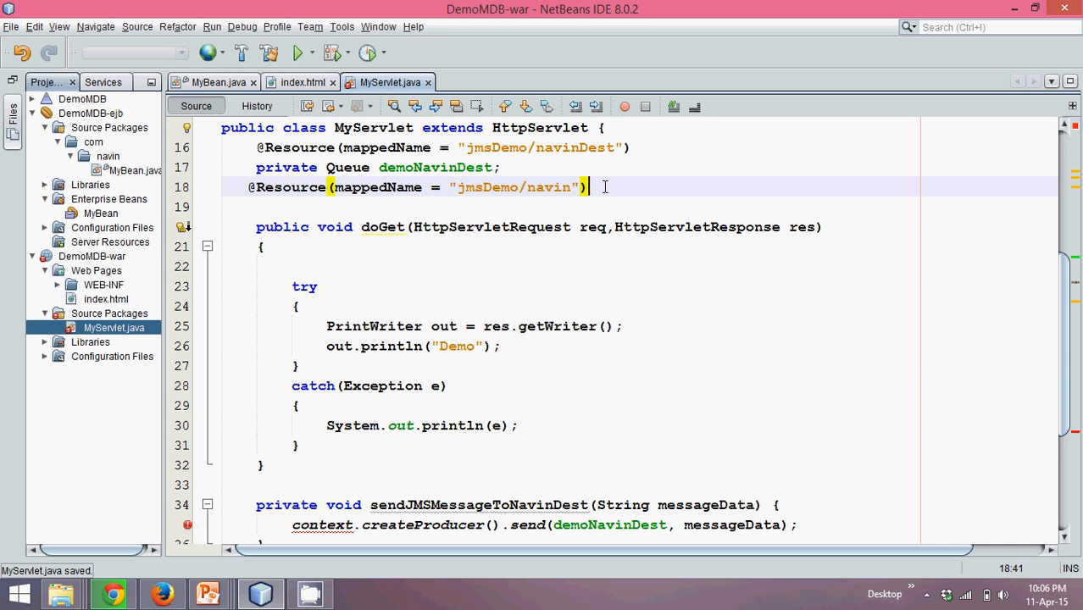
# Declare private ConnectionFactory queue; under the annotation, import ConnectionFactory and save.
pyautogui.press('enter')
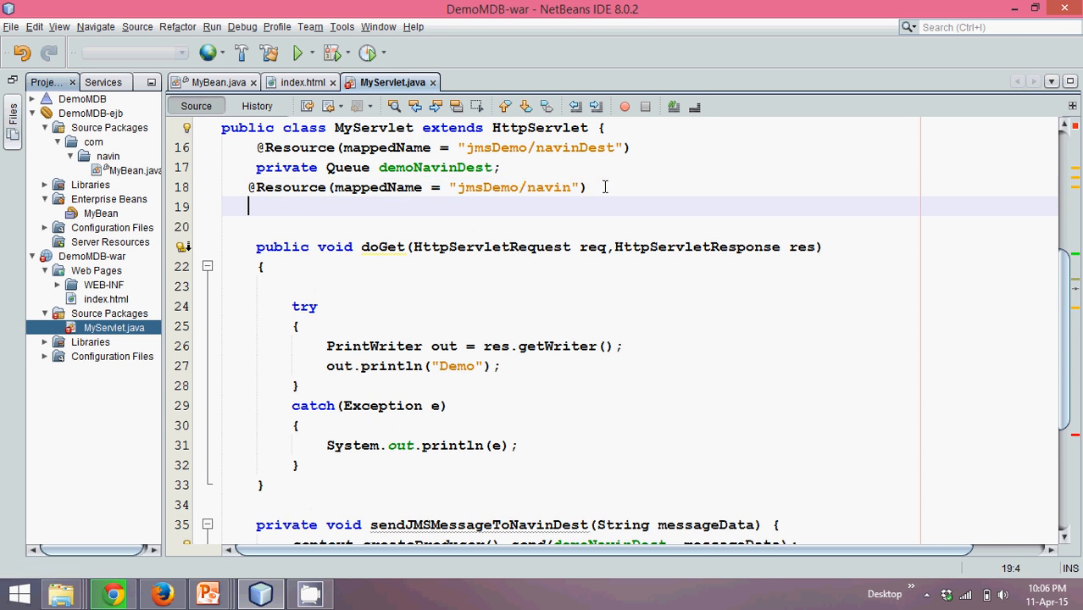
pyautogui.write('private')
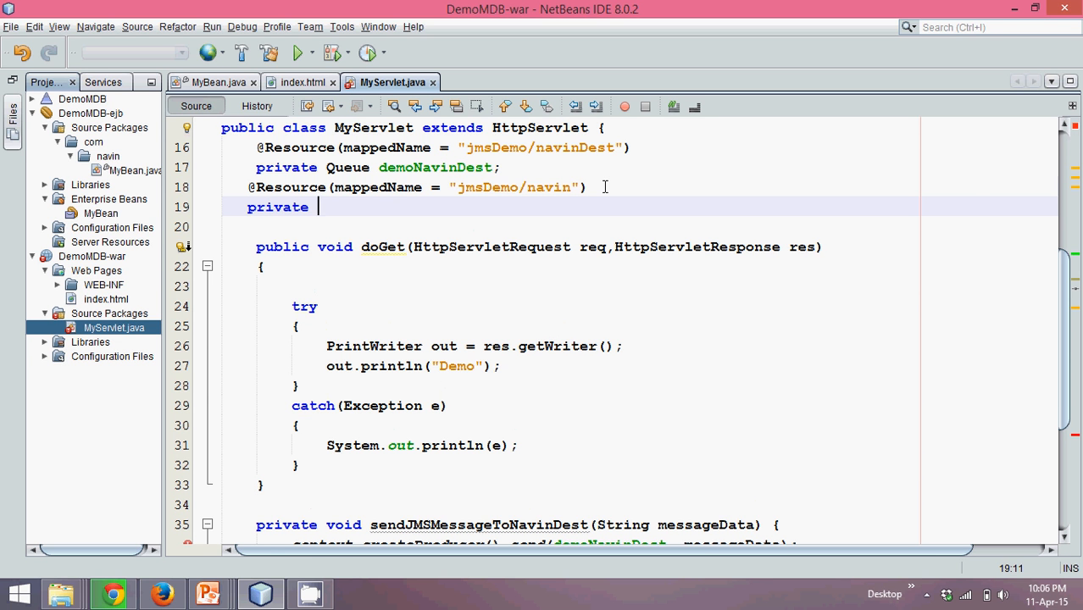
pyautogui.write('Connection')
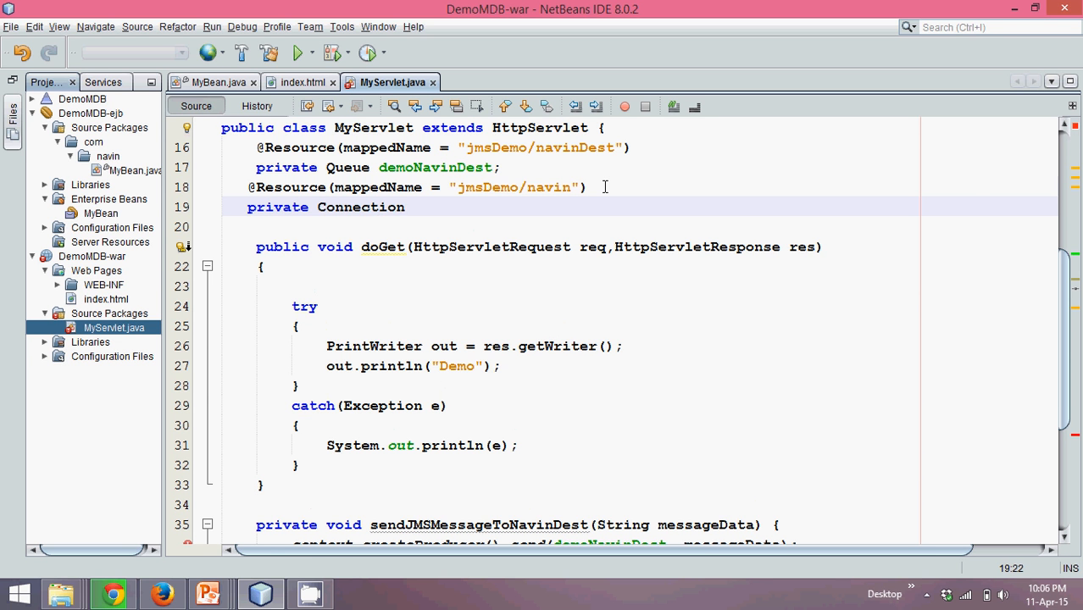
pyautogui.write('Factory')
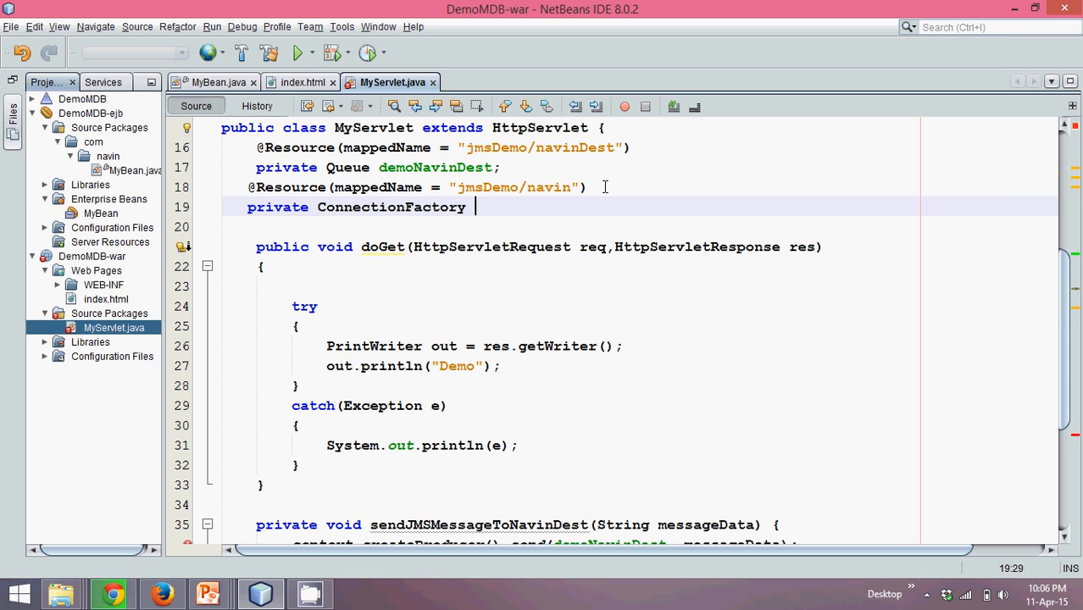
pyautogui.write('queue;')
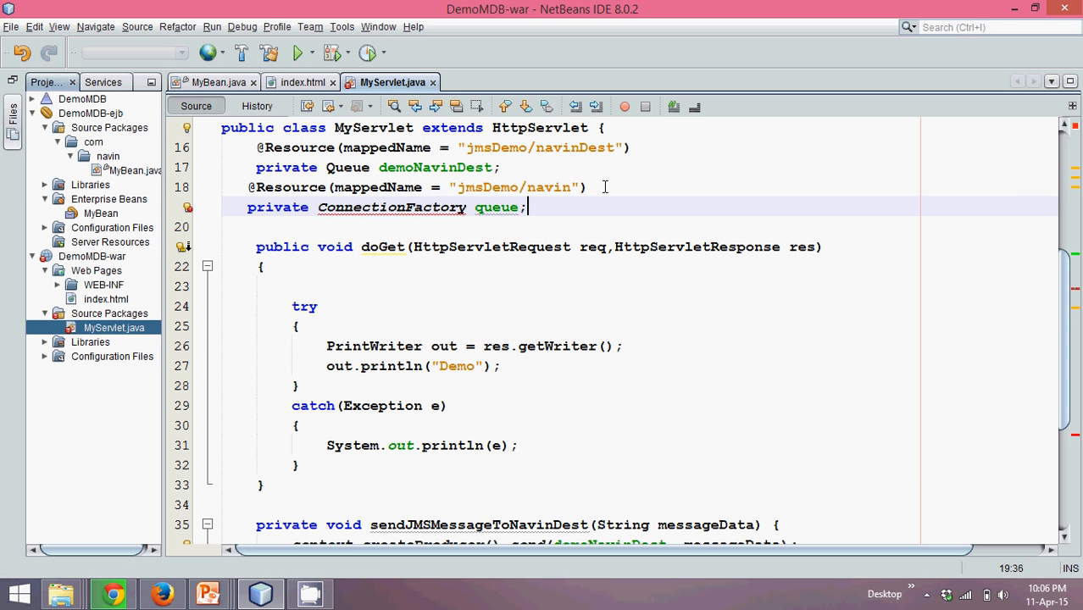
pyautogui.click(186, 209)
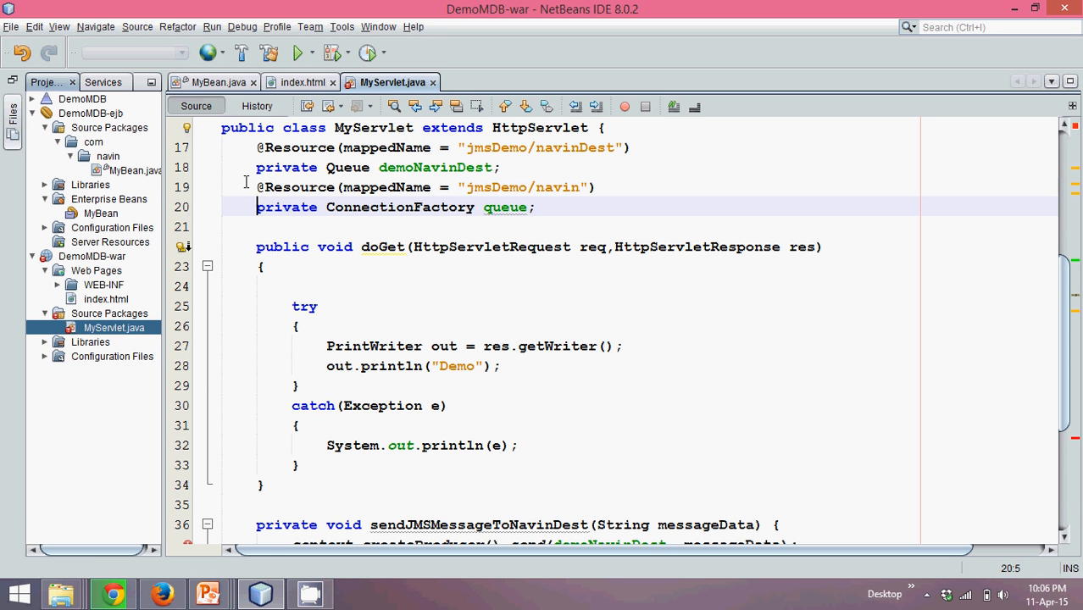
pyautogui.press('ctrl+s')
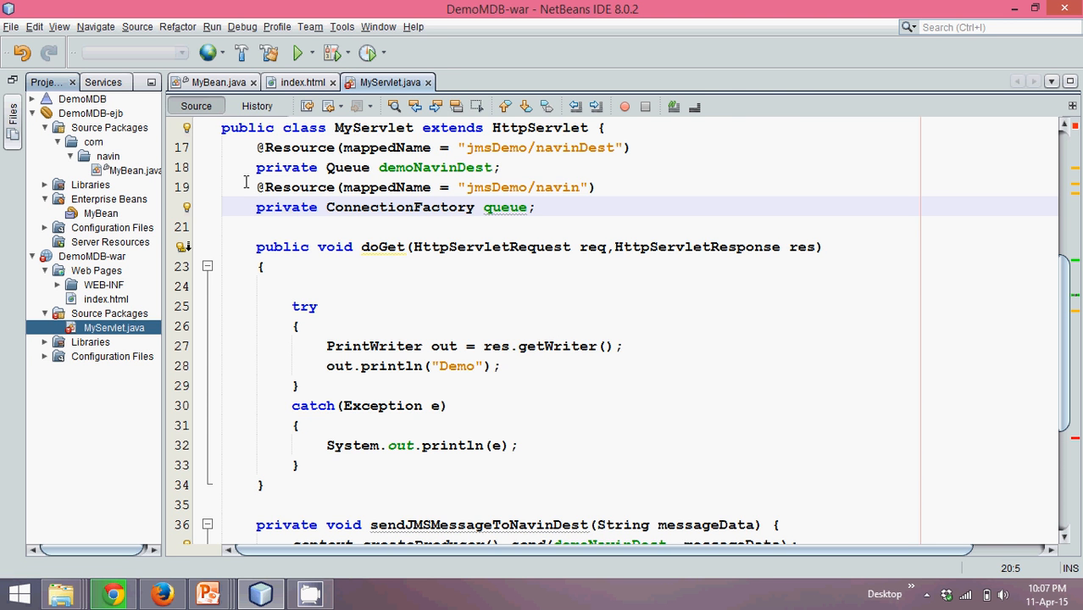
# Retype the sendJMSMessageToNavinDest parameter as String and select the generated createProducer line.
pyautogui.scroll(-3)
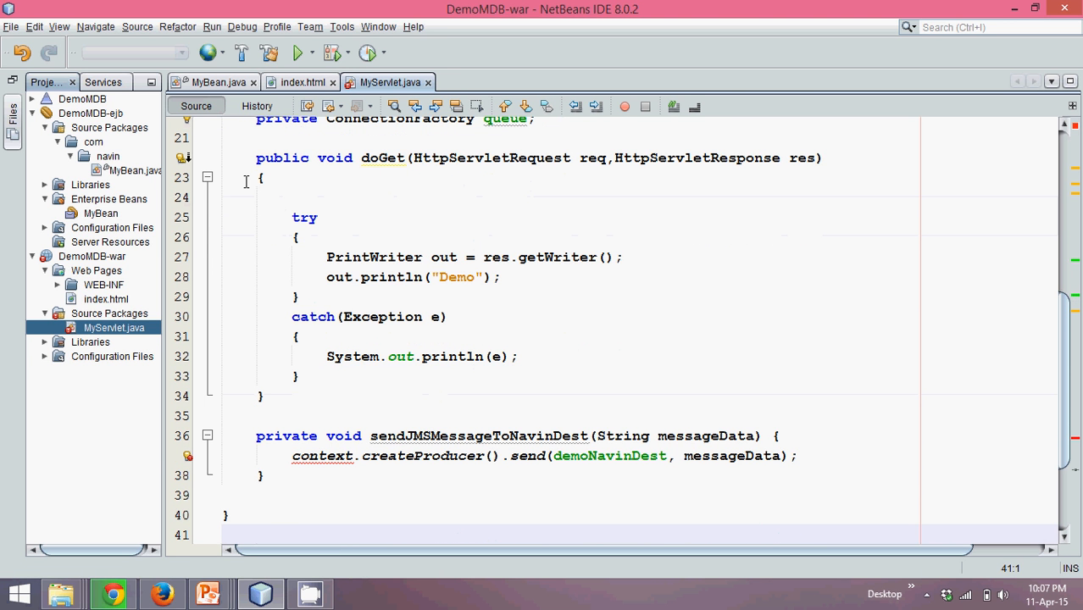
pyautogui.moveTo(275, 436)
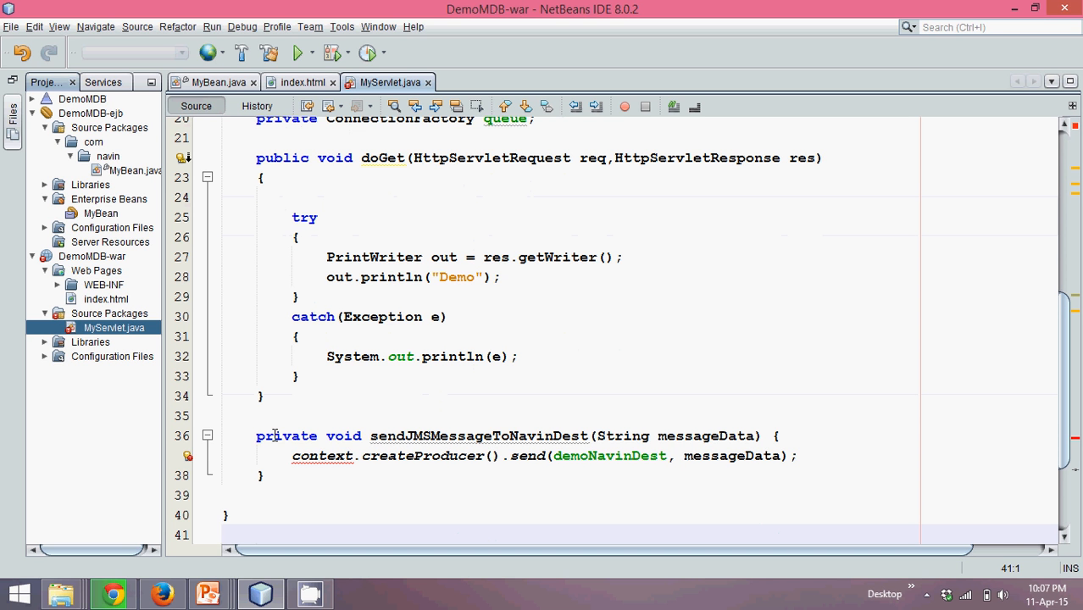
pyautogui.moveTo(600, 434)
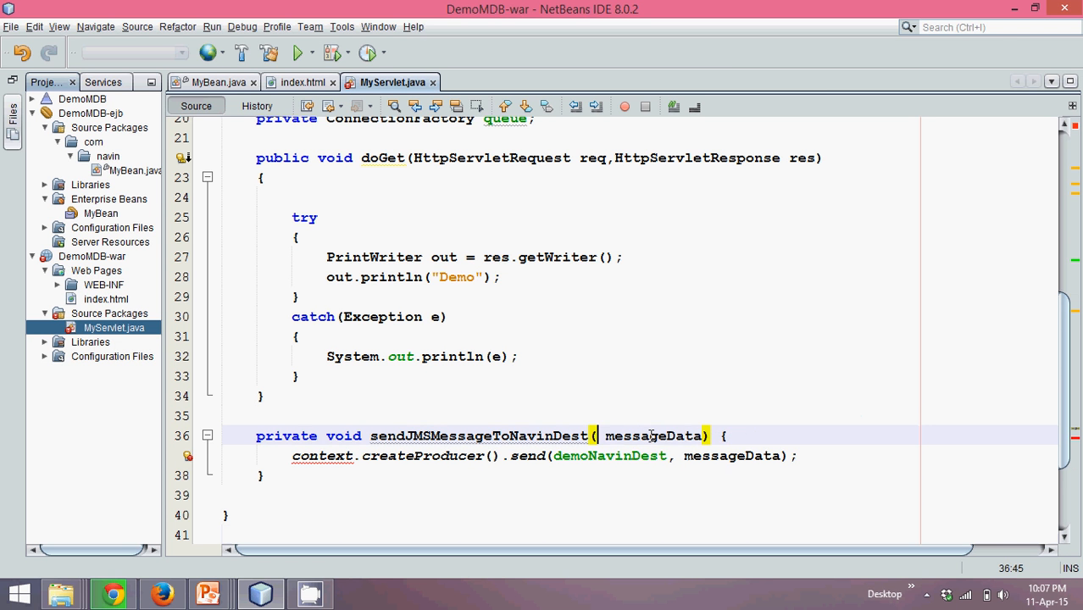
pyautogui.write('String')
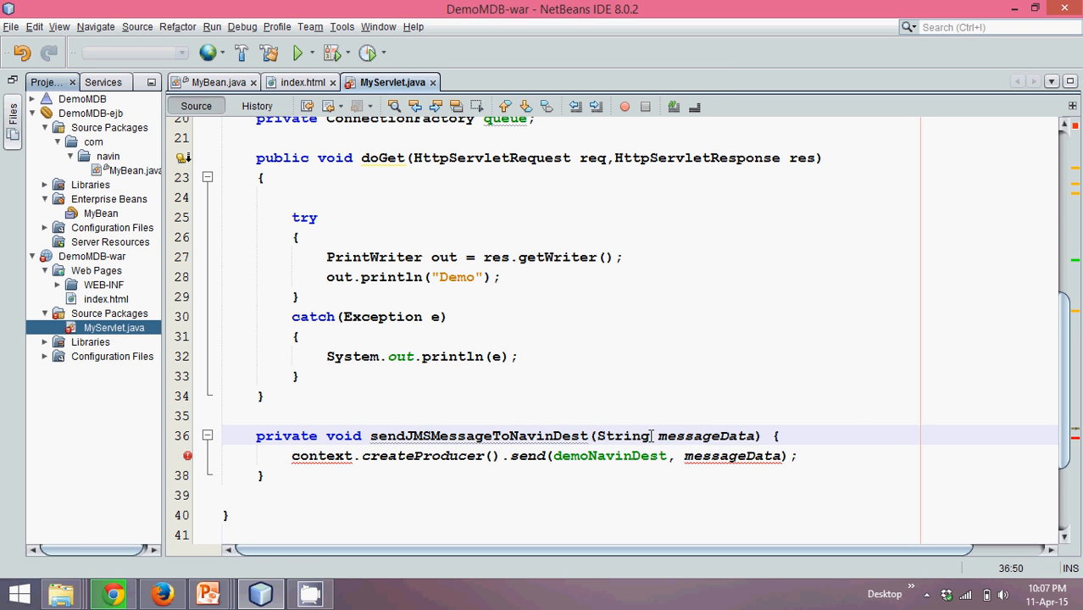
pyautogui.doubleClick(624, 435)
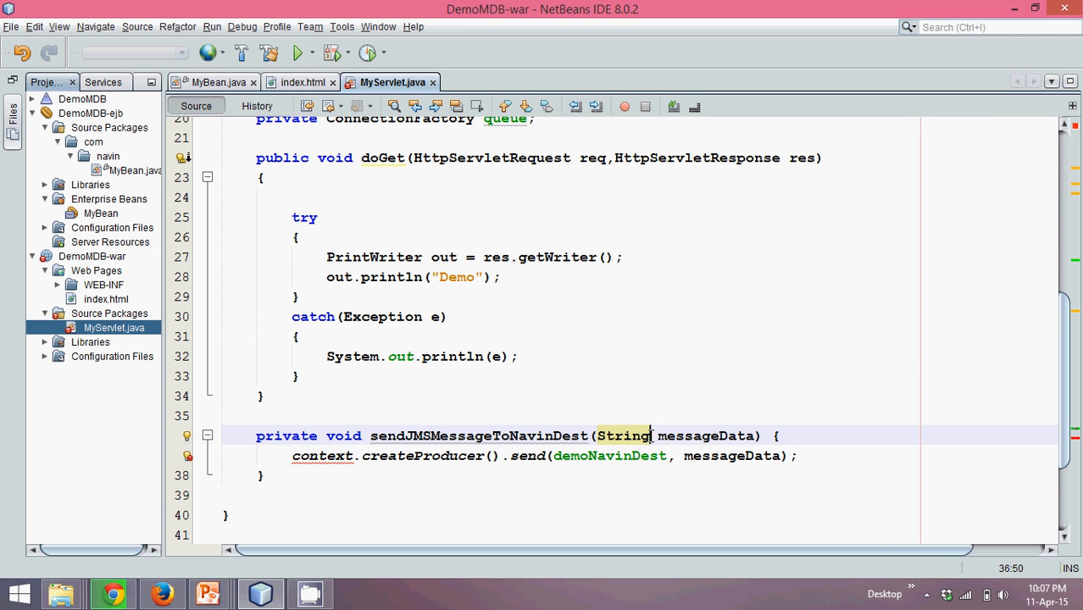
pyautogui.moveTo(289, 456)
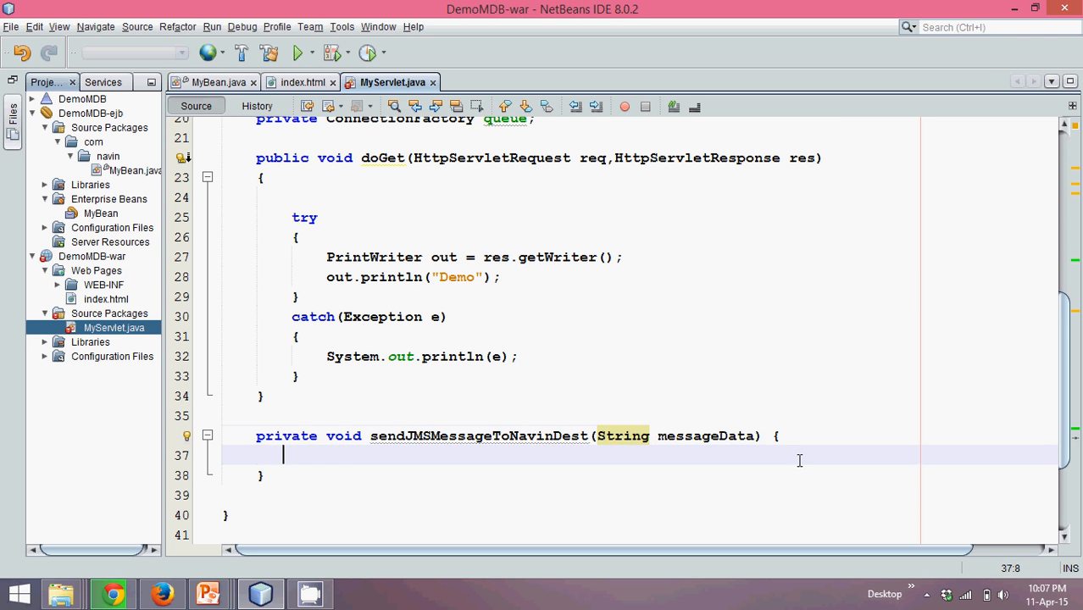
# Declare Connection con = null; and a try/catch(Exception e) block in the method body.
pyautogui.press('enter')
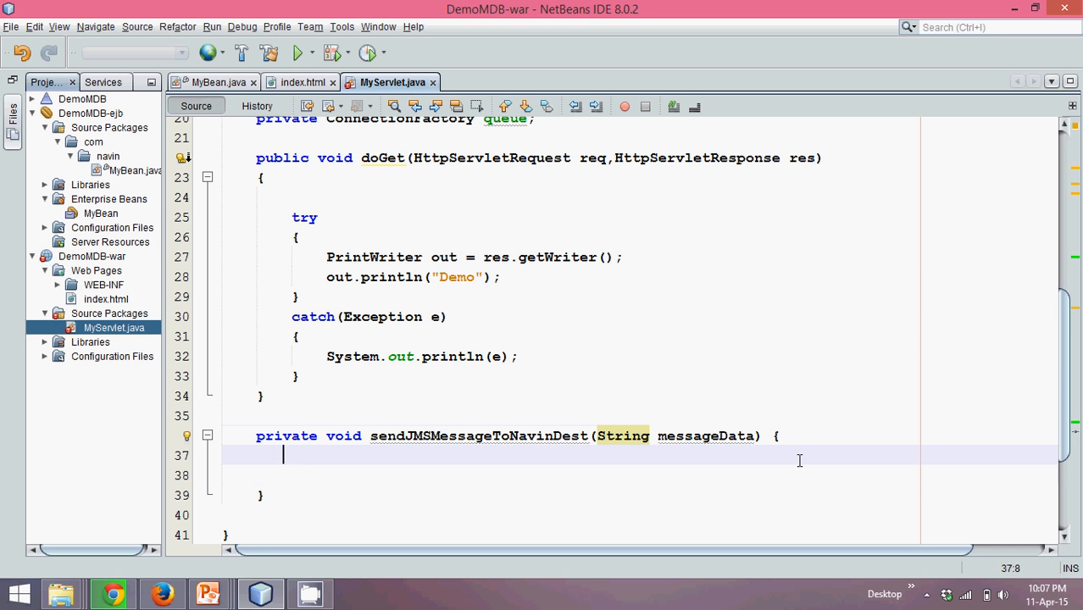
pyautogui.write('Connection')
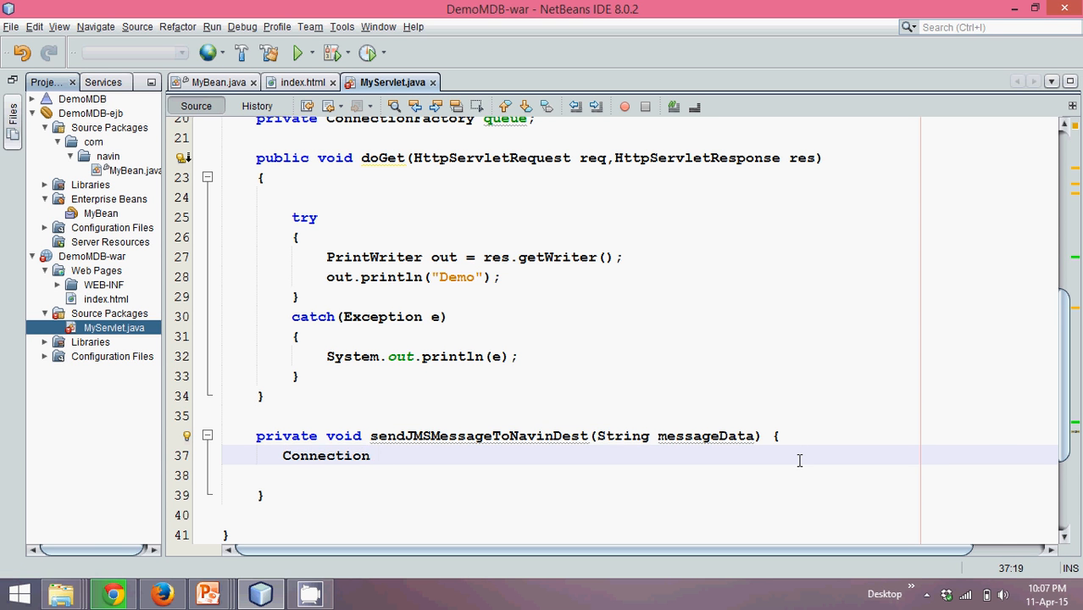
pyautogui.write('con')
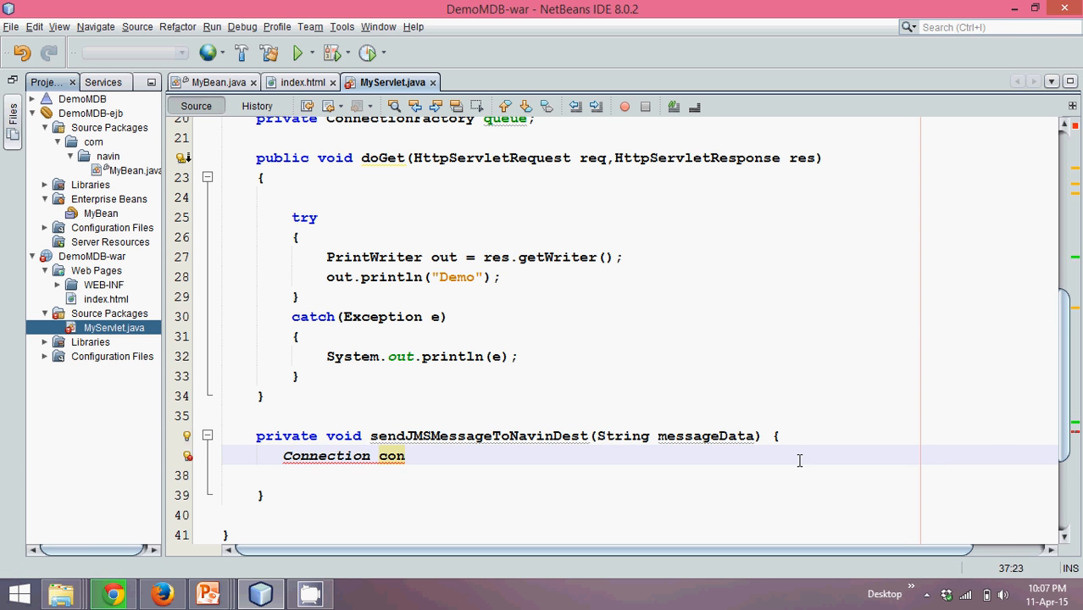
pyautogui.write('= null;')
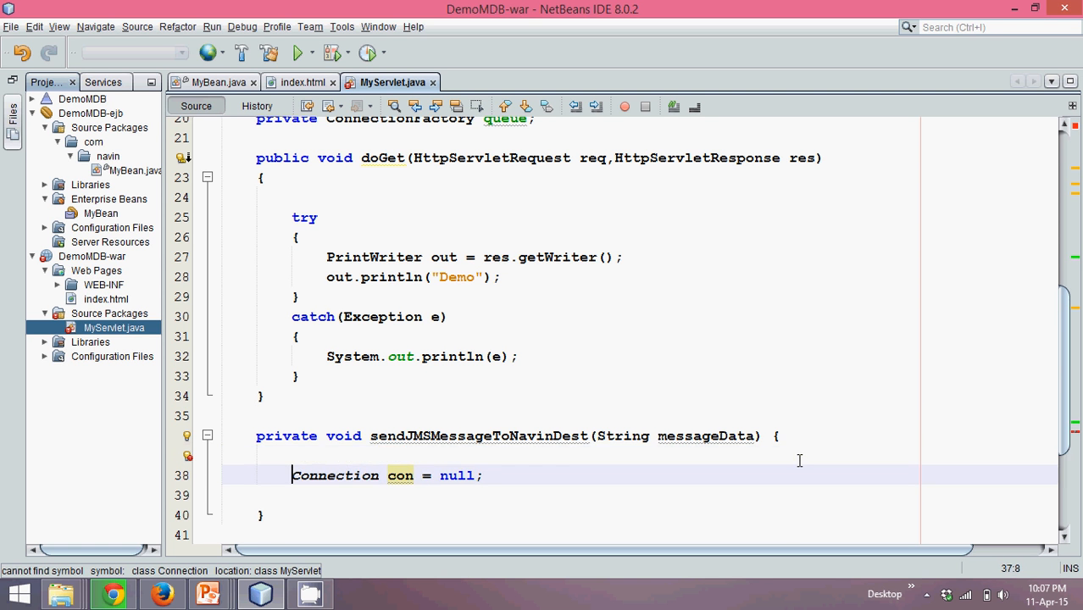
pyautogui.write('try')
pyautogui.write('}')
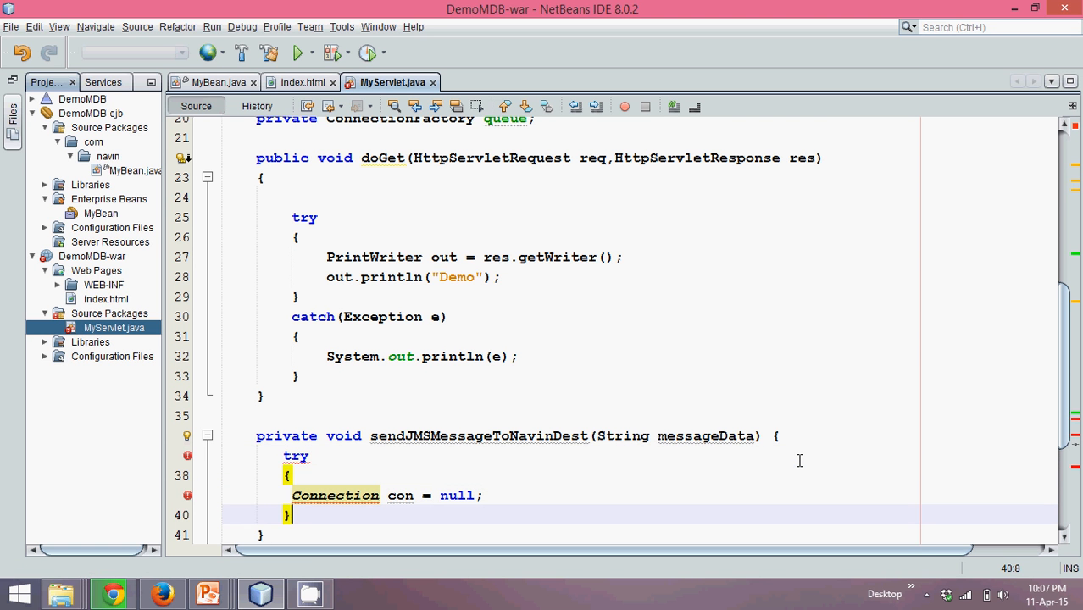
pyautogui.write('catch')
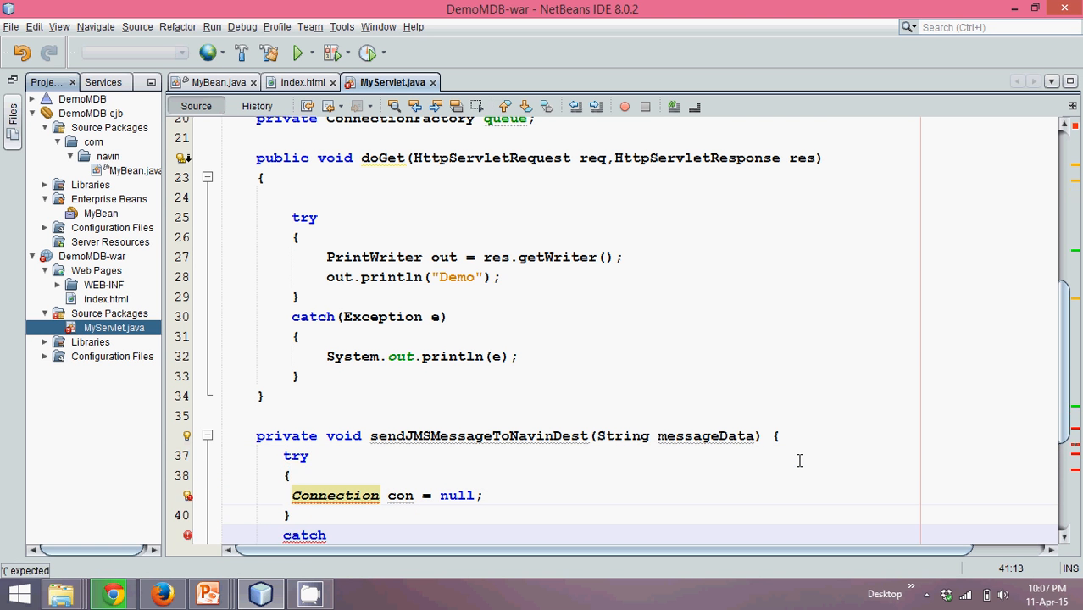
pyautogui.write('(Exception e')
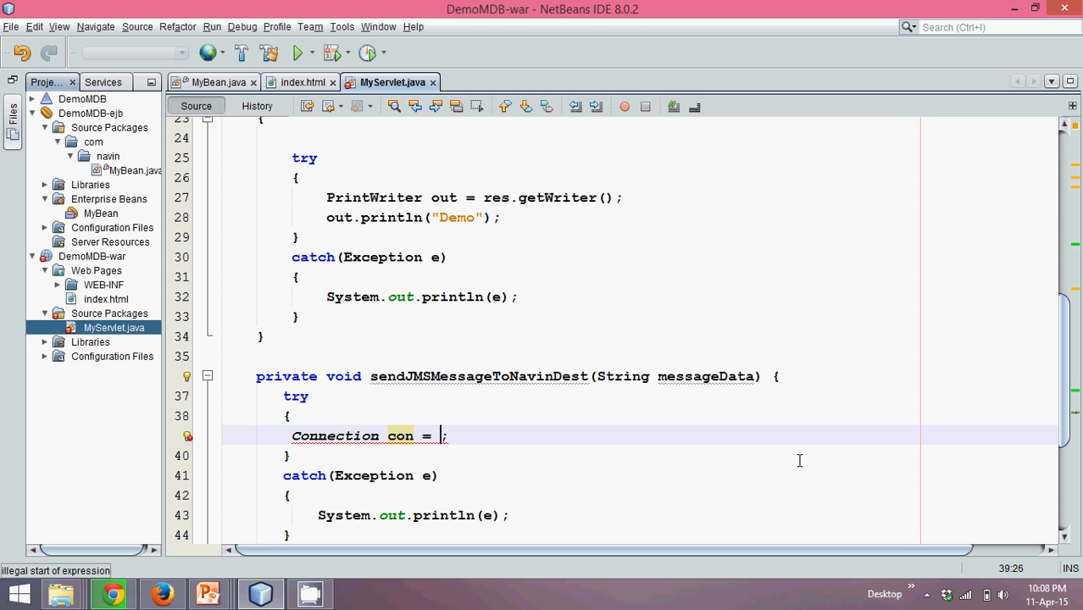
# Assign con = queue.createConnection() after checking the queue field, and fix the Connection import.
pyautogui.write('que')
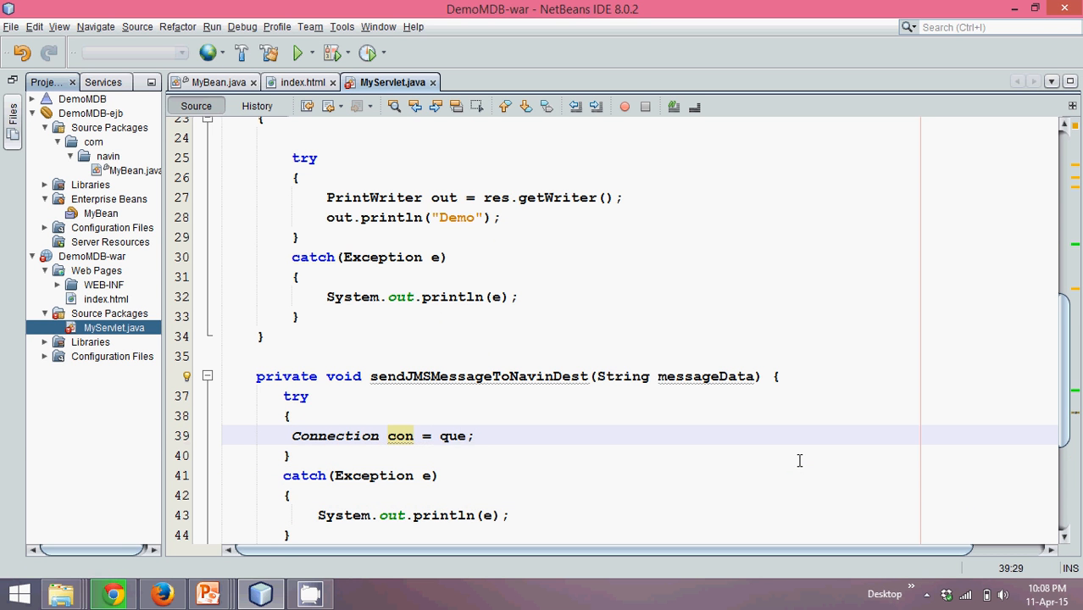
pyautogui.scroll(3)
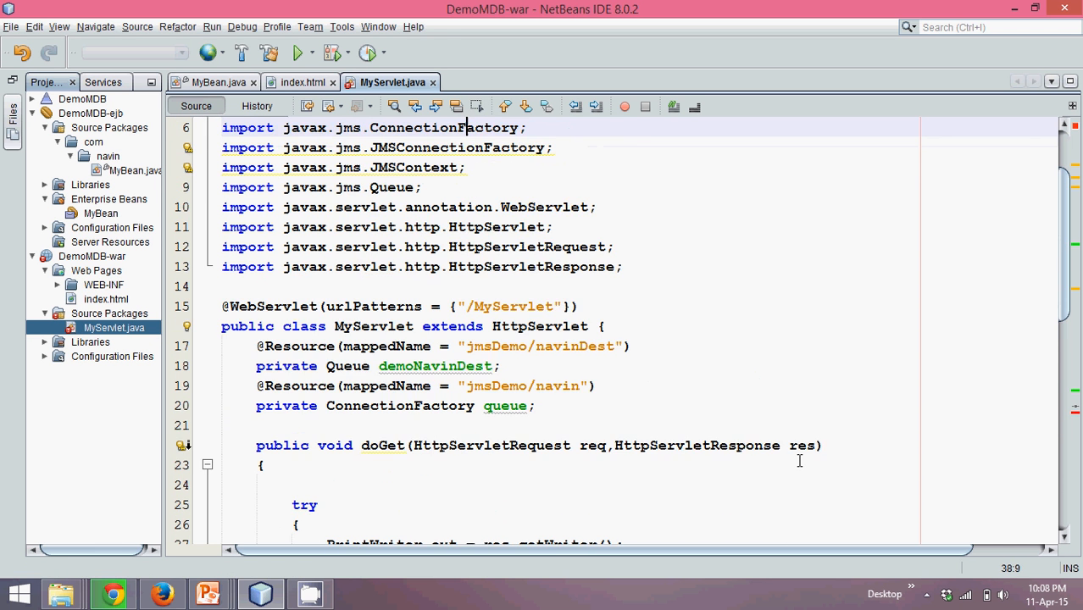
pyautogui.scroll(3)
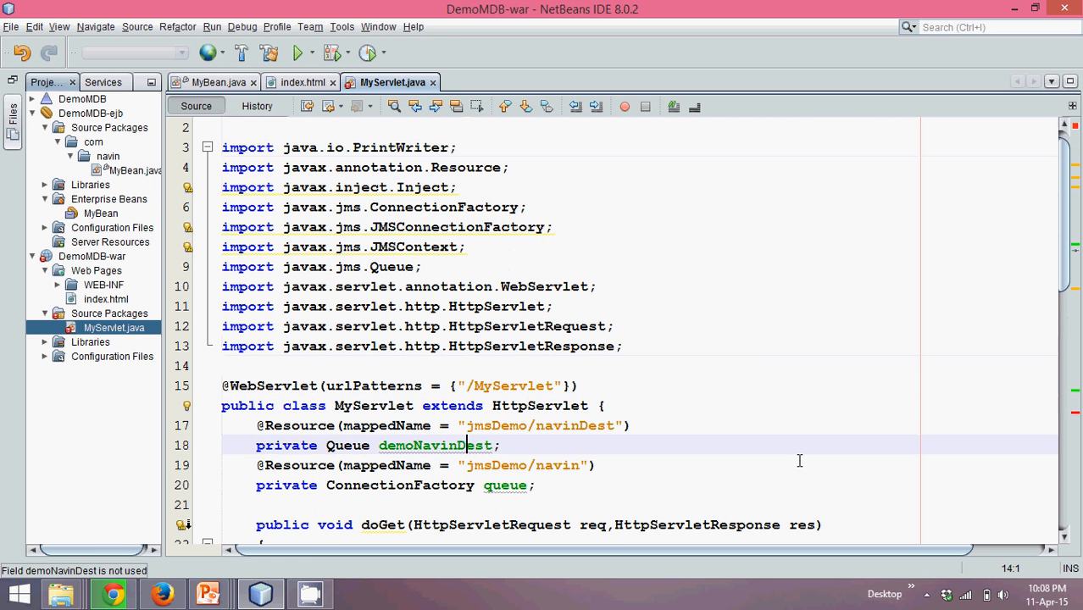
pyautogui.scroll(-3)
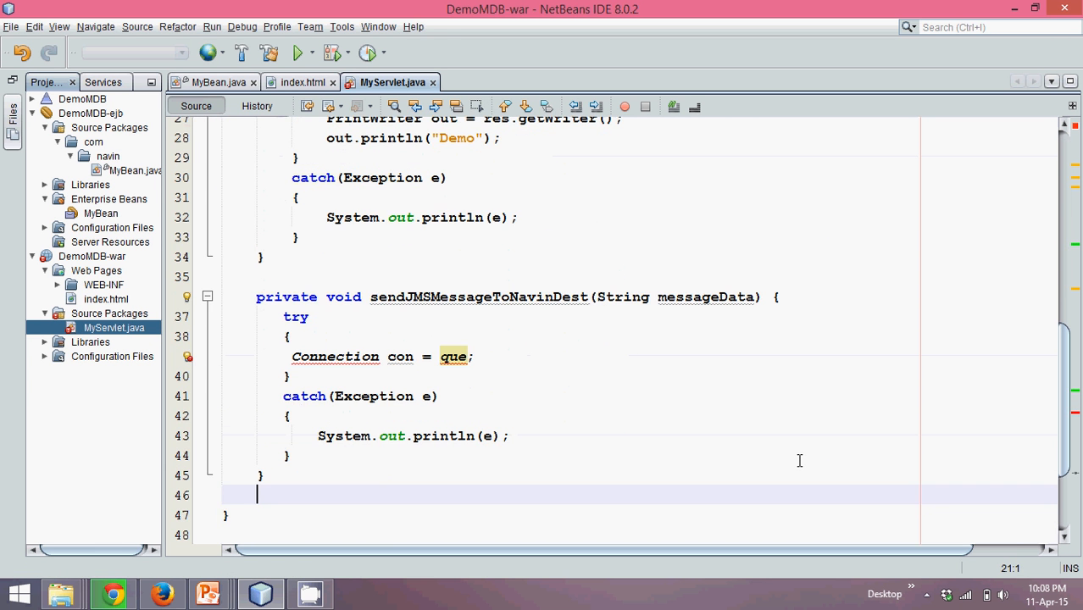
pyautogui.click(466, 355)
pyautogui.write('ue.createConnection()')
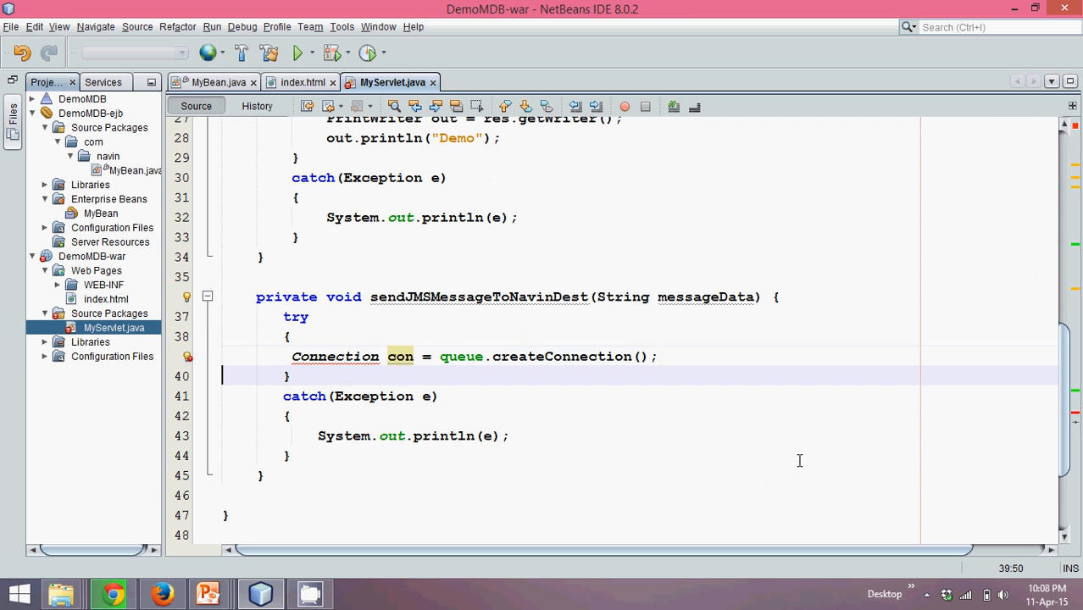
pyautogui.press('enter')
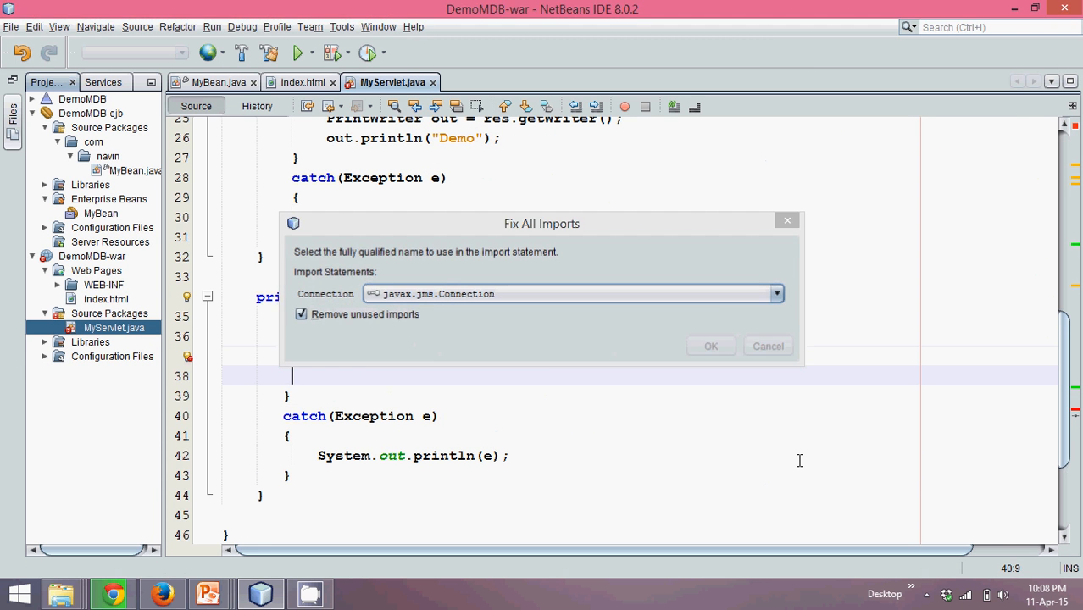
# Import javax.jms.Connection, add Session s = con.createSession(); and import javax.jms.Session.
pyautogui.click(710, 346)
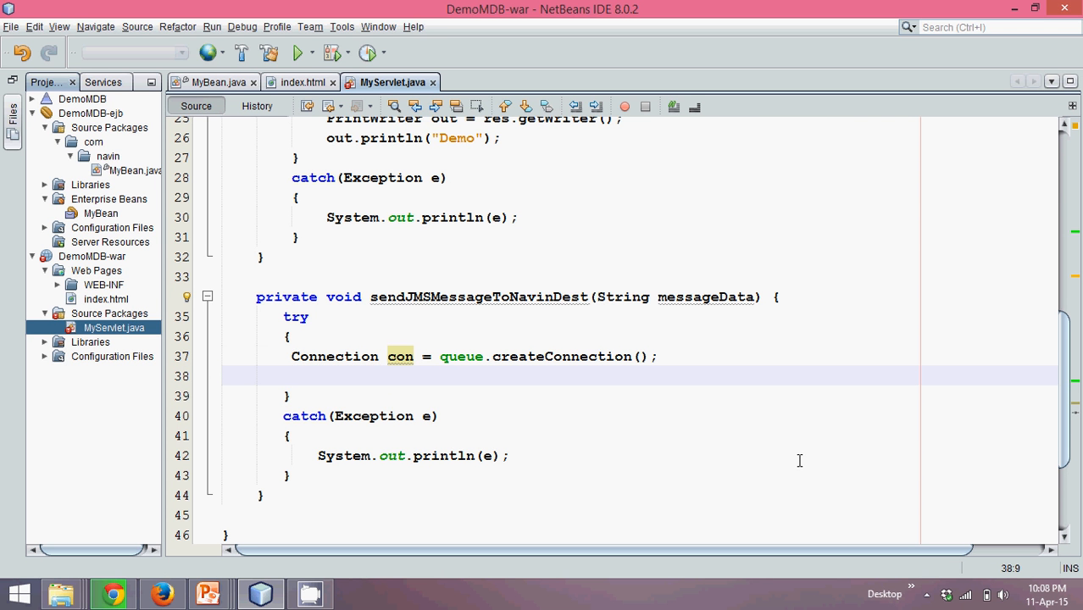
pyautogui.click(291, 377)
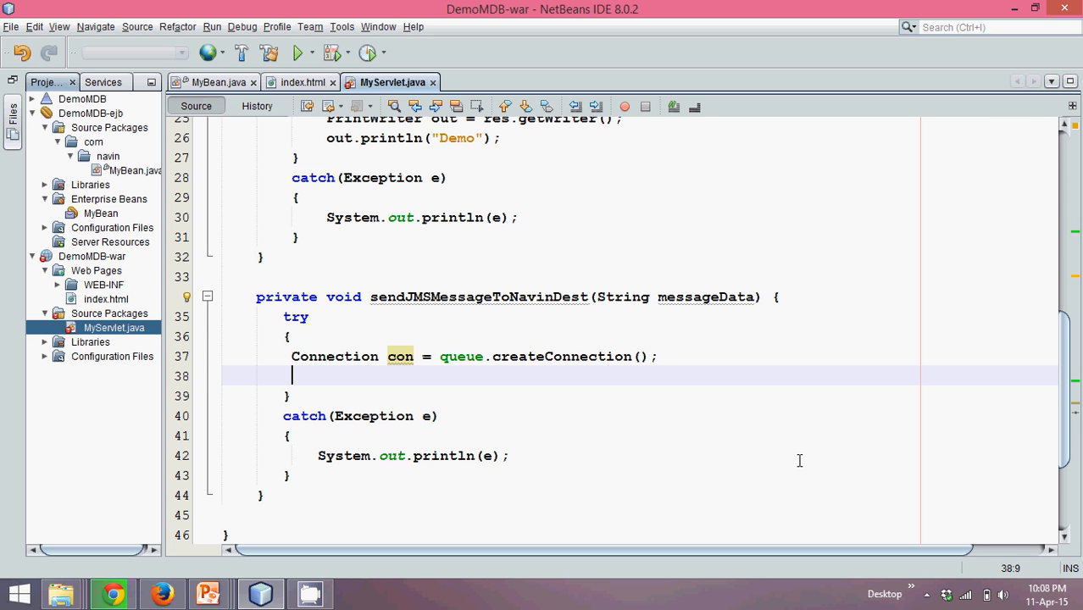
pyautogui.write('Session')
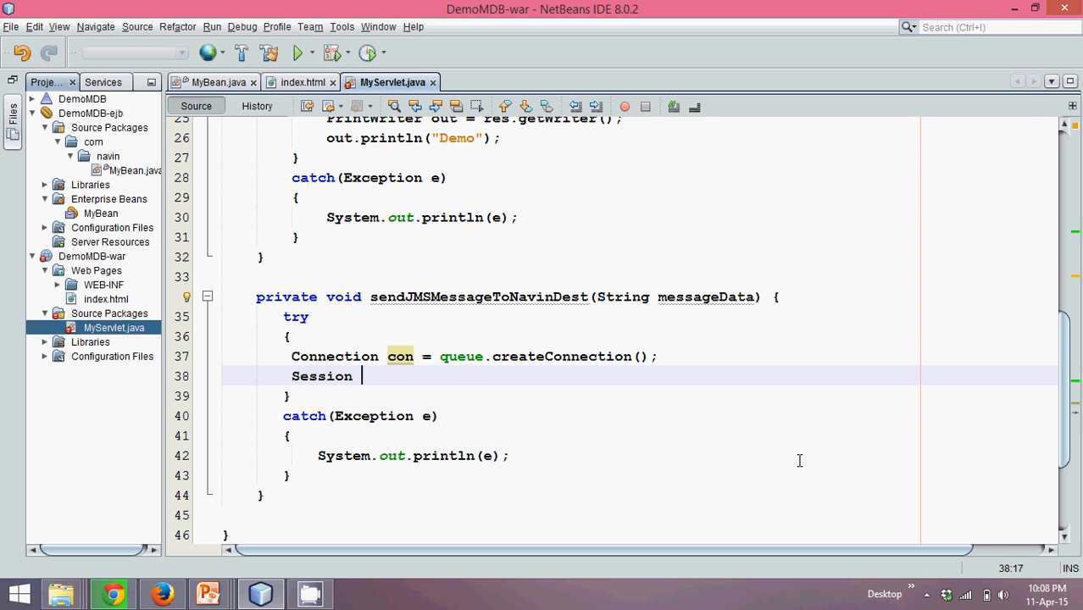
pyautogui.write('s  =')
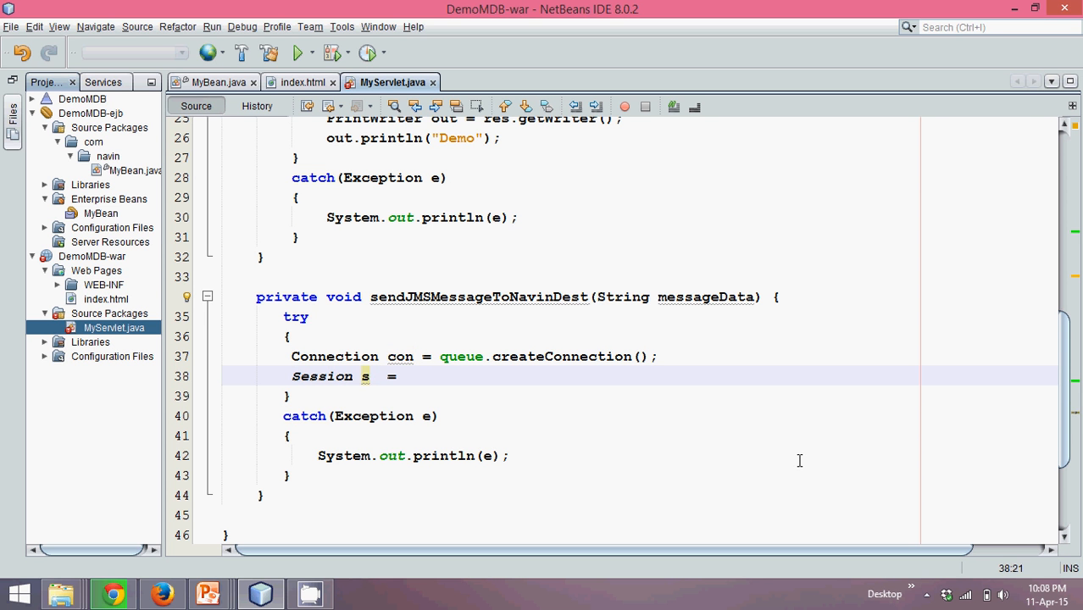
pyautogui.write('con.')
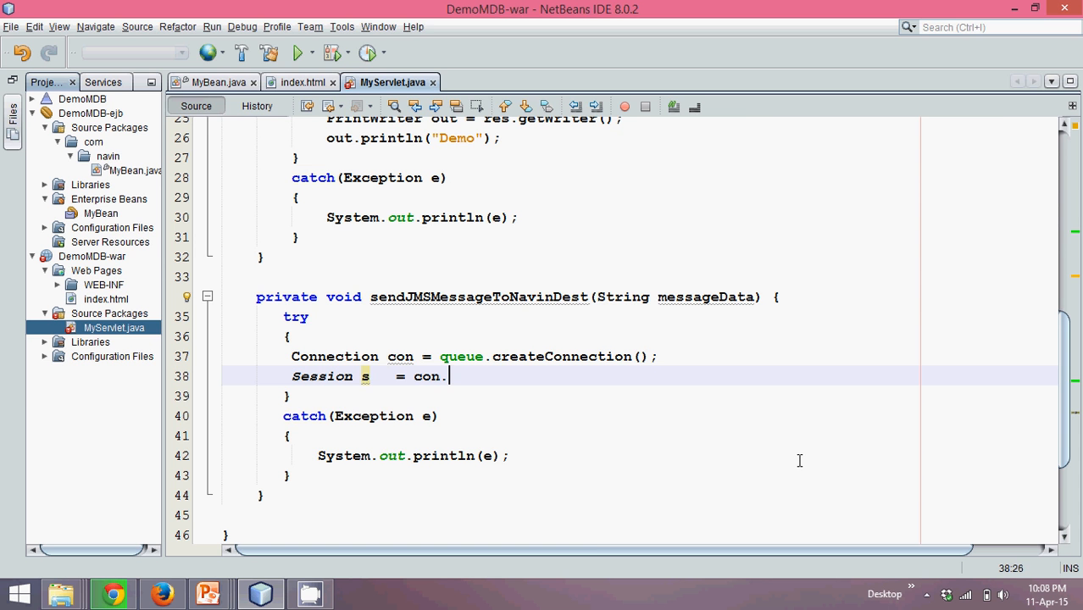
pyautogui.write('createSession()')
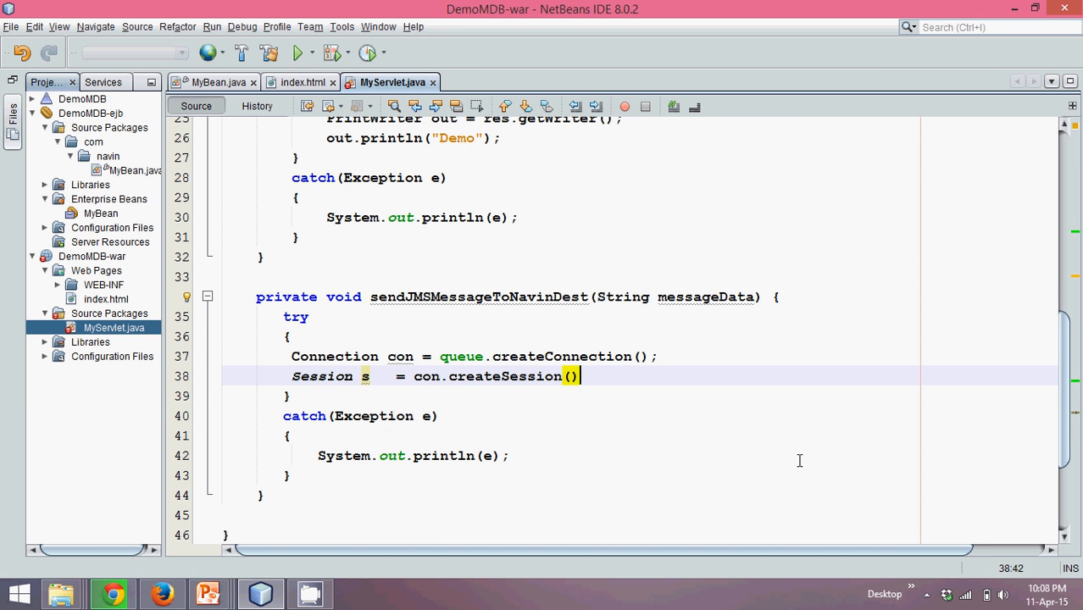
pyautogui.write(';')
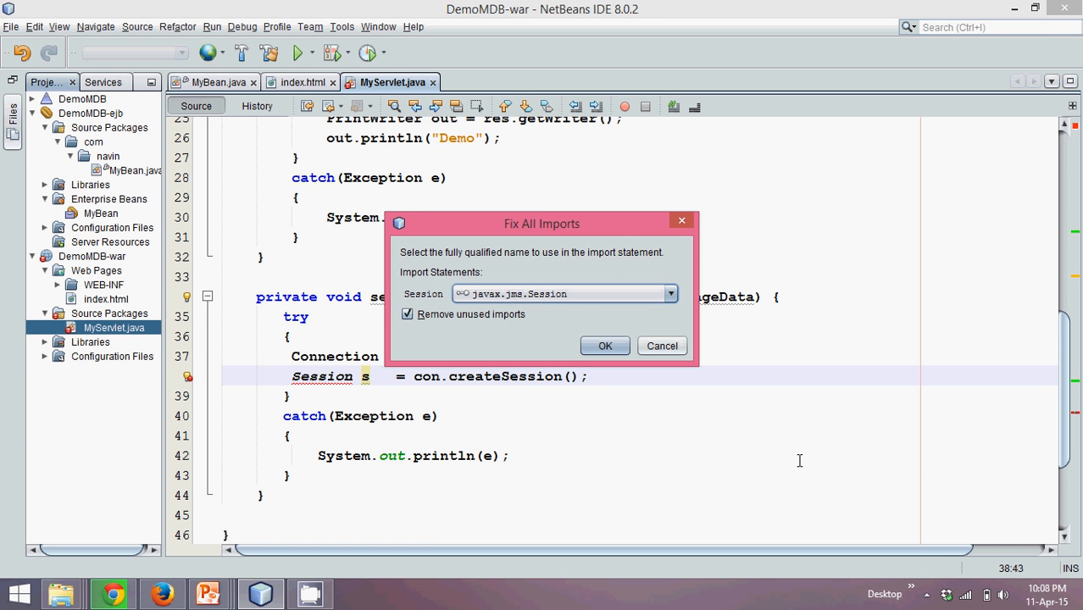
pyautogui.click(605, 345)
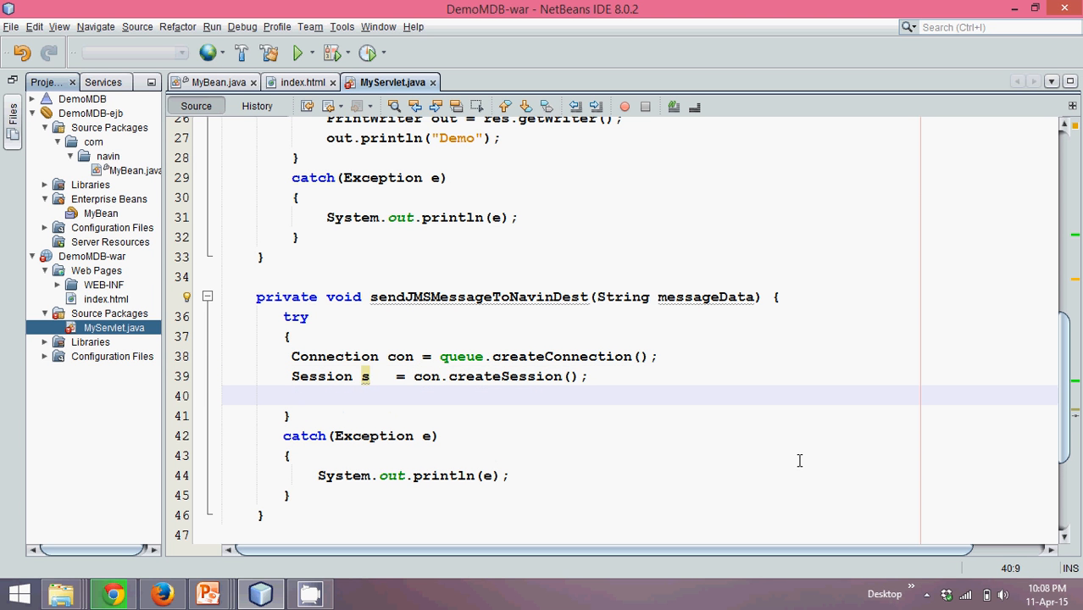
pyautogui.click(207, 593)
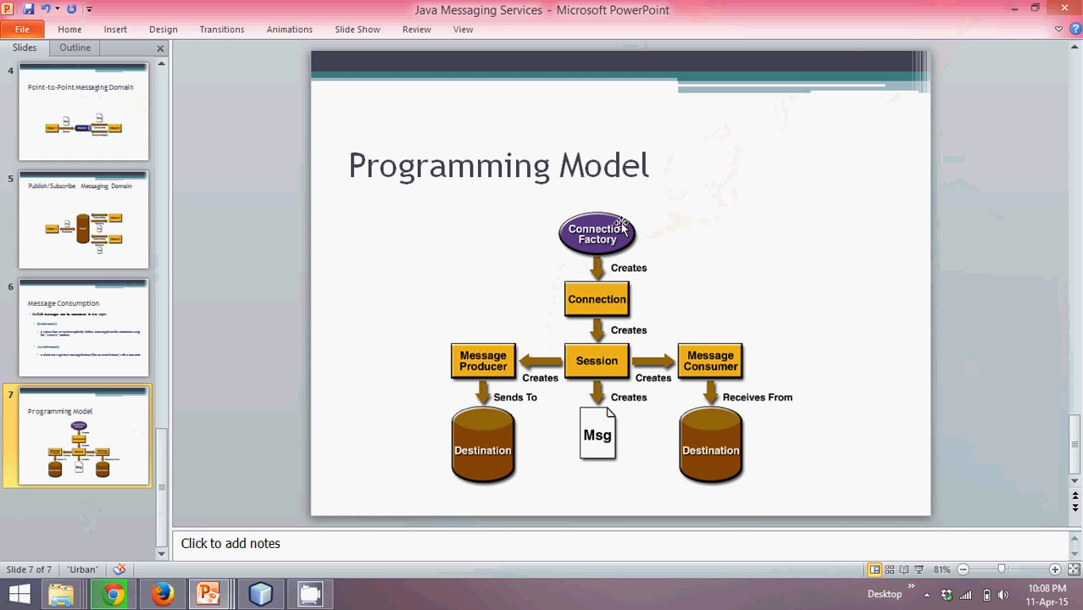
pyautogui.moveTo(577, 338)
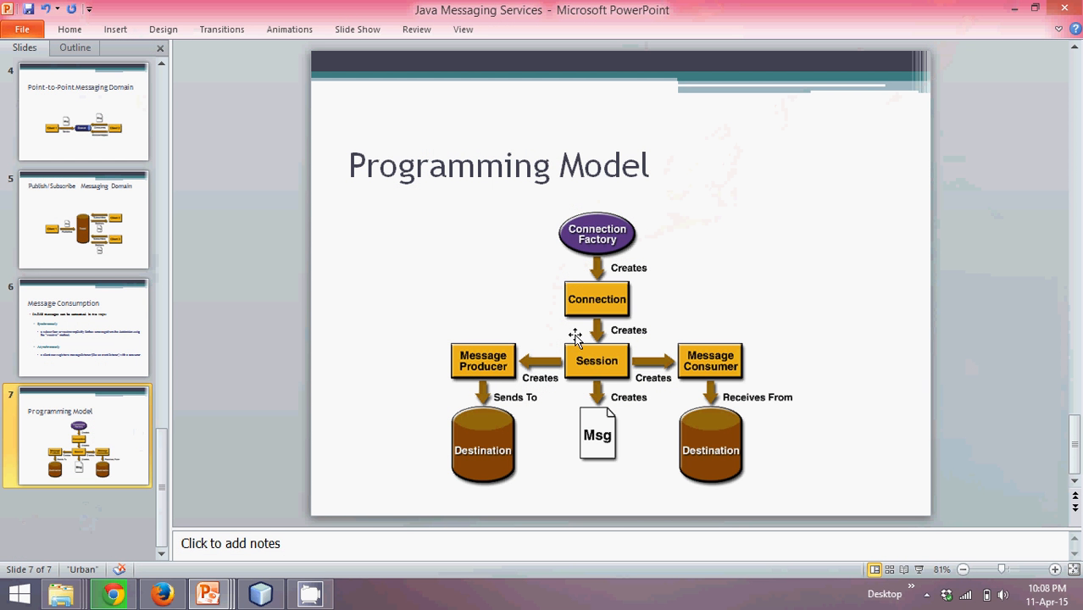
pyautogui.moveTo(637, 351)
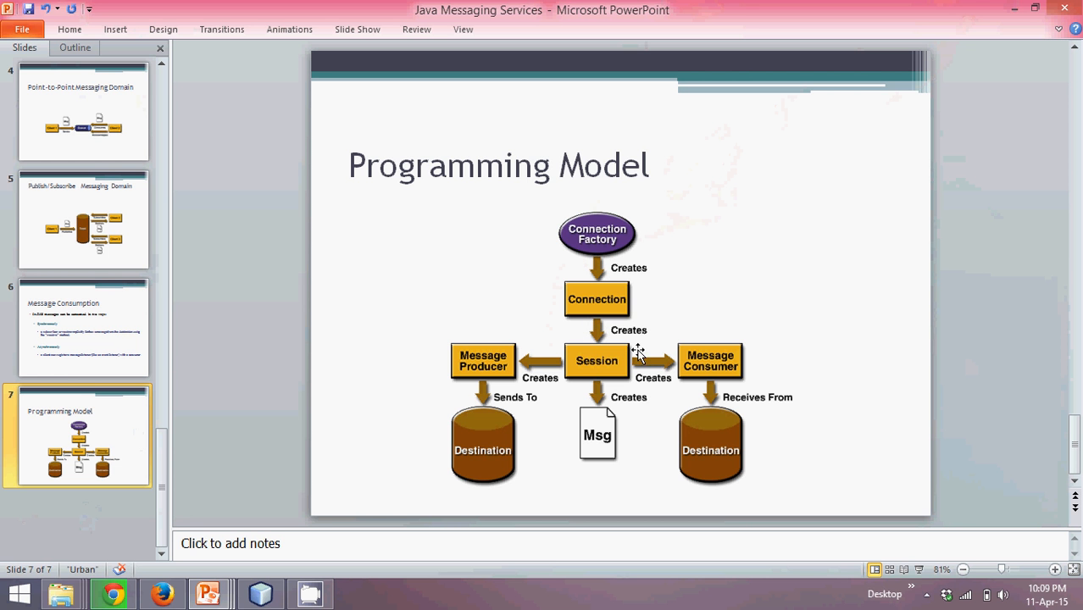
pyautogui.moveTo(617, 339)
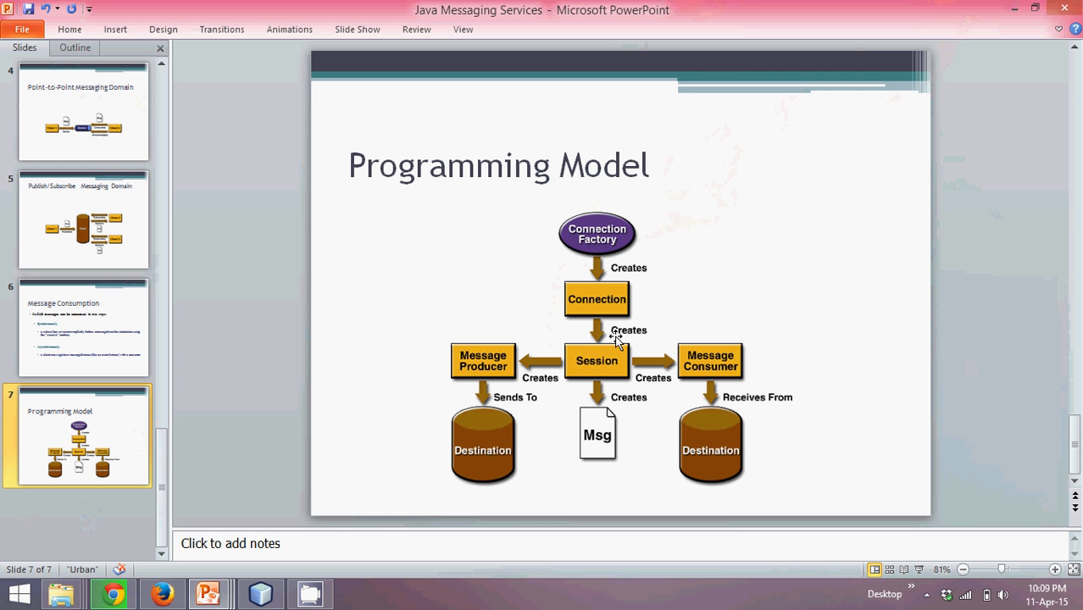
pyautogui.moveTo(511, 381)
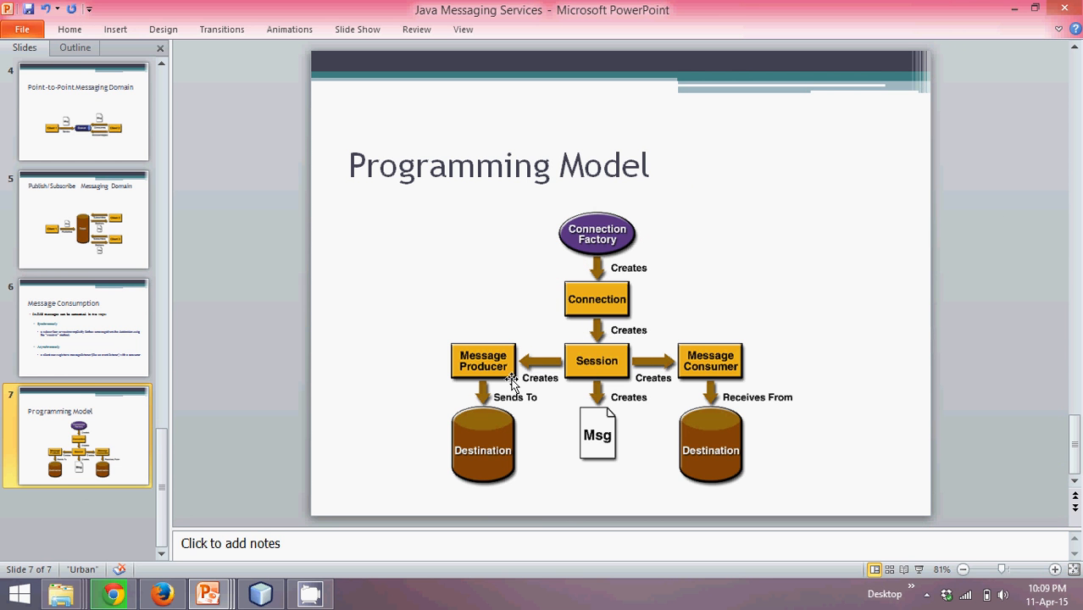
# Begin MessageProducer mp = s.createProducer(...) after the session line.
pyautogui.click(261, 594)
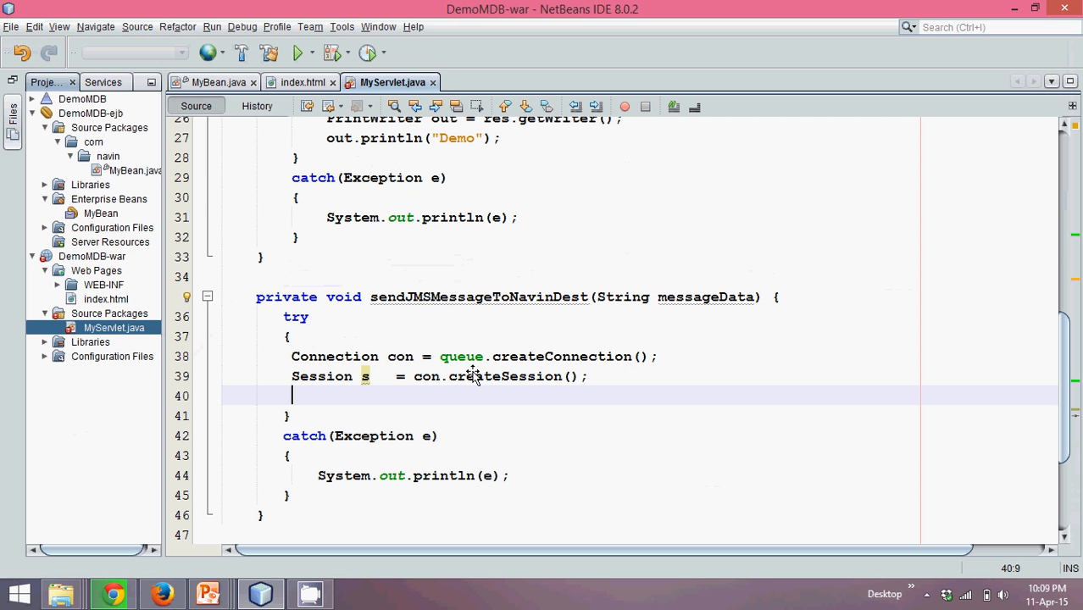
pyautogui.write('Mes')
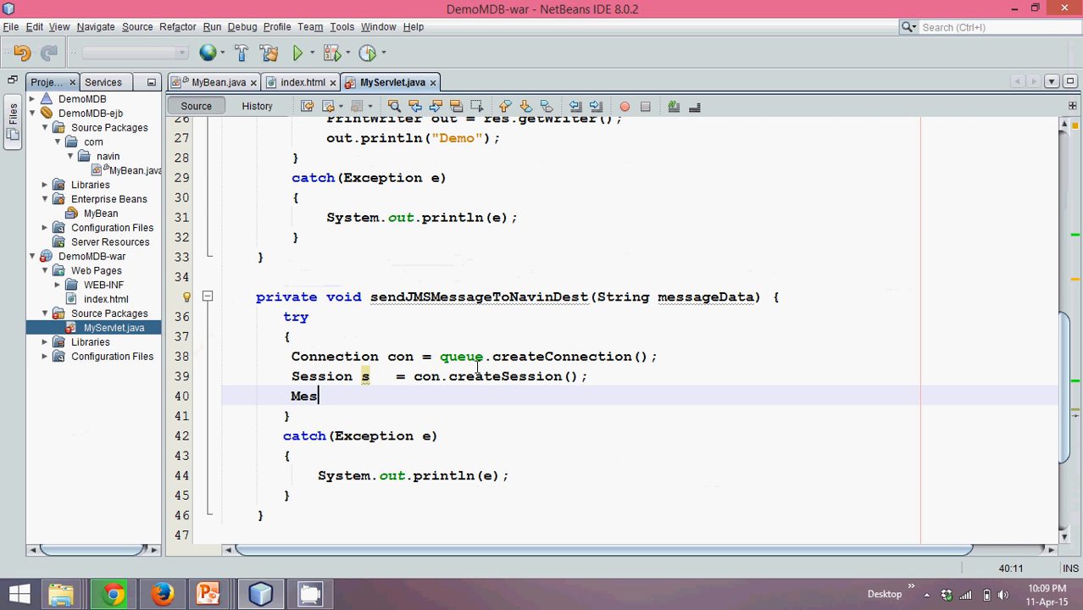
pyautogui.write('sage')
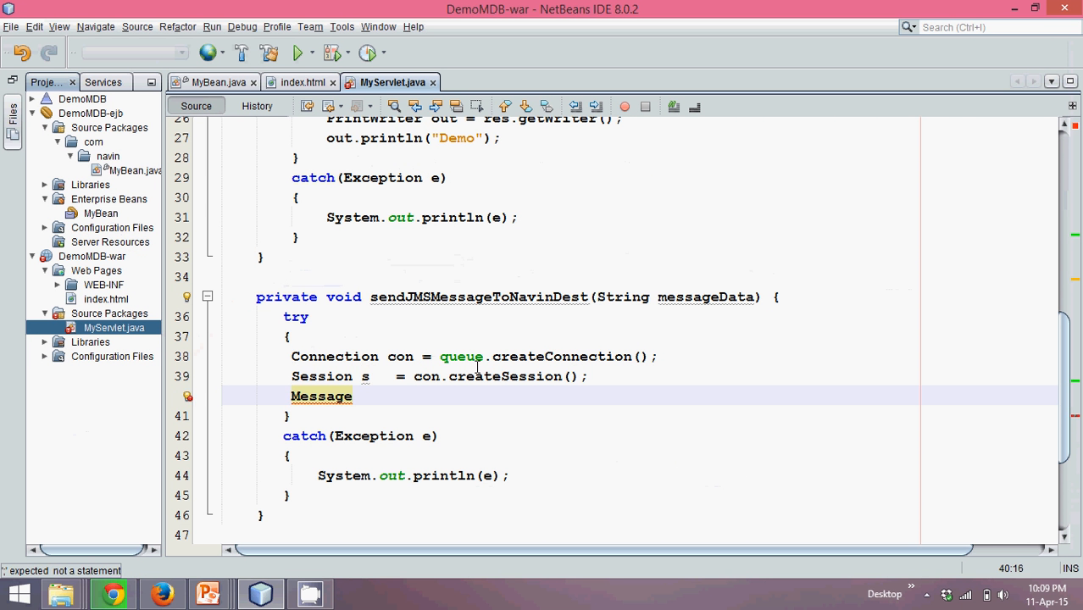
pyautogui.write('Producer')
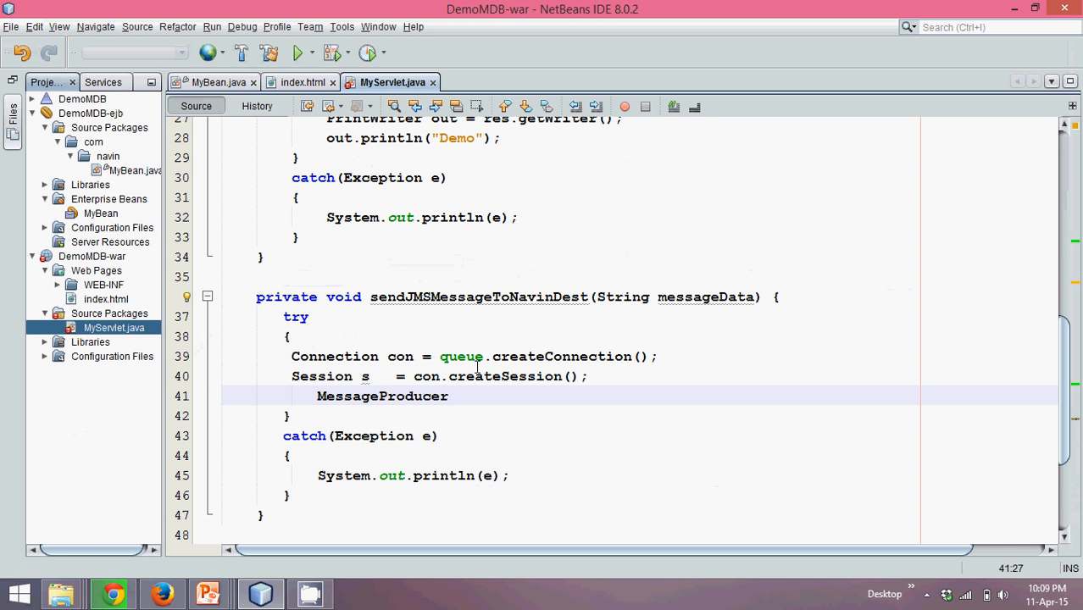
pyautogui.doubleClick(383, 397)
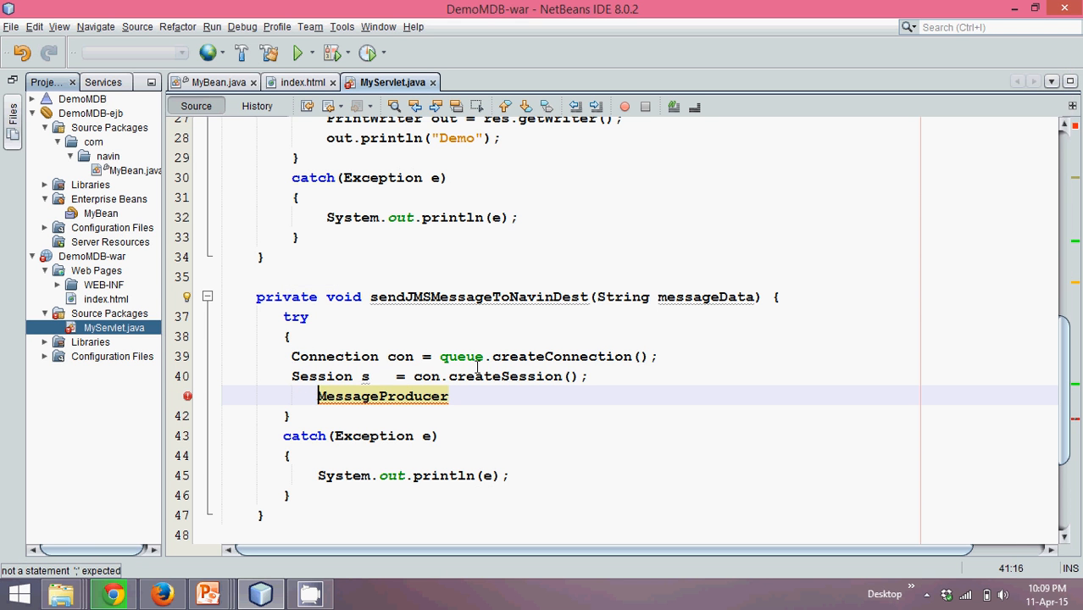
pyautogui.moveTo(383, 397)
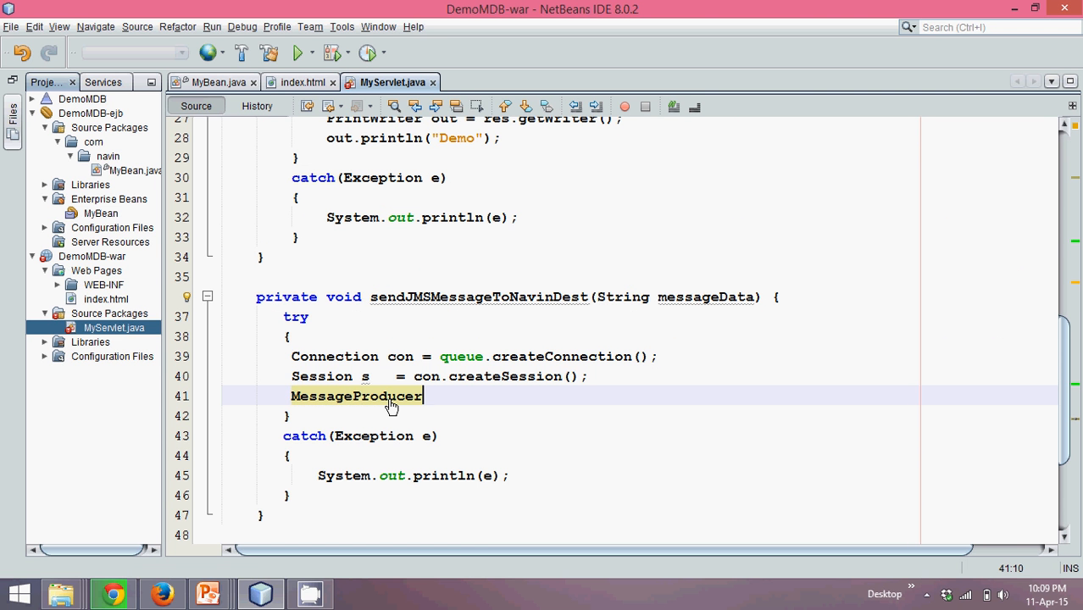
pyautogui.write('mp =')
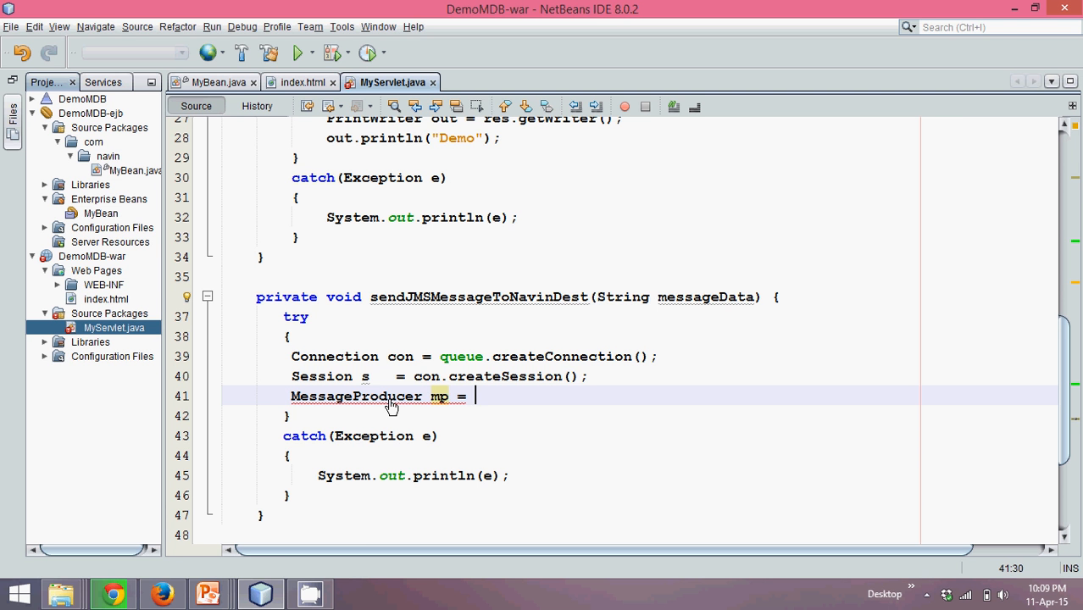
pyautogui.write('s.')
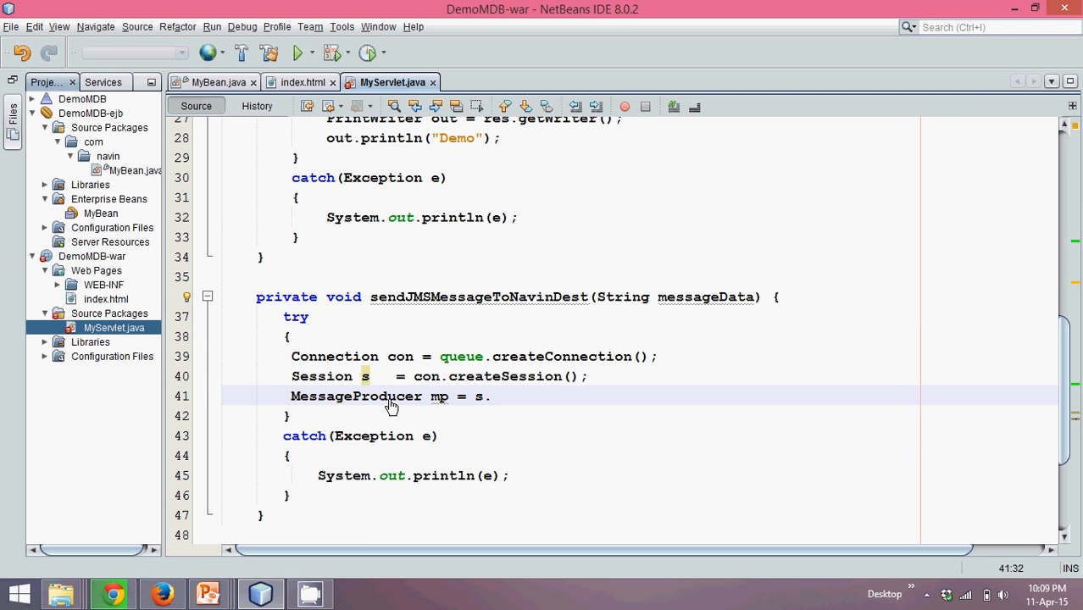
pyautogui.write('createProducer(demoNavinDest);')
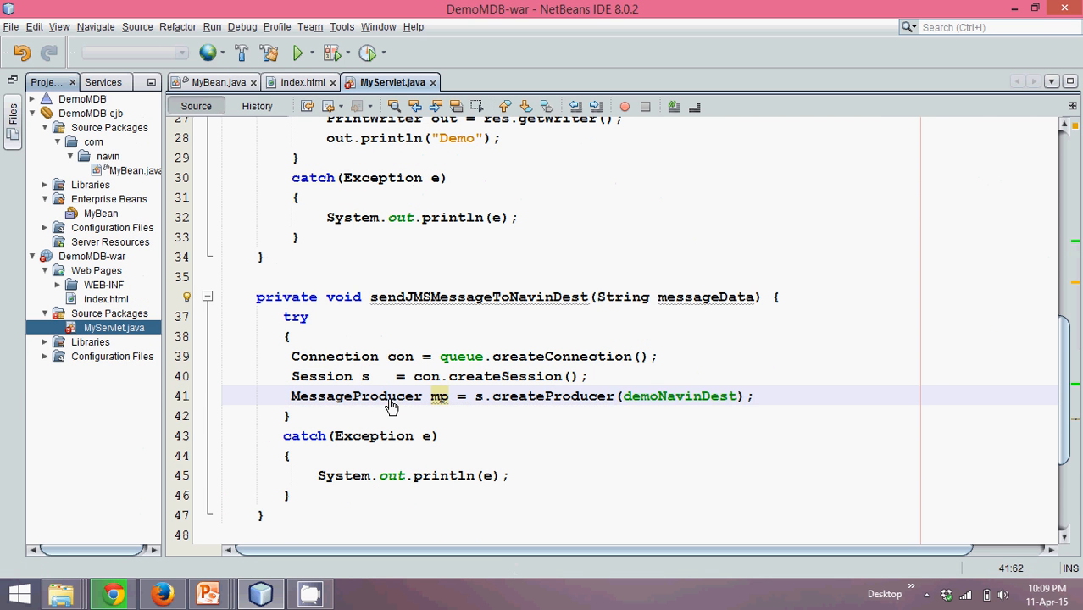
# Pass the demoNavinDest queue field to createProducer and finish the statement.
pyautogui.scroll(3)
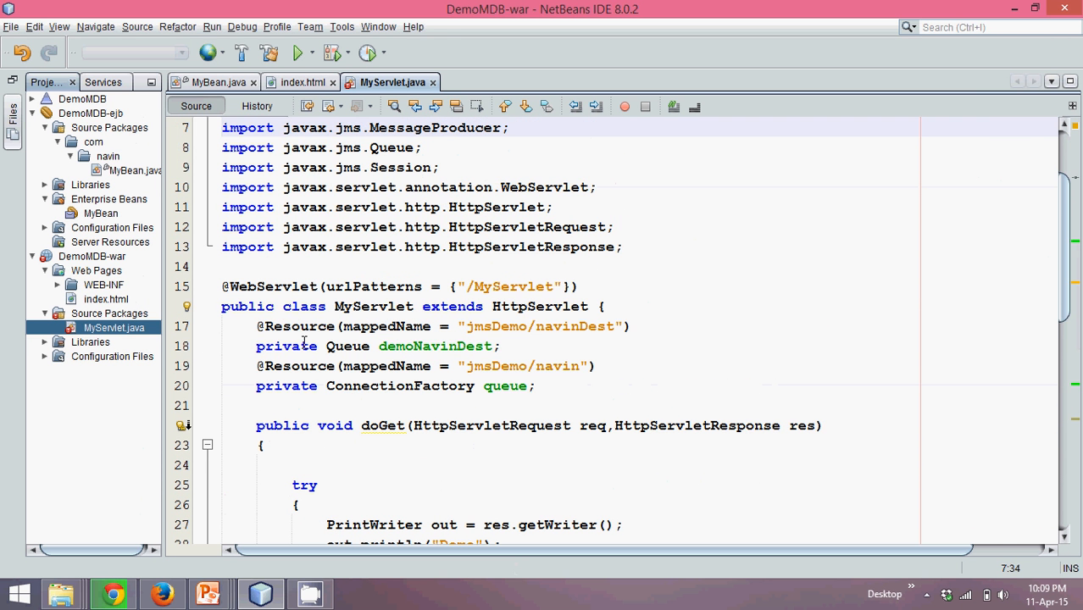
pyautogui.doubleClick(434, 346)
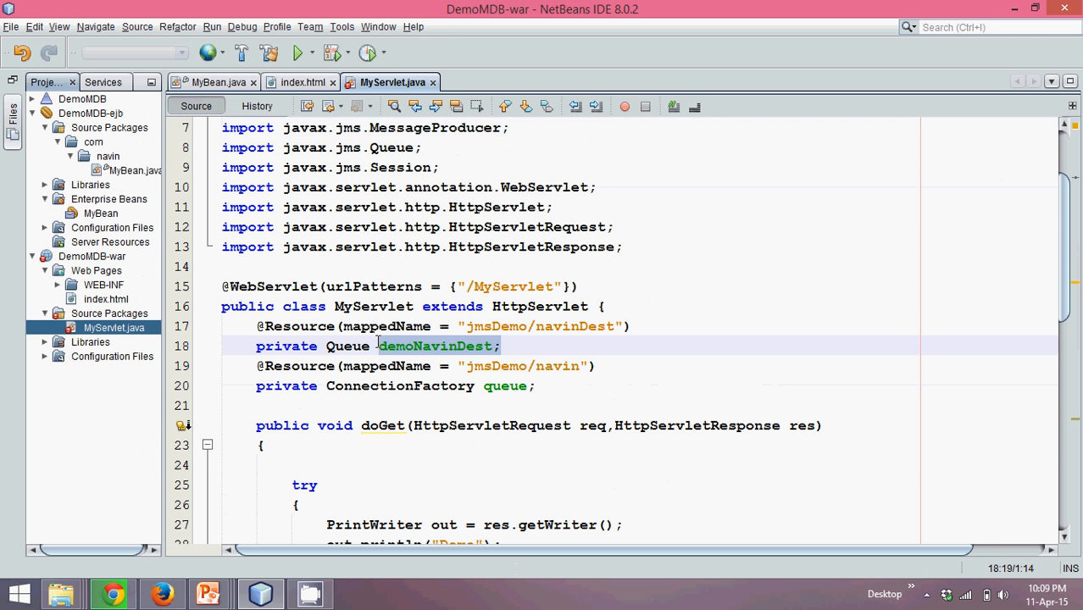
pyautogui.scroll(-3)
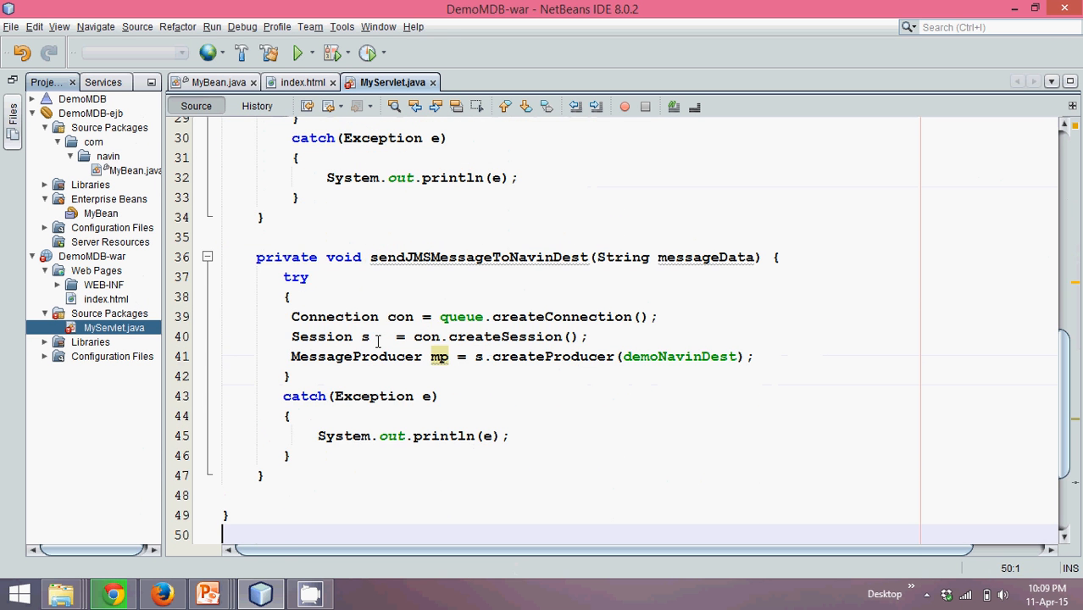
pyautogui.click(754, 356)
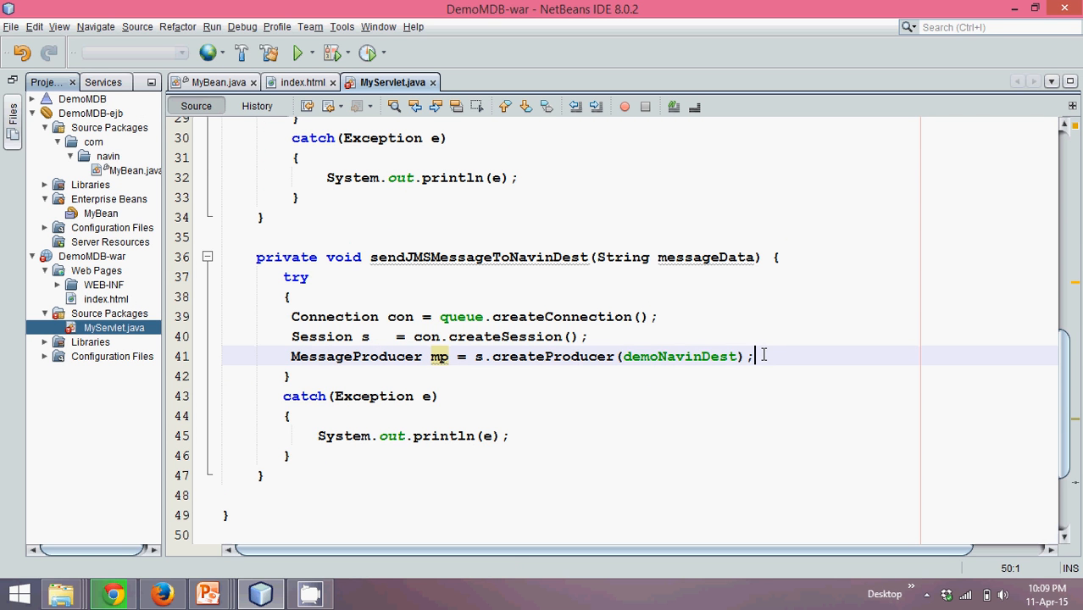
pyautogui.press('enter')
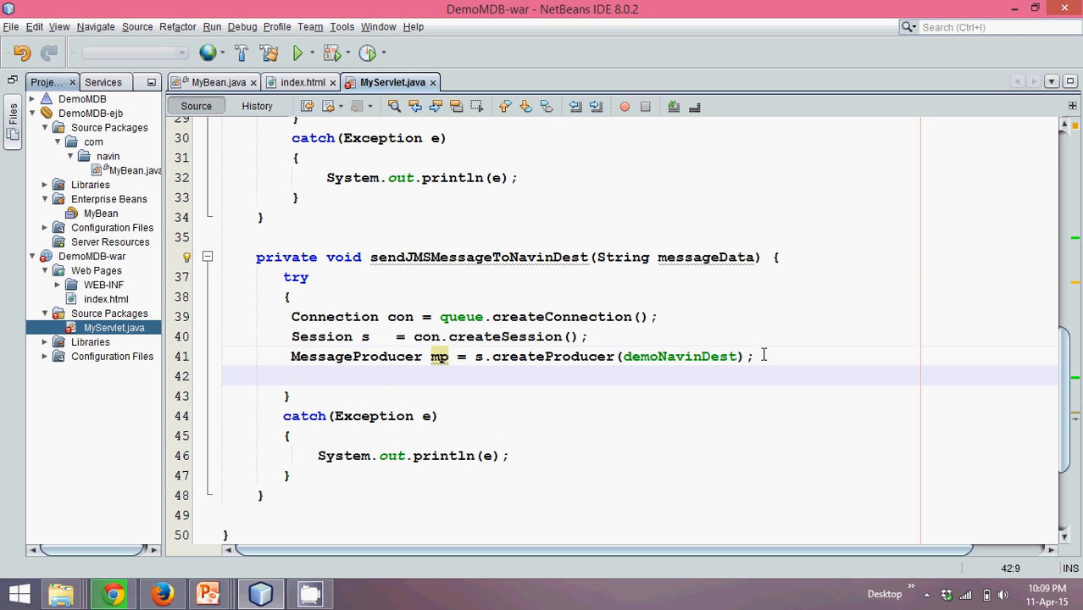
# Create TextMessage tm = s.createTextMessage(); on the new line.
pyautogui.click(291, 377)
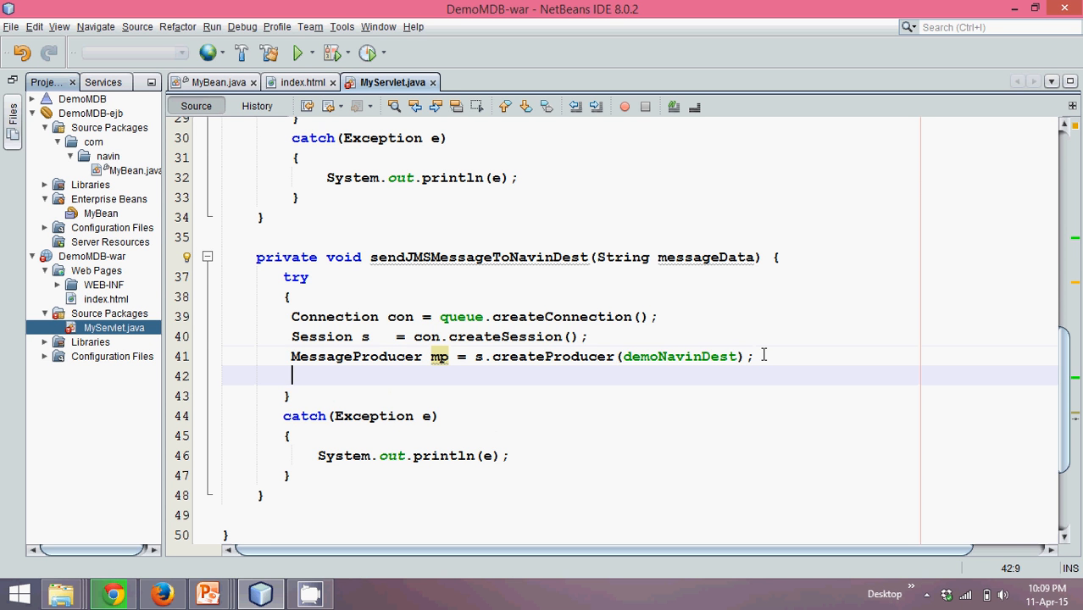
pyautogui.write('TextMe')
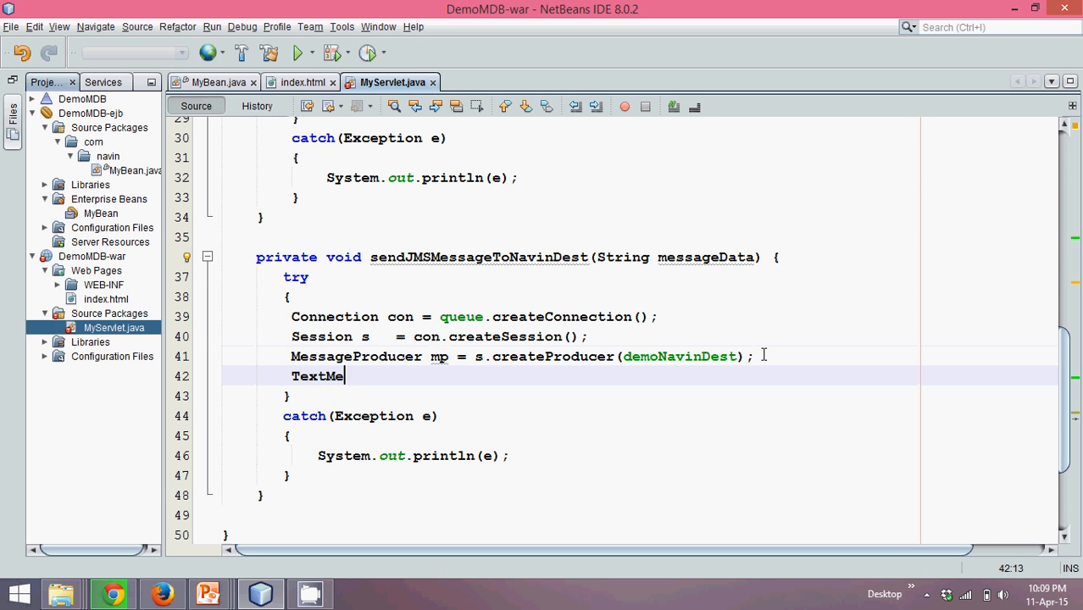
pyautogui.write('ssage')
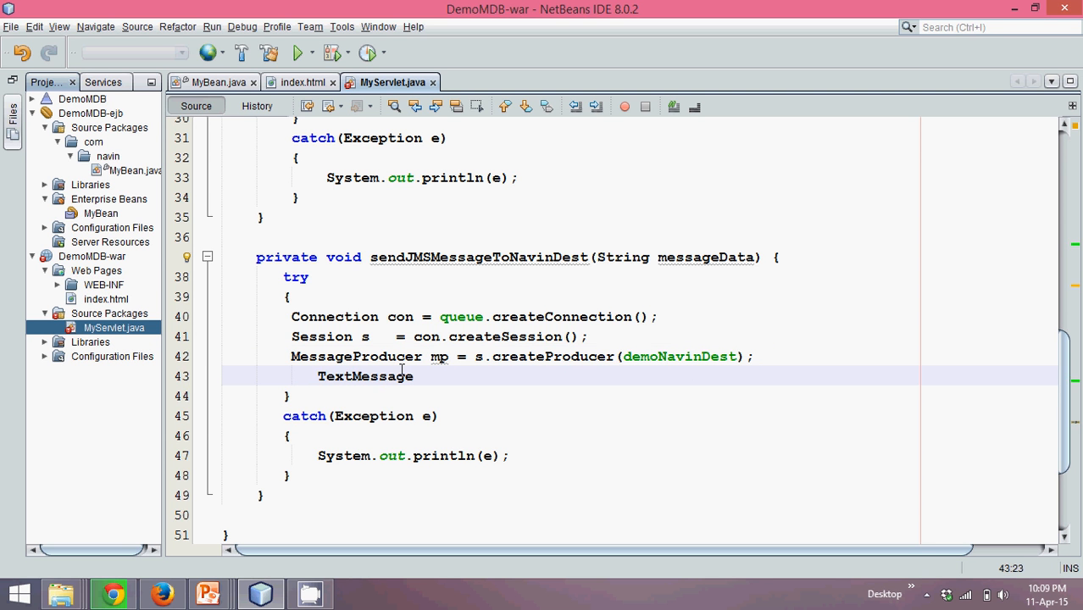
pyautogui.doubleClick(366, 376)
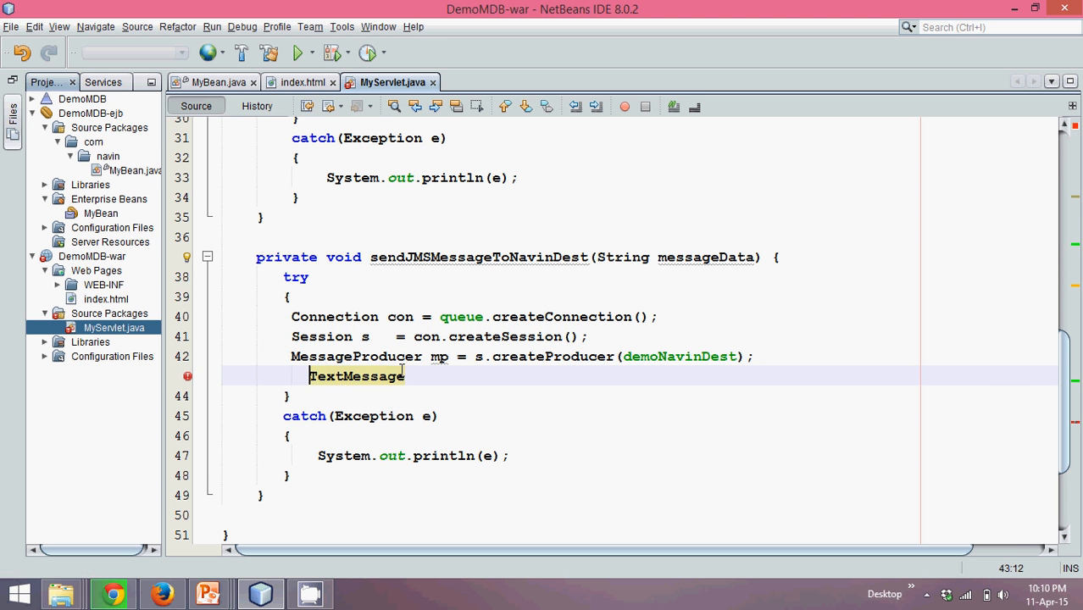
pyautogui.moveTo(348, 376)
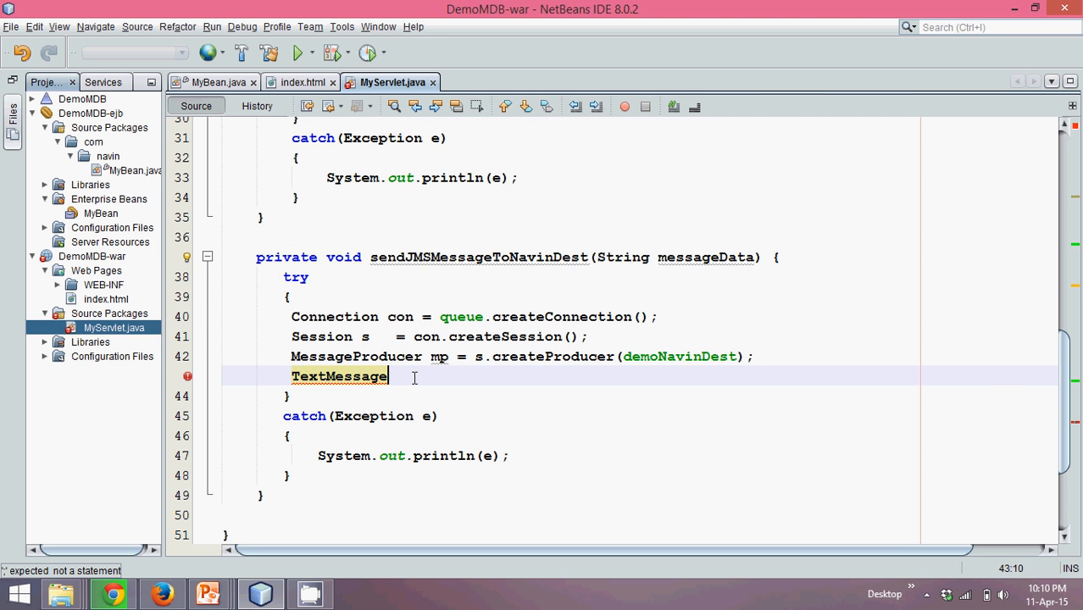
pyautogui.write('tm =')
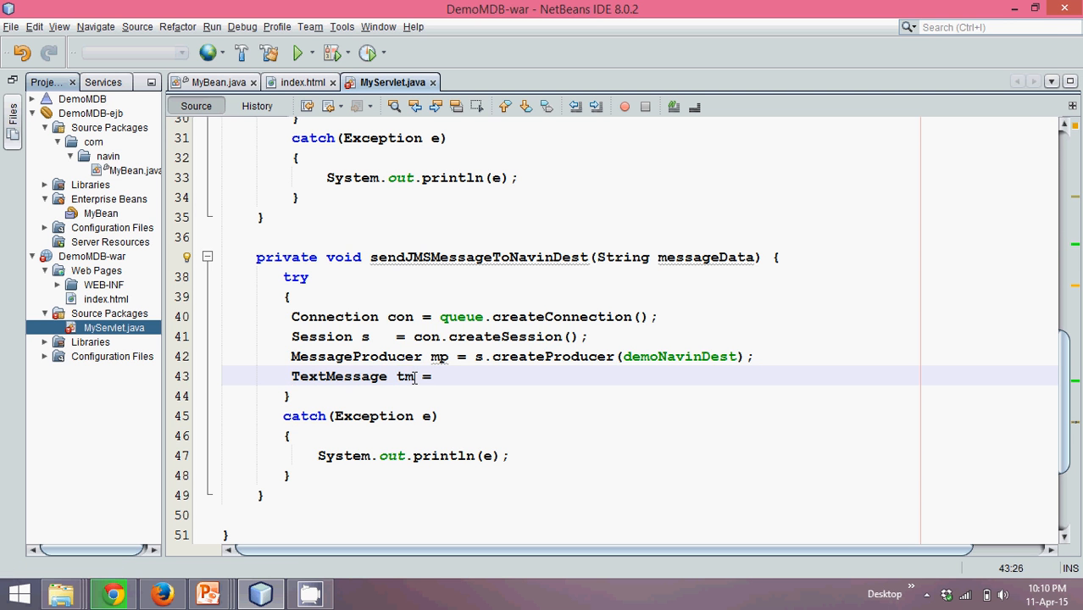
pyautogui.write('s.')
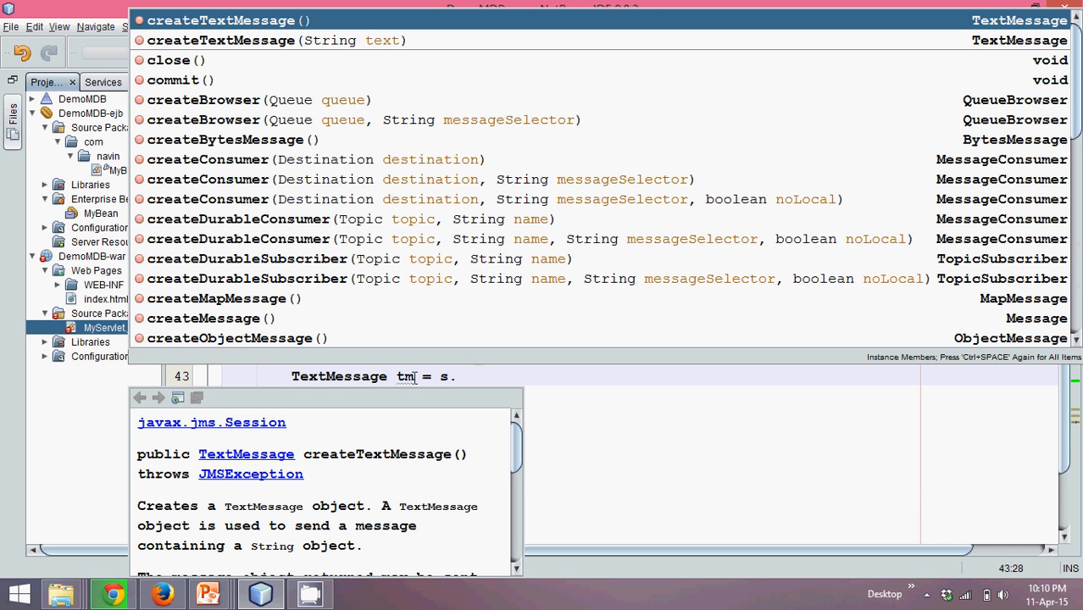
pyautogui.write('createTextMessage(')
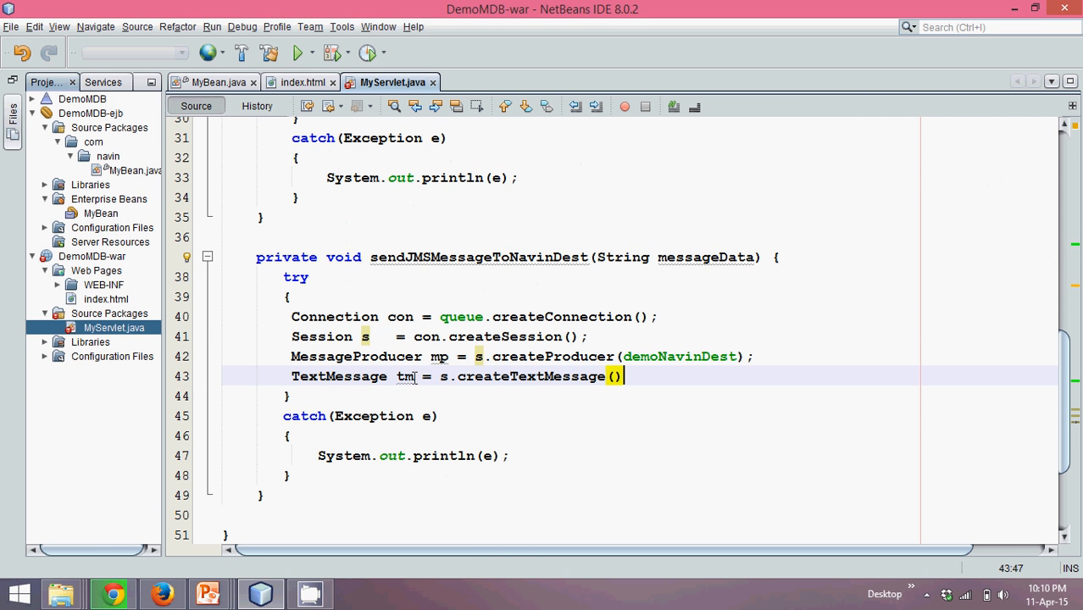
pyautogui.press('enter')
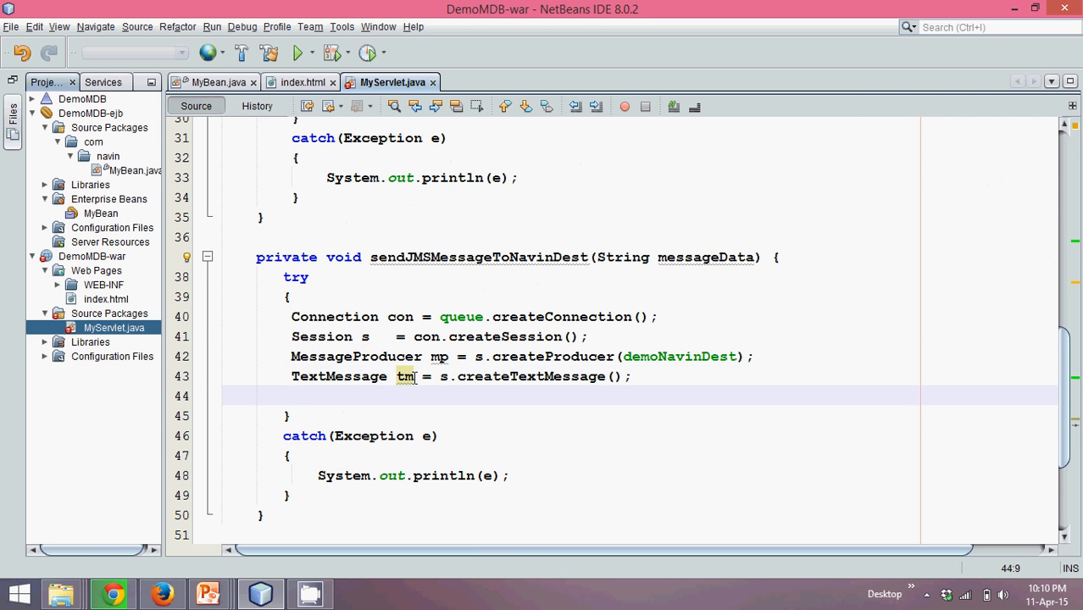
# Add tm.setText(messageData); and mp.send(tm); then save MyServlet.java.
pyautogui.click(291, 396)
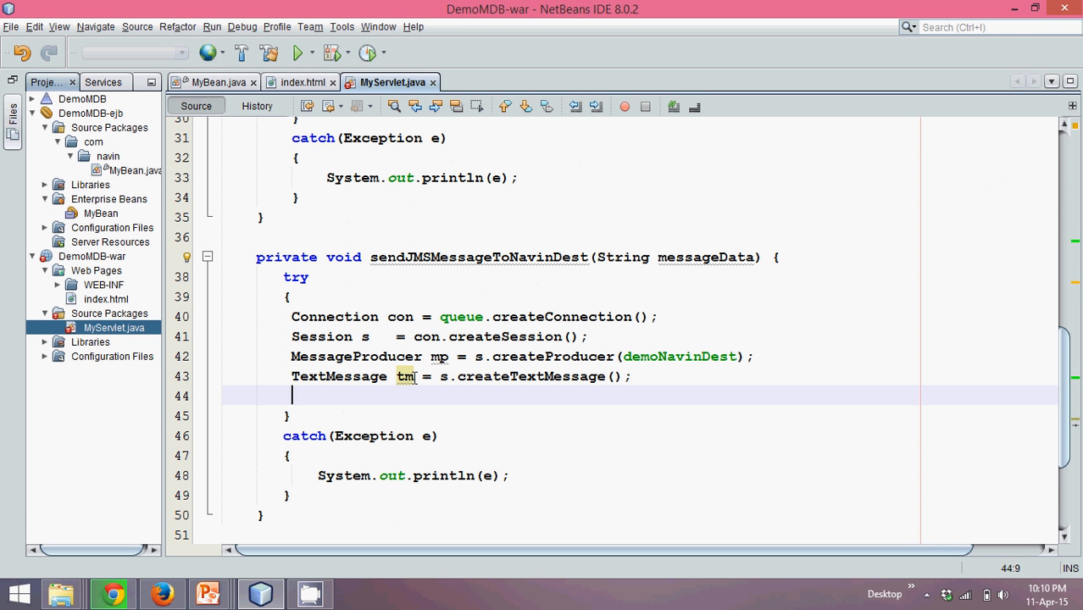
pyautogui.write('tm')
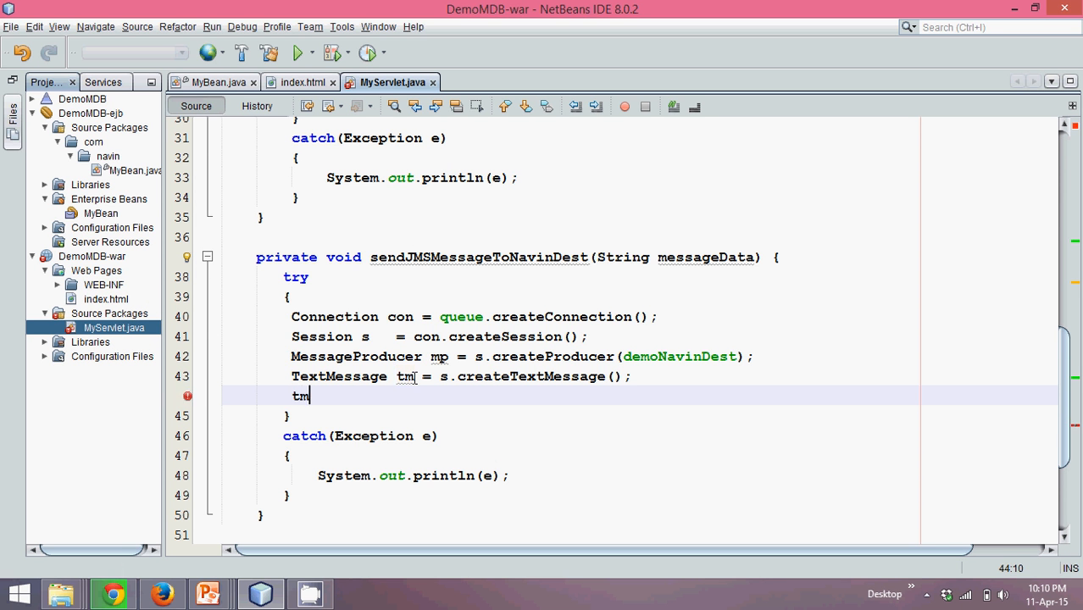
pyautogui.write('.')
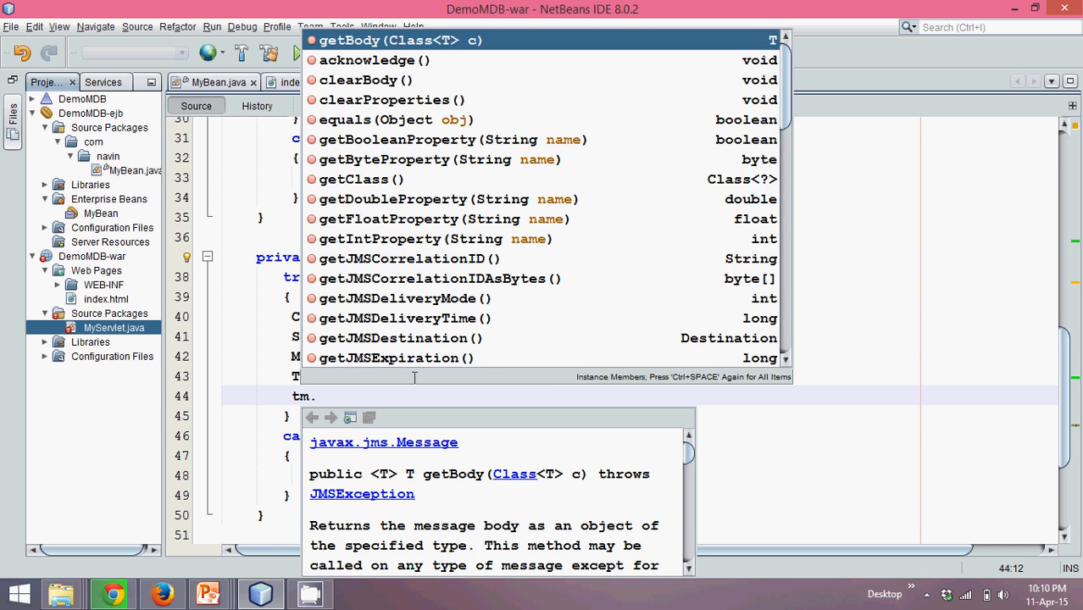
pyautogui.press('Escape')
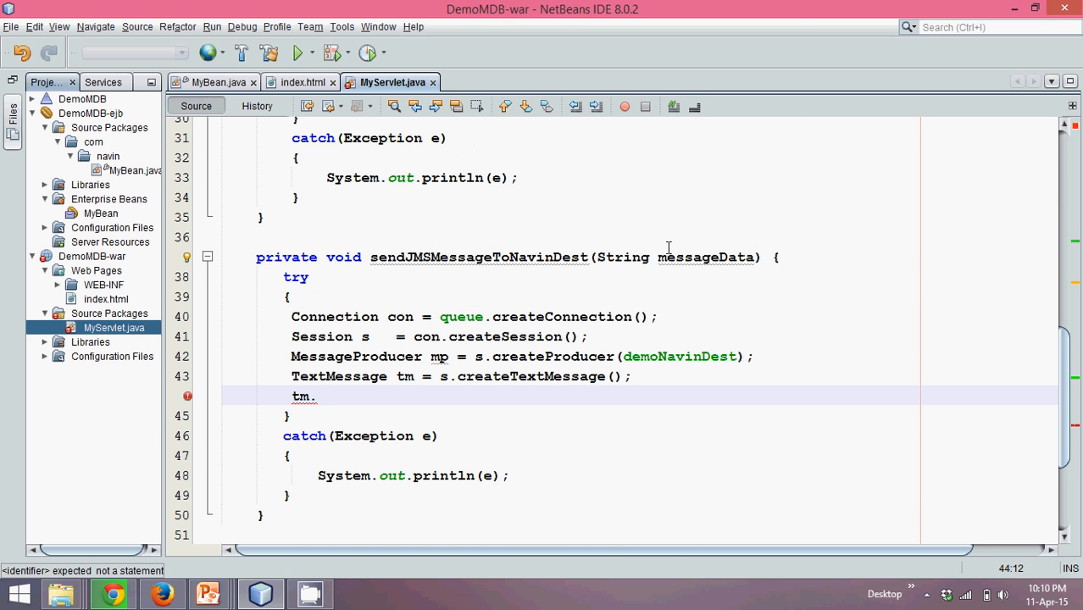
pyautogui.doubleClick(708, 257)
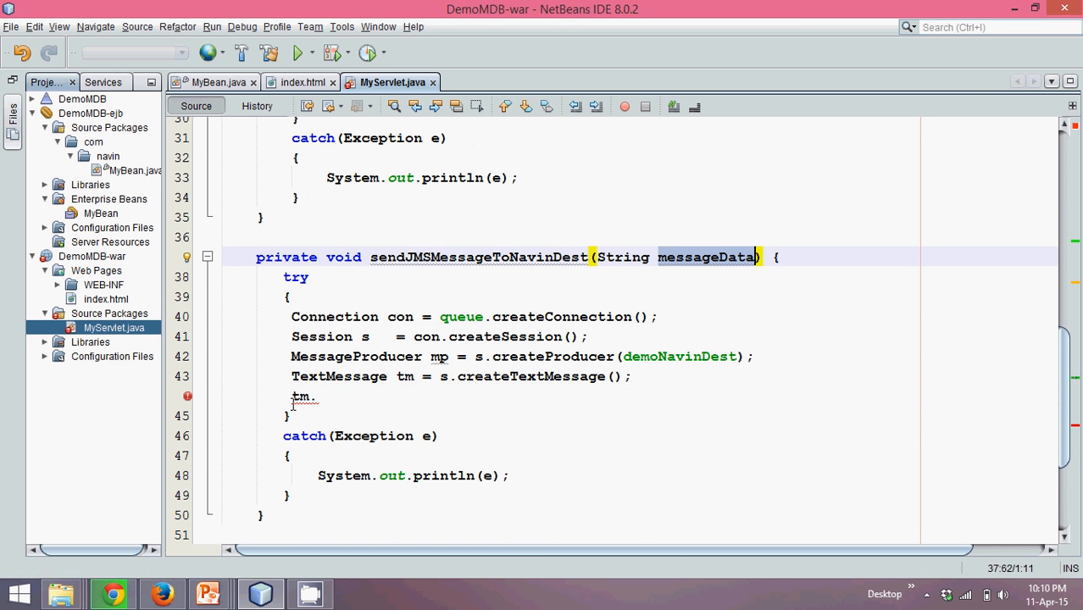
pyautogui.write('setText(messageData);')
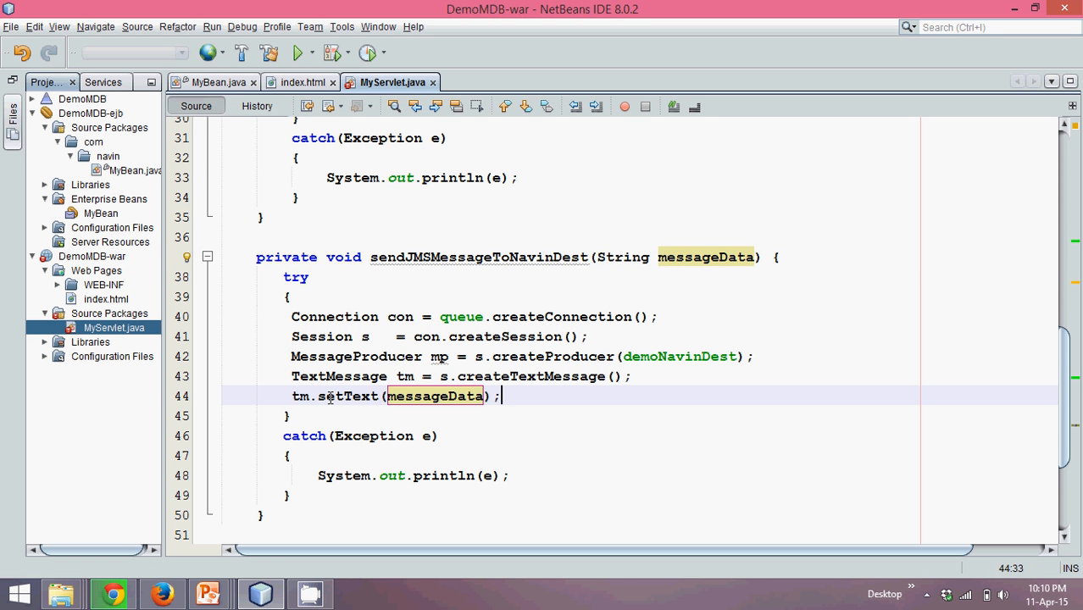
pyautogui.press('enter')
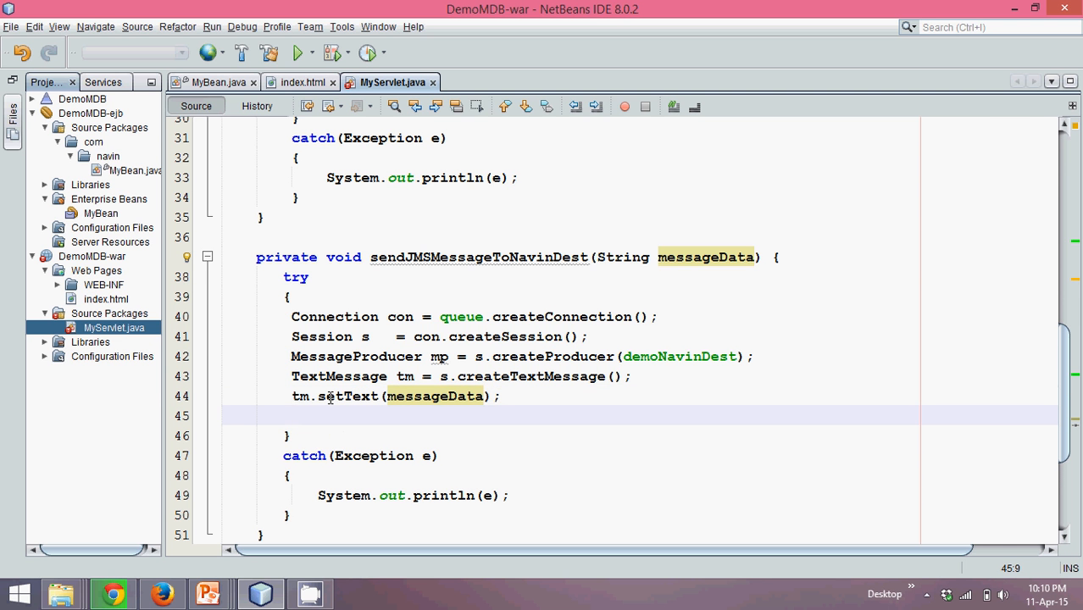
pyautogui.write('mp')
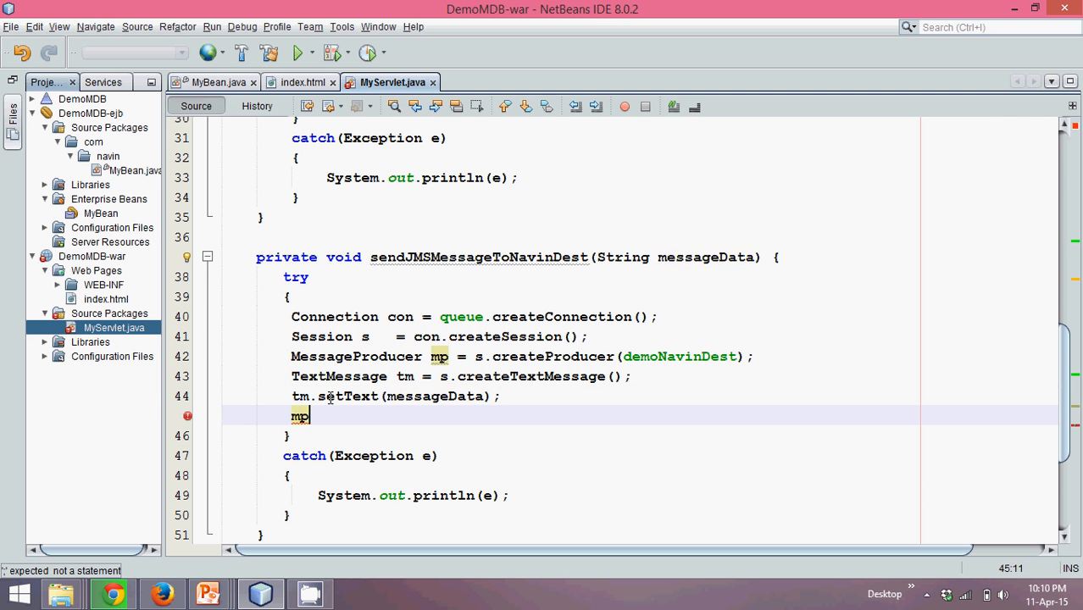
pyautogui.write('.send(tm);')
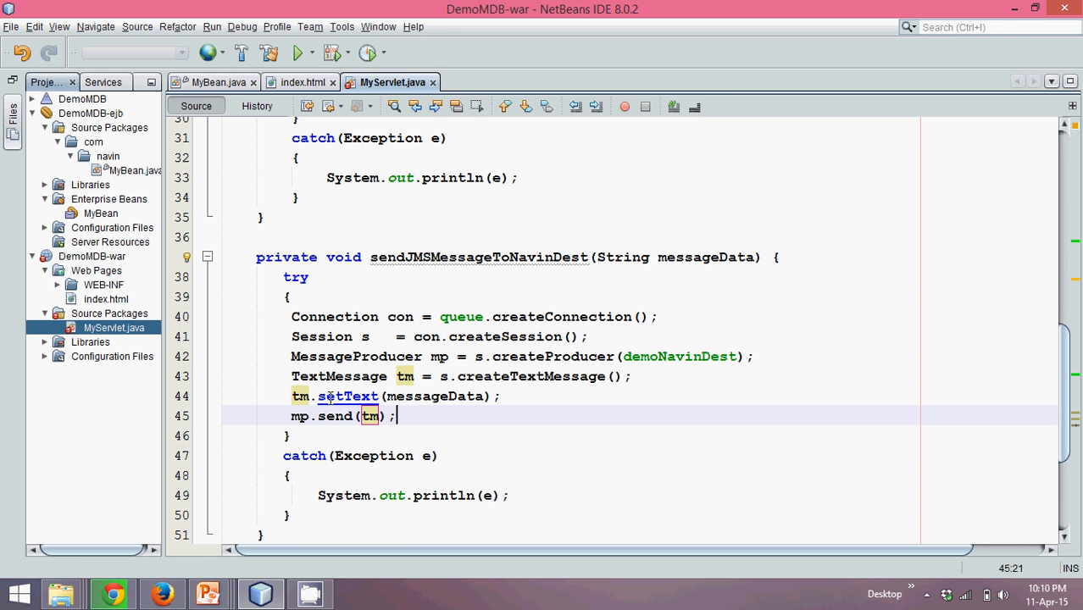
pyautogui.press('ctrl+s')
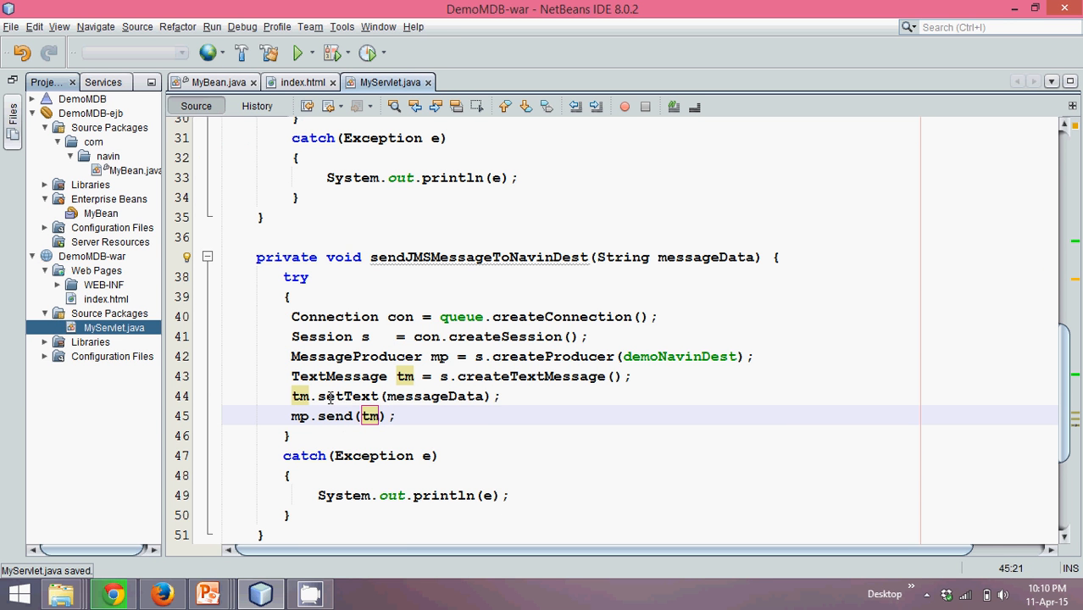
# Replace out.println("Demo") in doGet with a sendJMSMessageToNavinDest call via completion.
pyautogui.scroll(3)
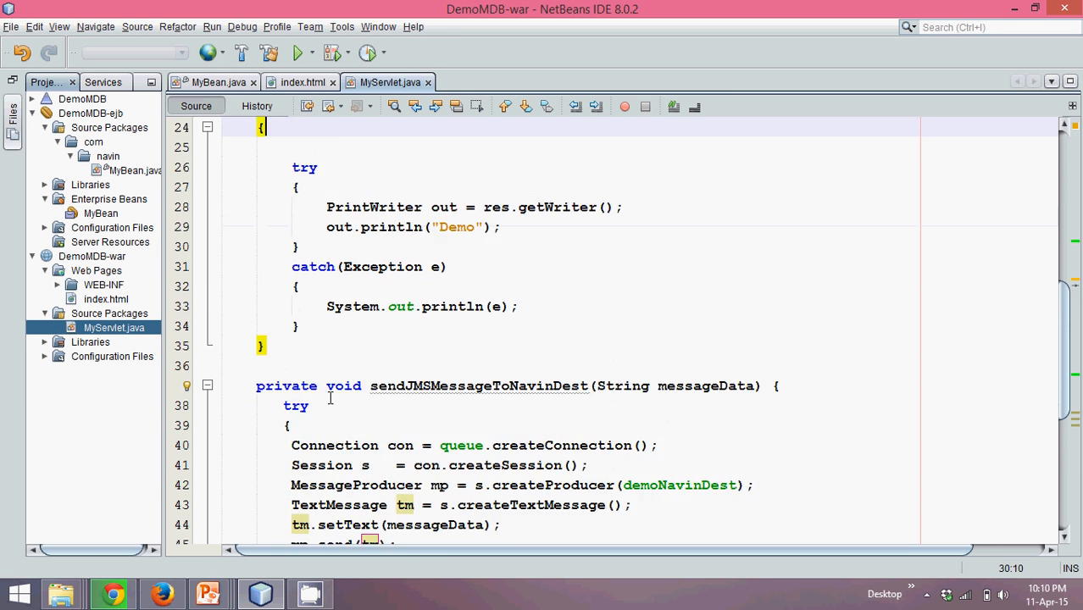
pyautogui.scroll(3)
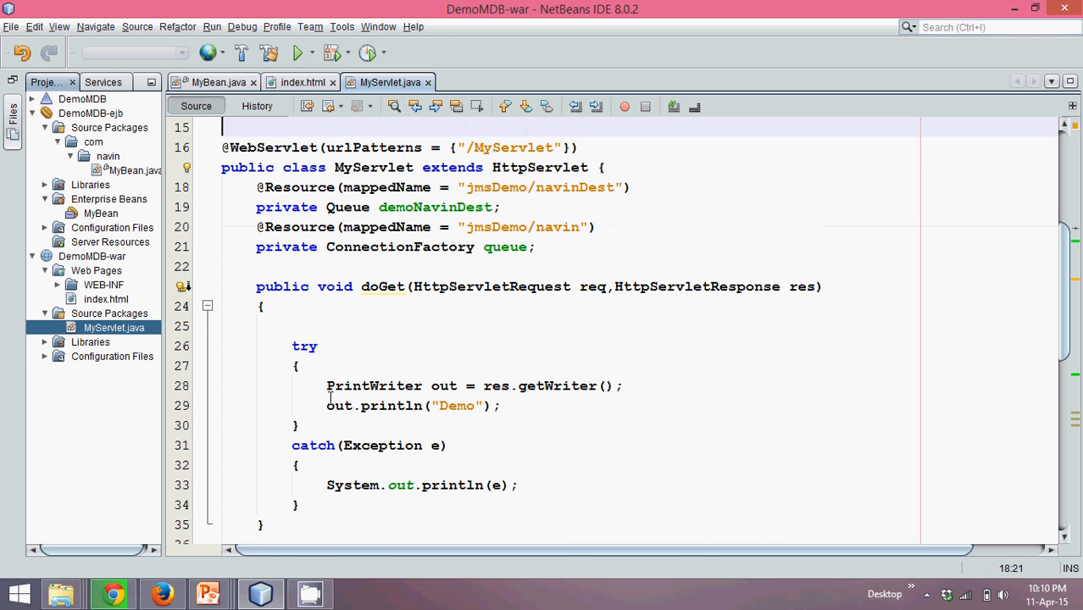
pyautogui.click(394, 405)
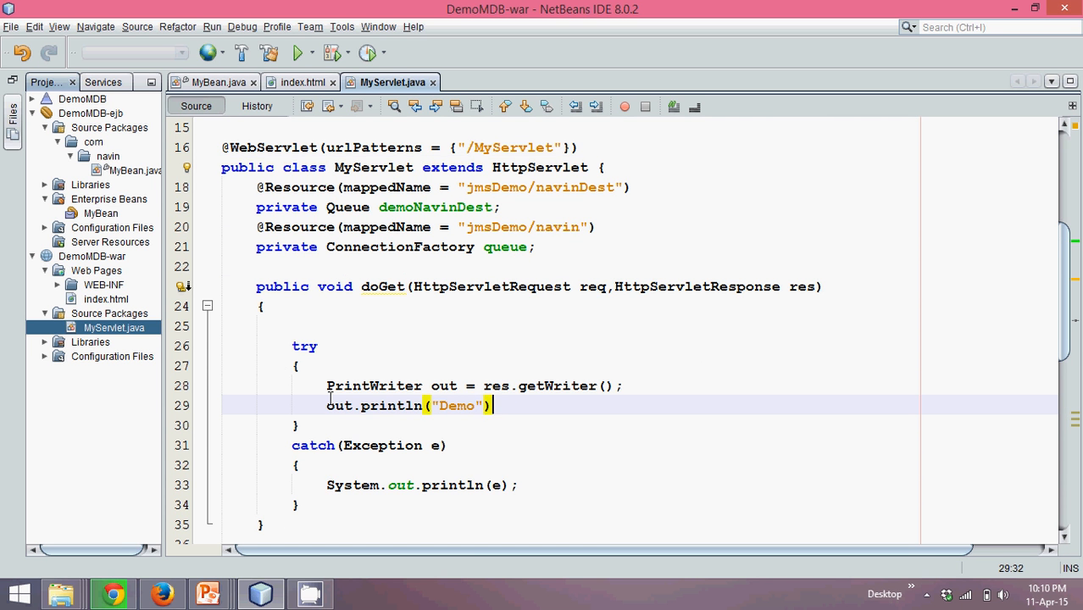
pyautogui.write('sendJMSMessageToNavinDest(null);')
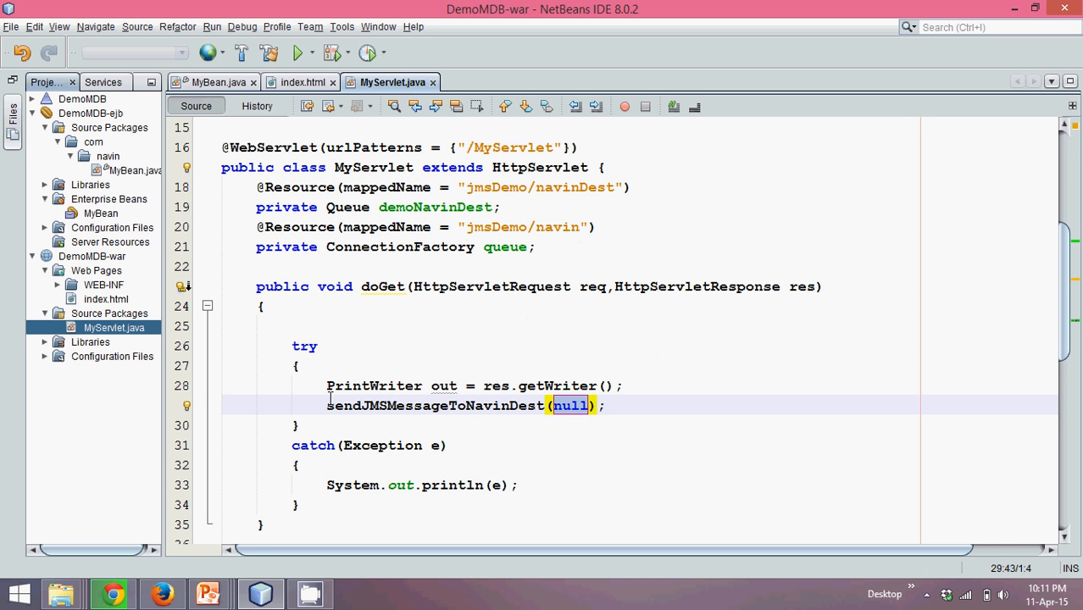
pyautogui.press('enter')
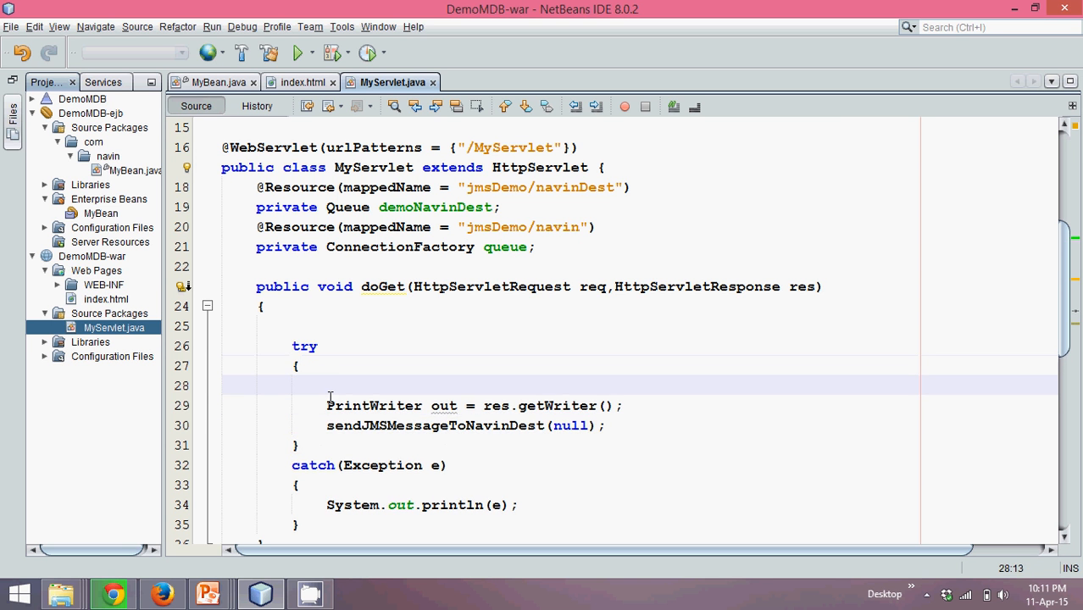
# Add String str = req.getParameter("t1"); and pass str instead of null.
pyautogui.write('String str')
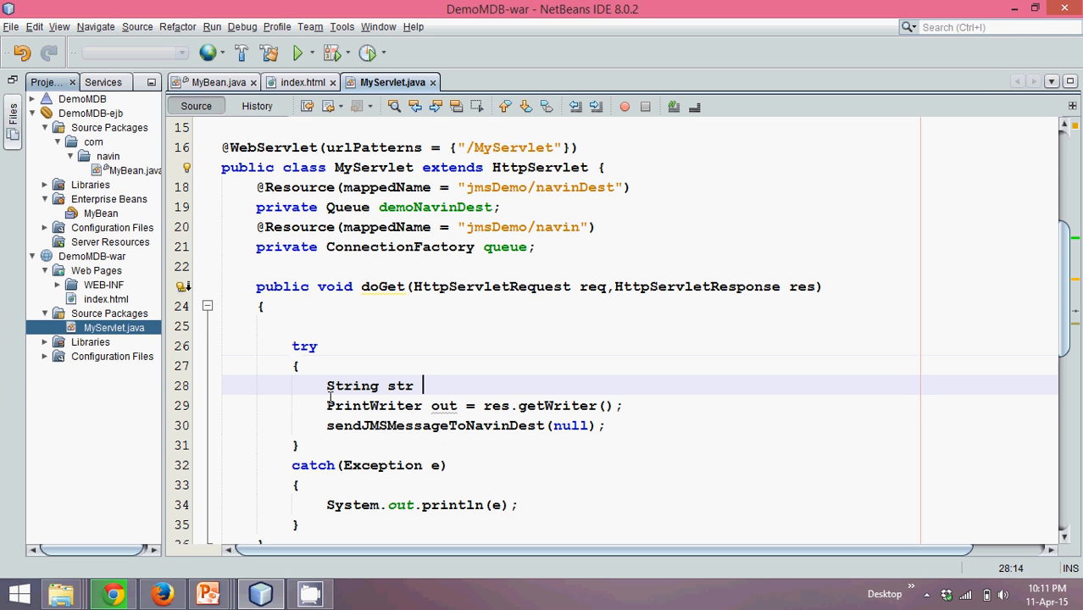
pyautogui.write('= r')
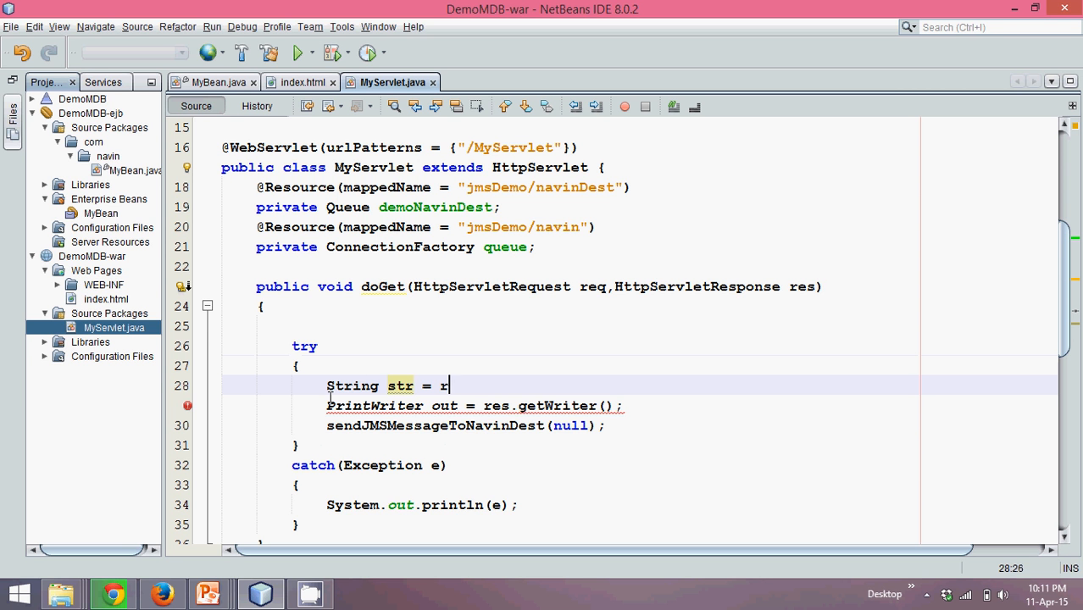
pyautogui.write('eq.getPA')
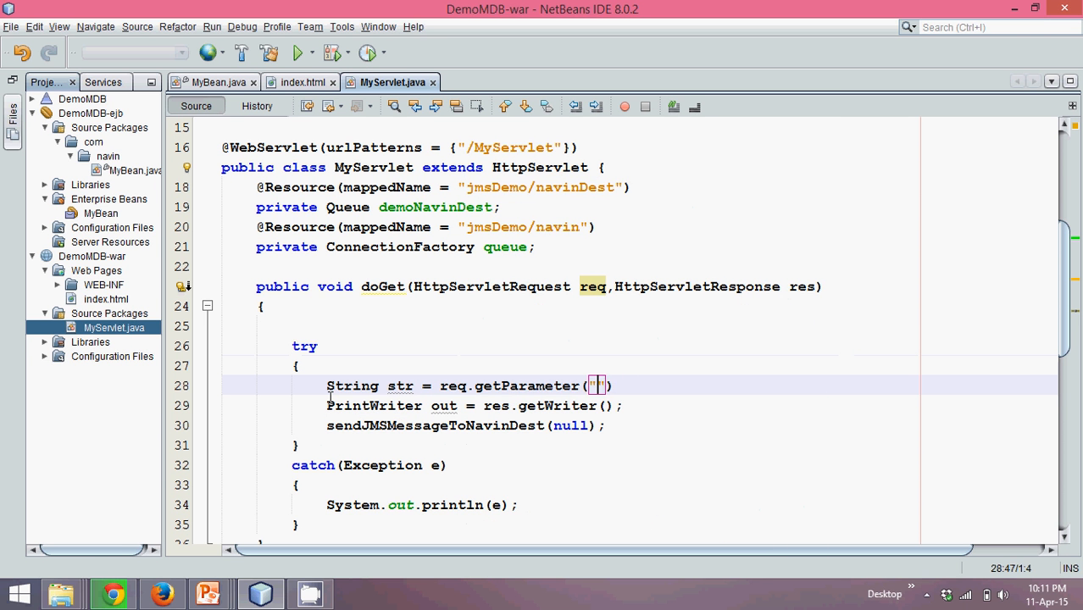
pyautogui.write('t1')
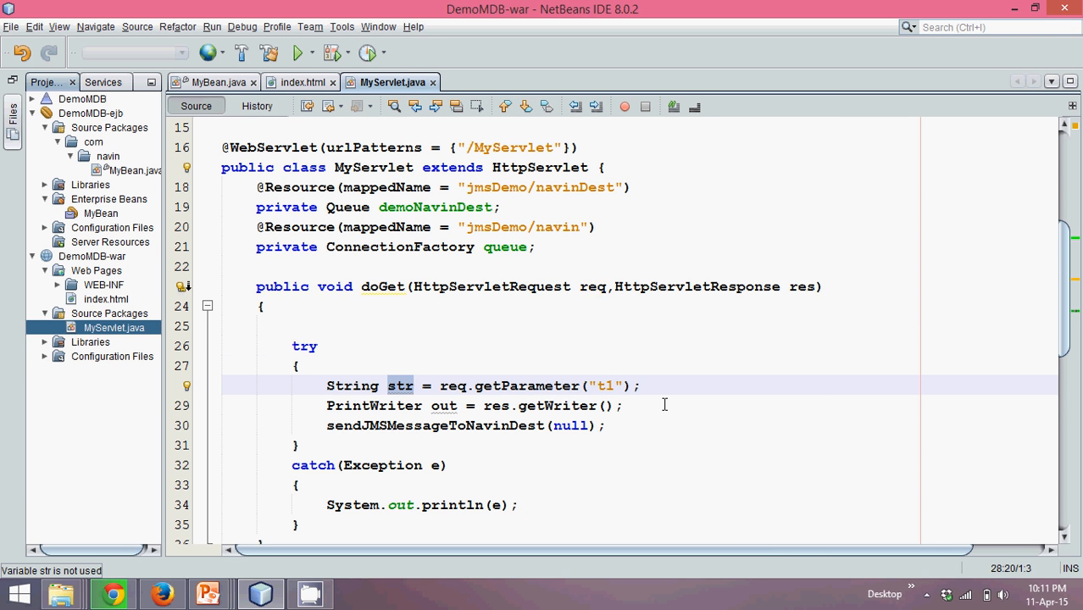
pyautogui.doubleClick(571, 425)
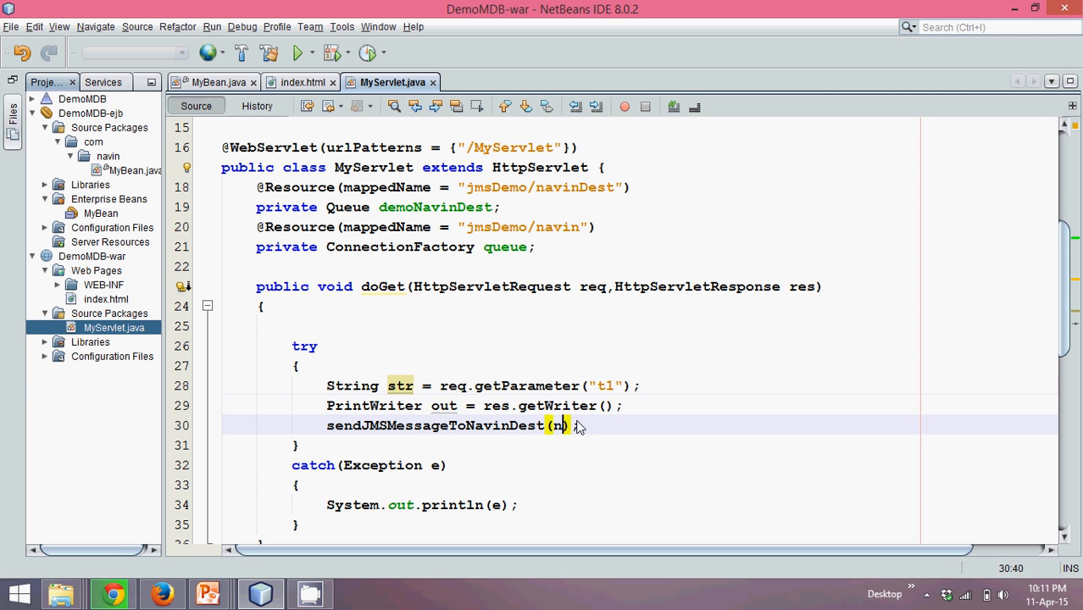
pyautogui.write('tr')
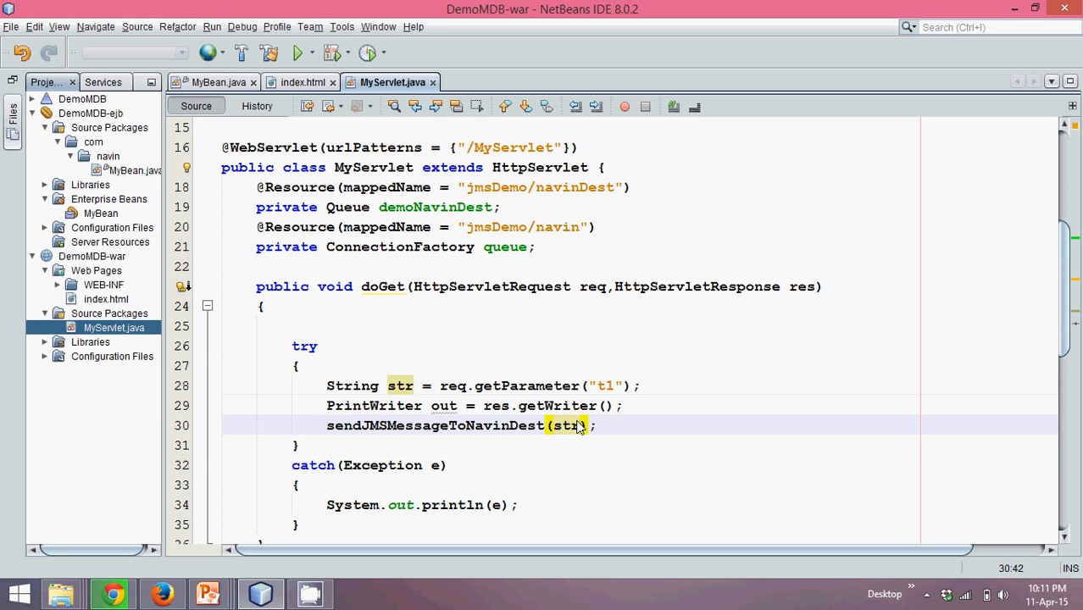
pyautogui.scroll(-3)
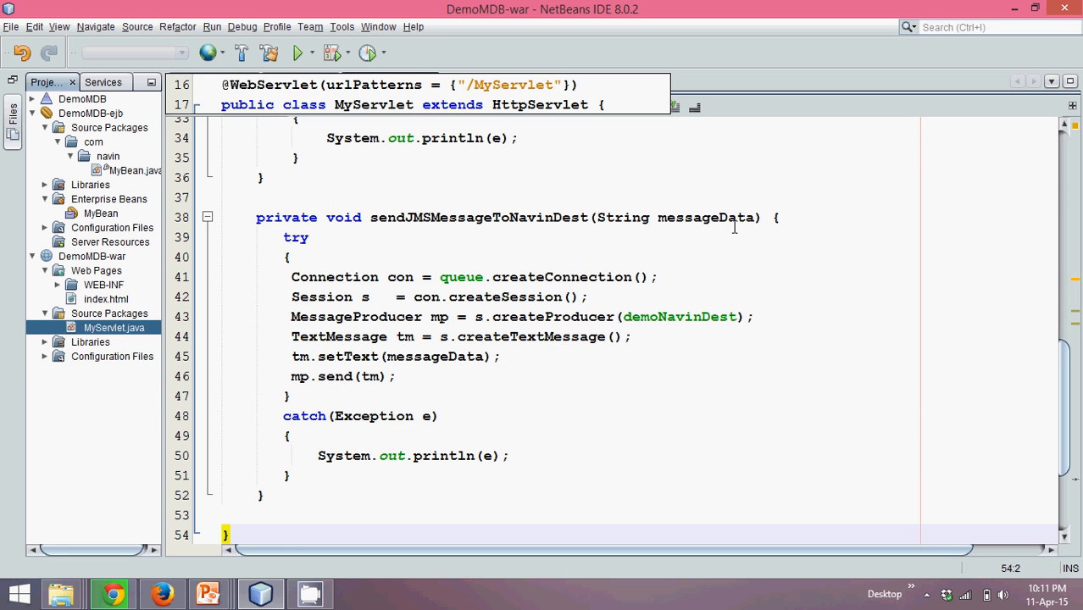
# Review messageData usage, the WebServlet import and the navinDest queue resource name.
pyautogui.doubleClick(705, 217)
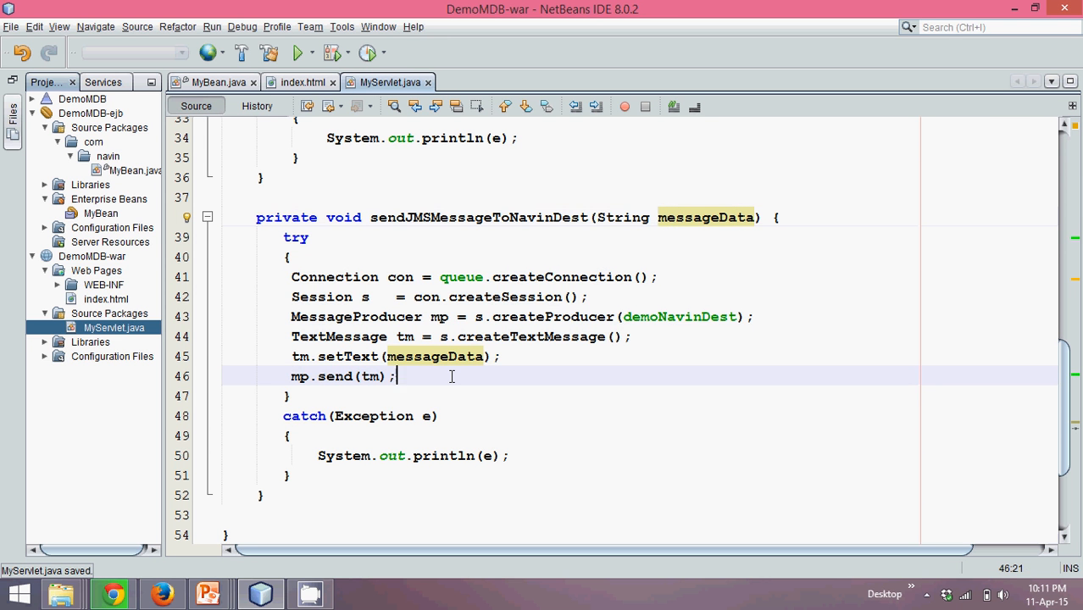
pyautogui.scroll(3)
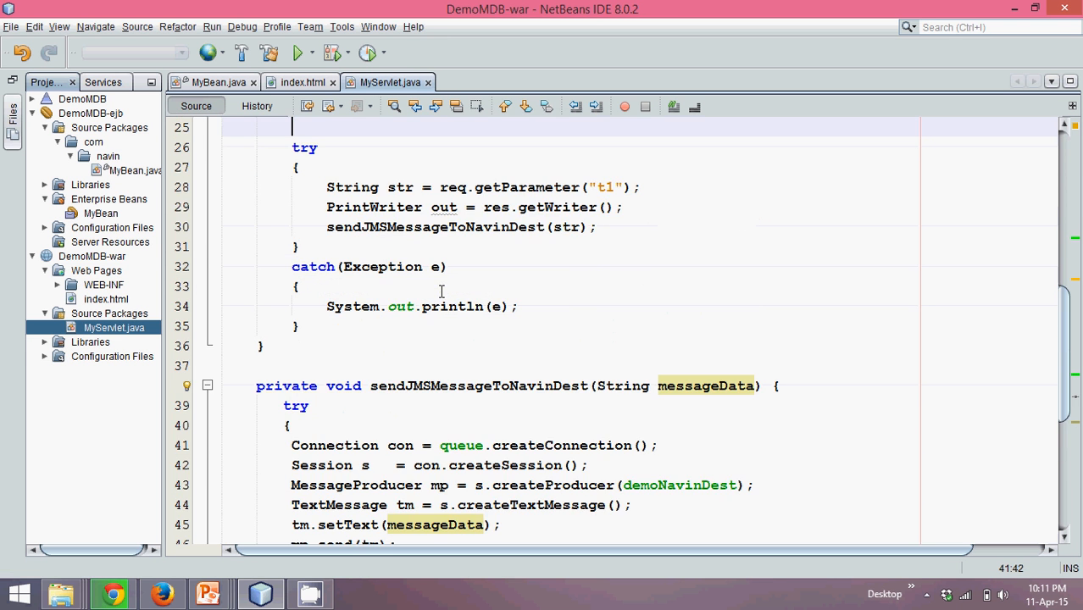
pyautogui.scroll(3)
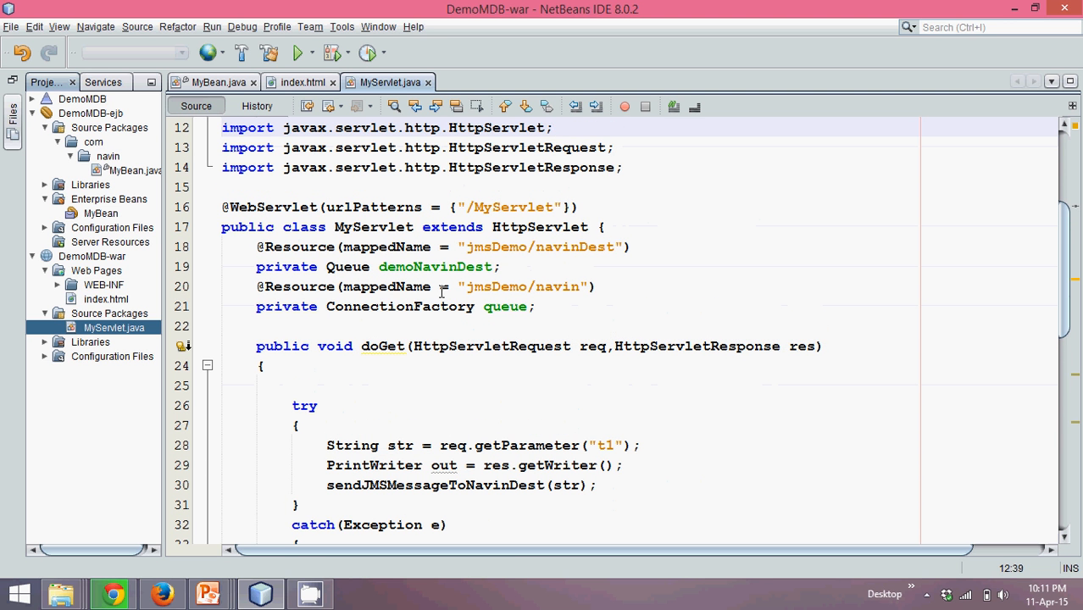
pyautogui.click(552, 127)
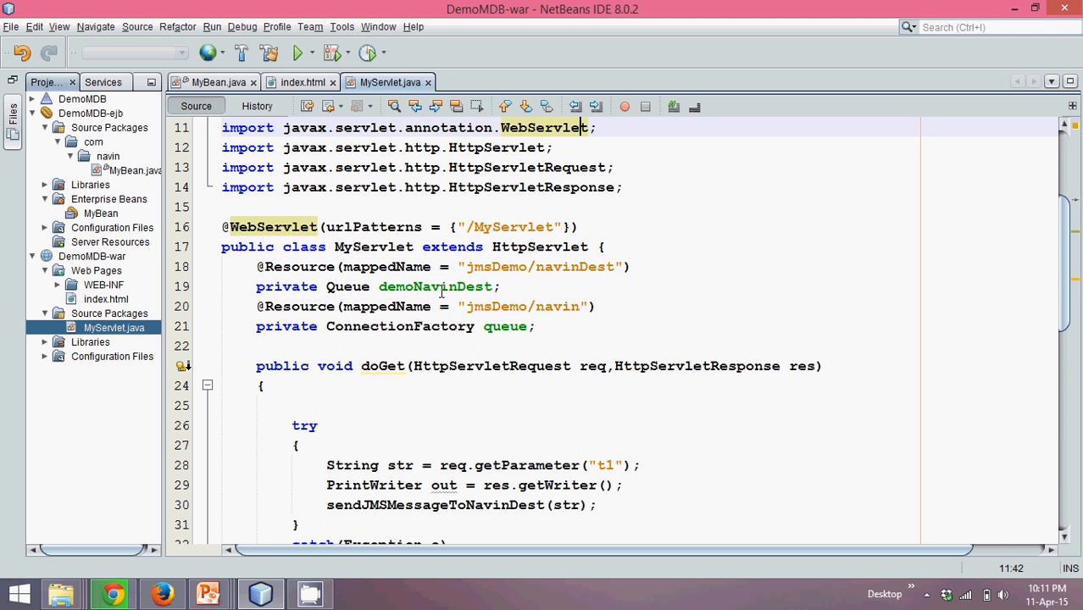
pyautogui.click(251, 266)
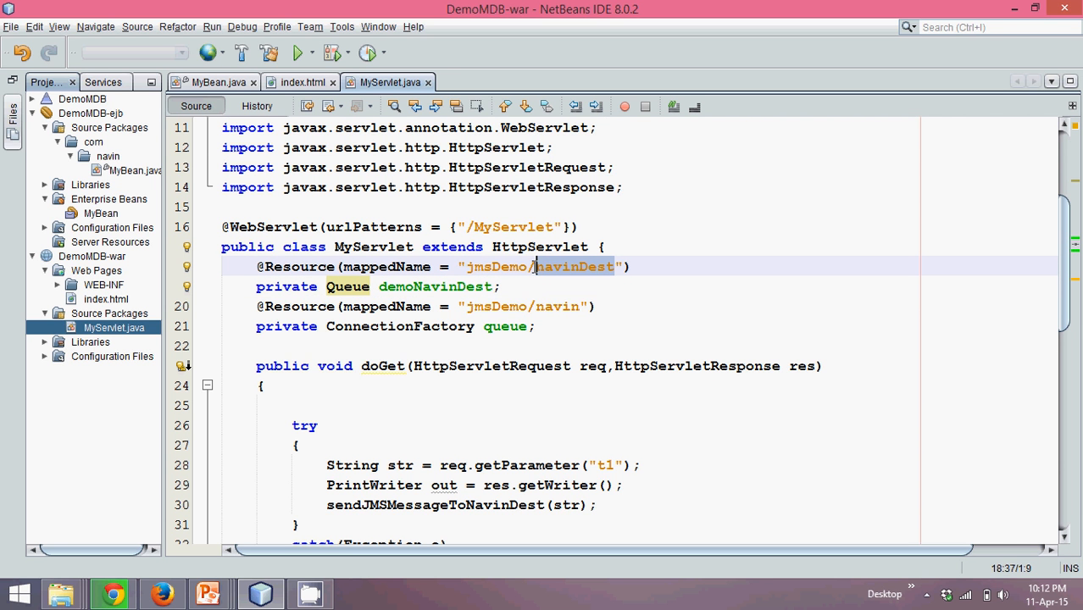
pyautogui.moveTo(411, 302)
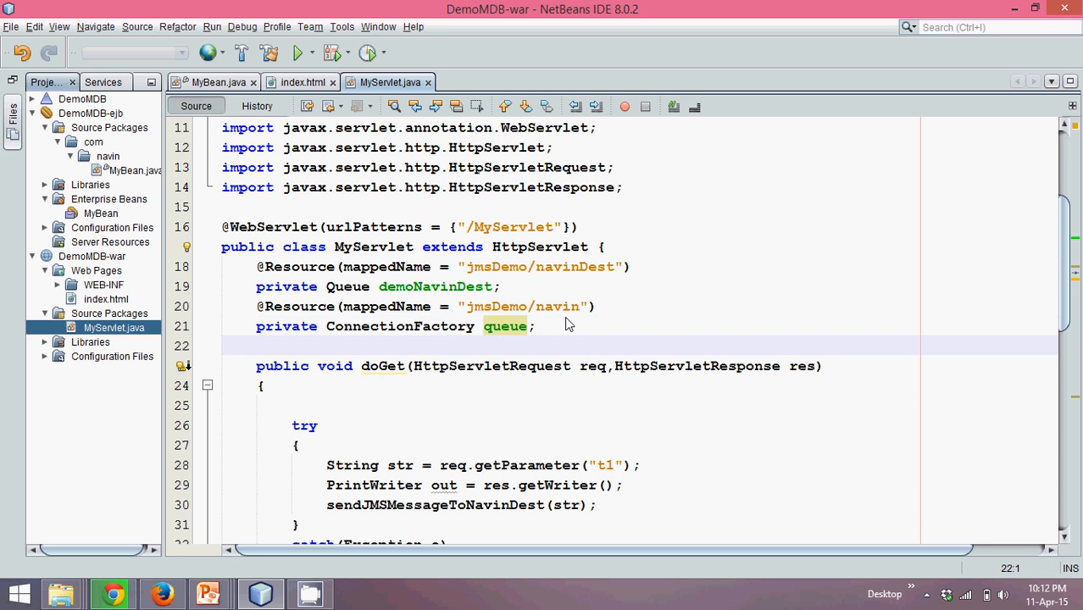
# Walk through the connection and session creation lines in sendJMSMessageToNavinDest.
pyautogui.scroll(-3)
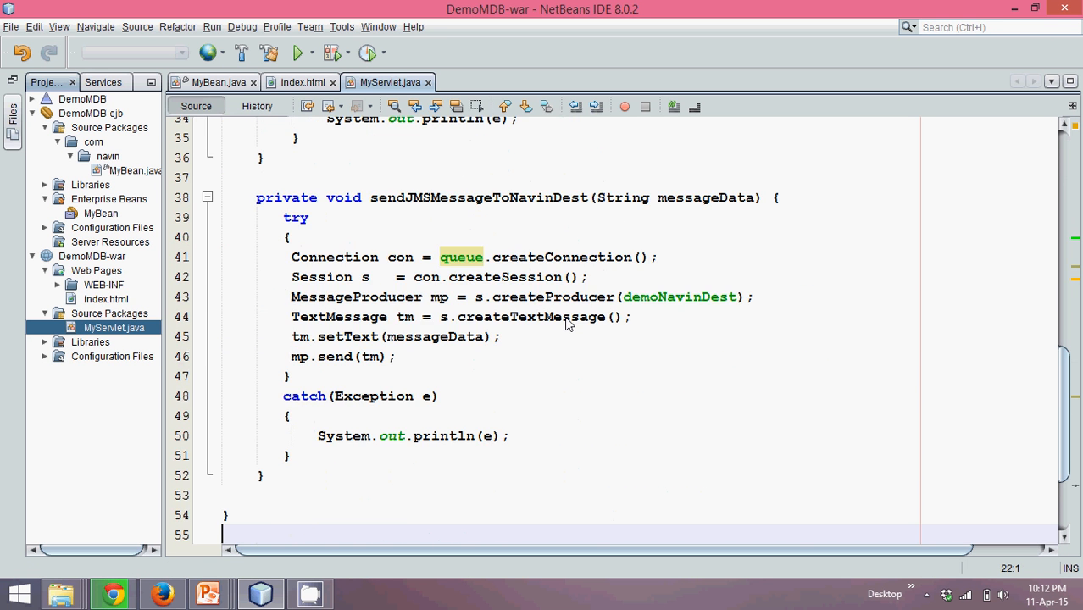
pyautogui.click(361, 258)
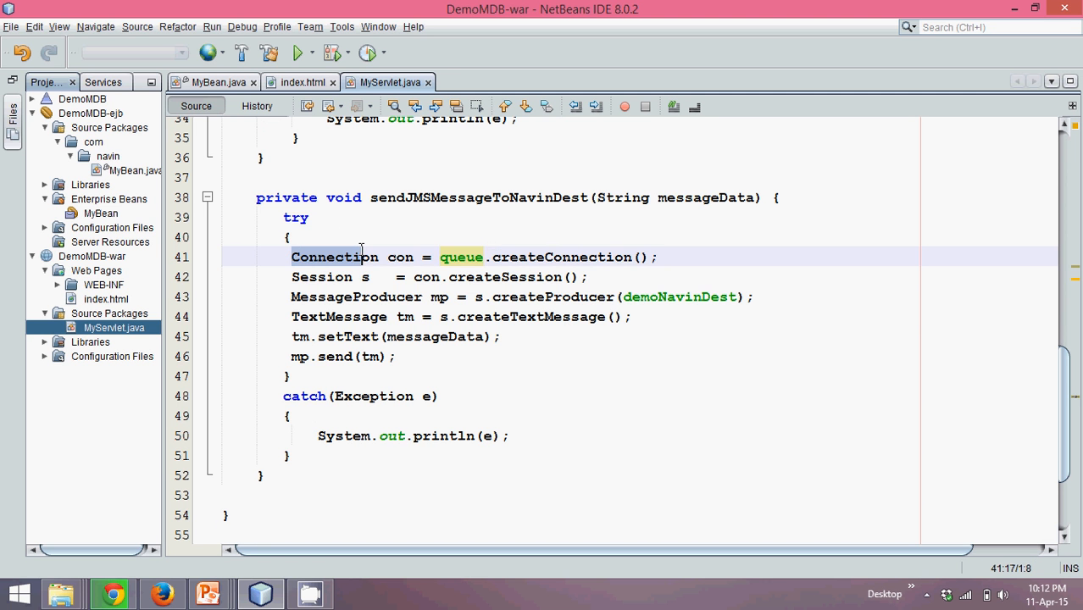
pyautogui.click(322, 278)
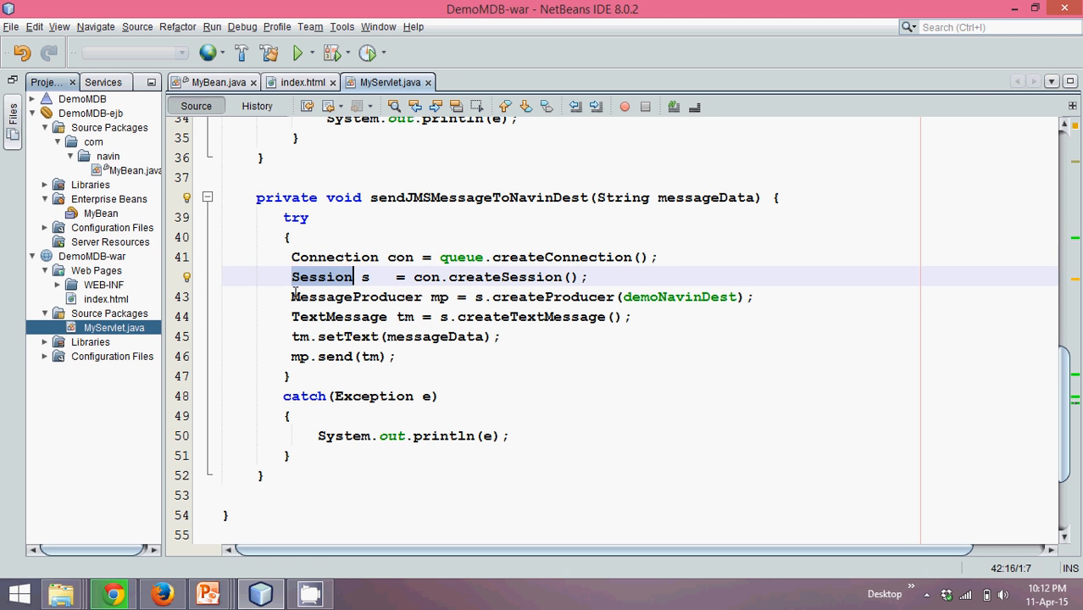